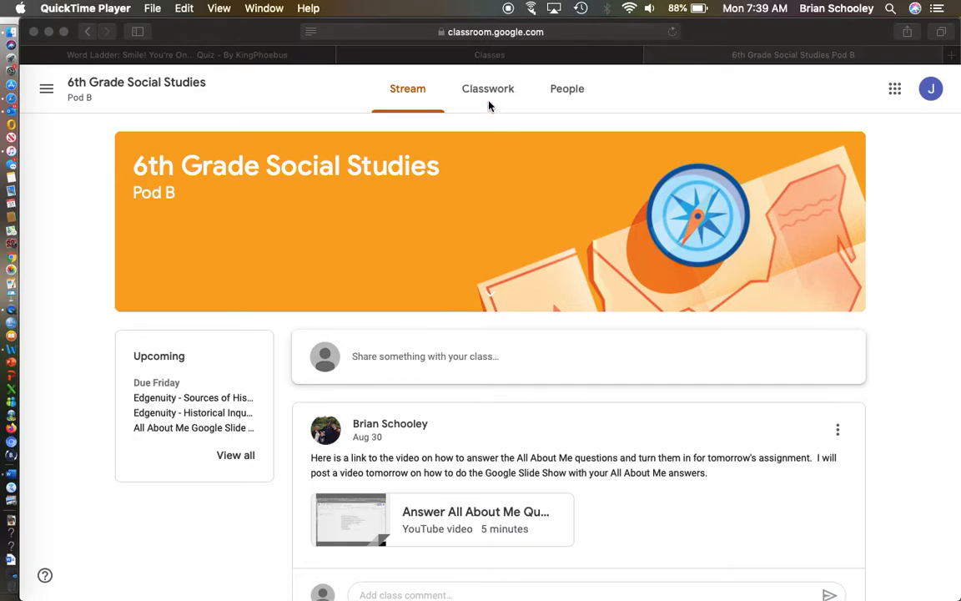
- Show the Classwork list and expand the All About Me Google Slide Presentation assignment
left_click(487, 88)
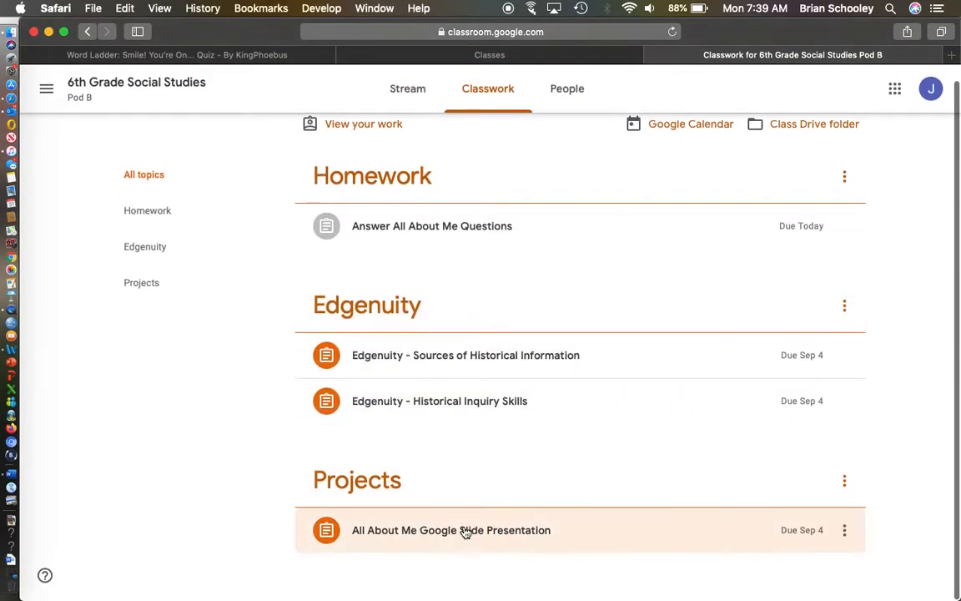
left_click(451, 531)
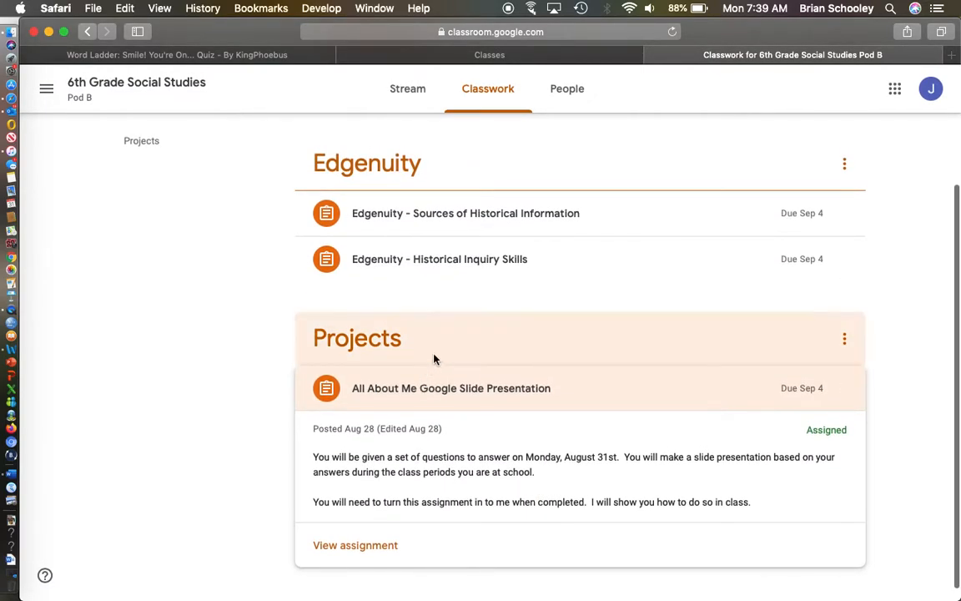
- From the assignment page, create a new Slides attachment and open it in its own tab
left_click(354, 544)
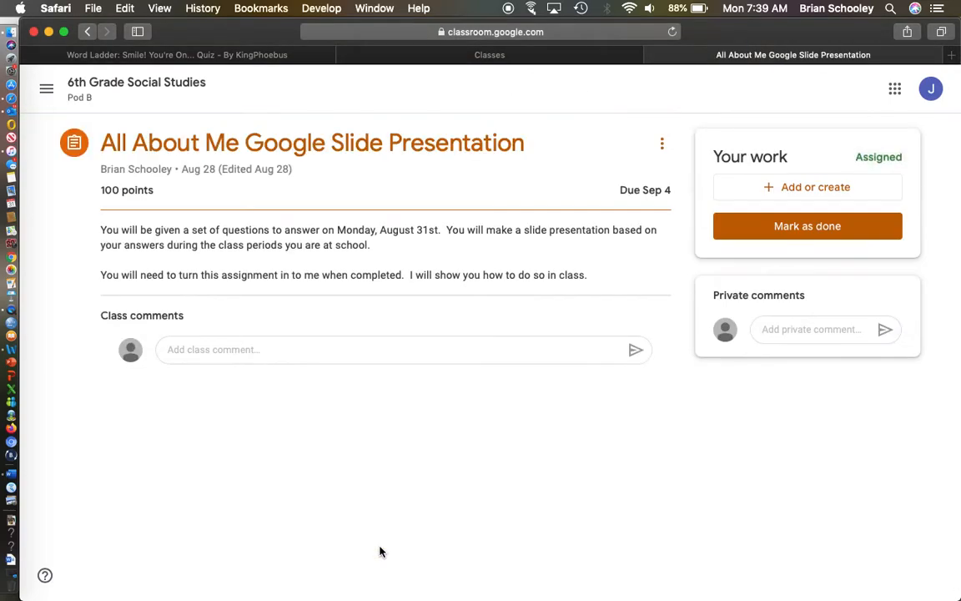
mouse_move(831, 187)
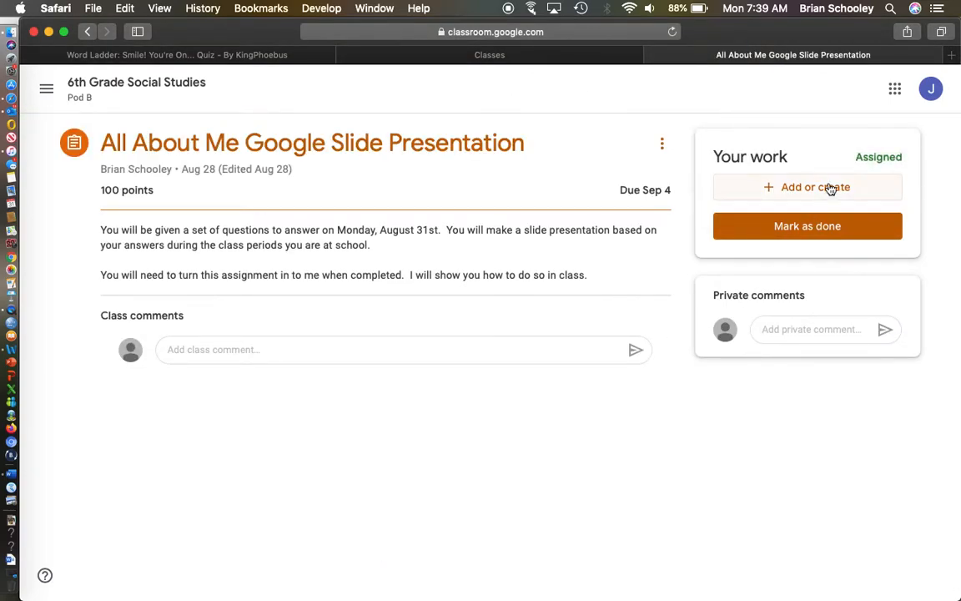
left_click(808, 187)
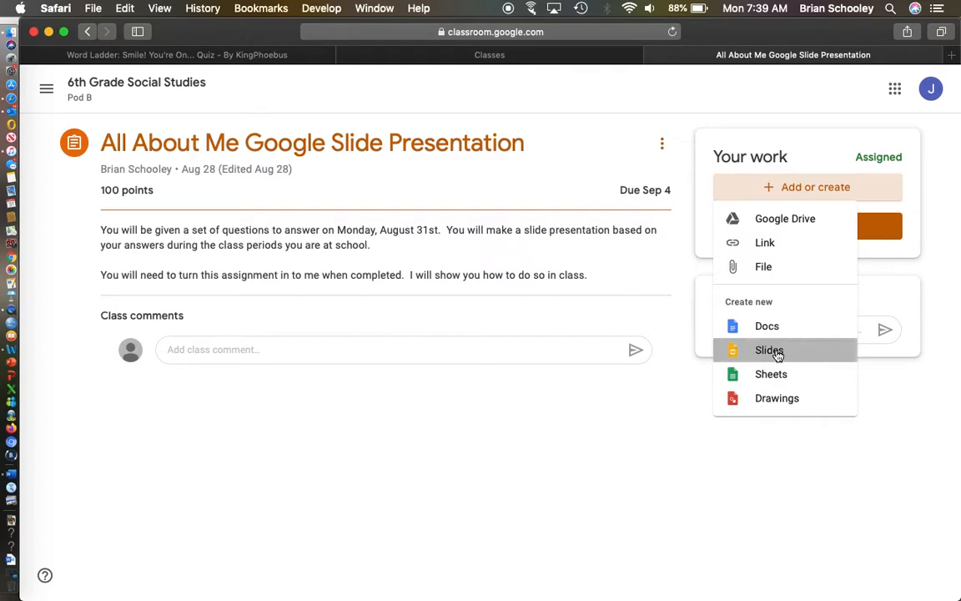
left_click(768, 350)
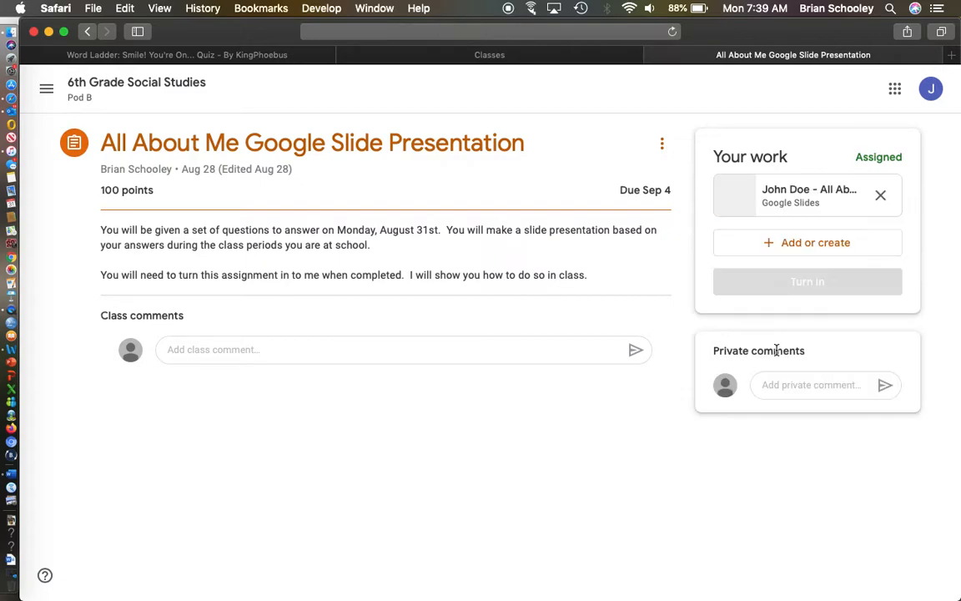
left_click(808, 280)
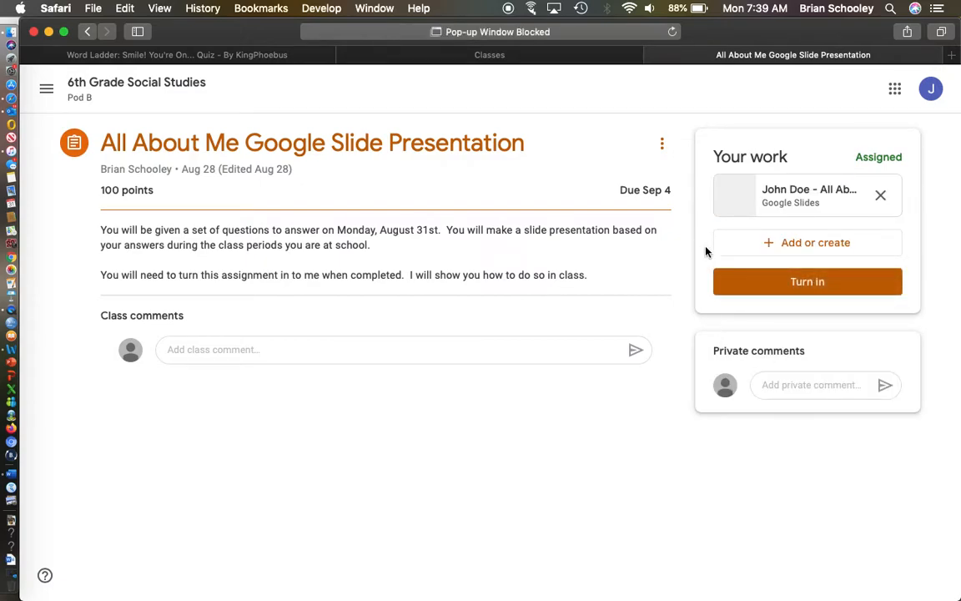
left_click(808, 195)
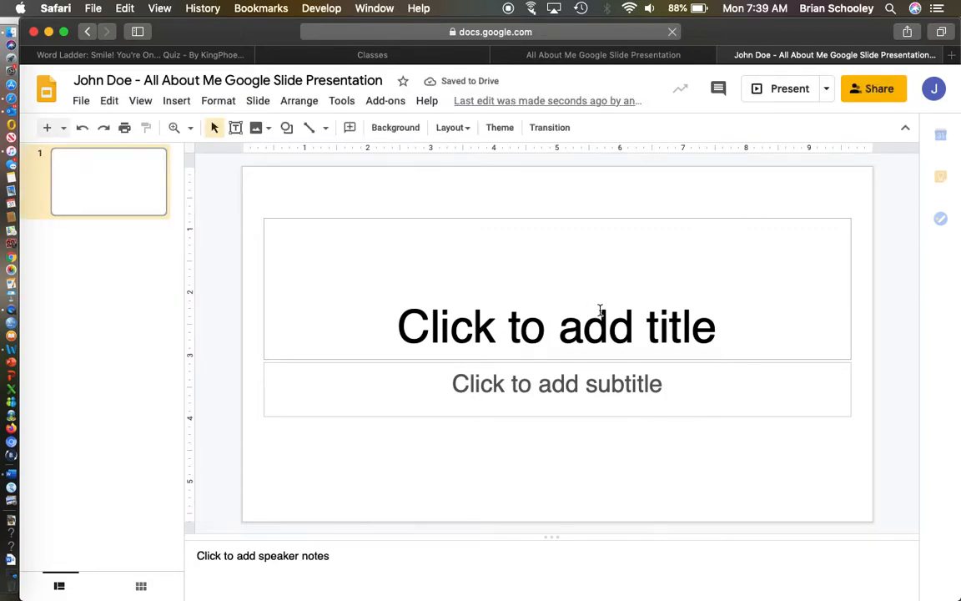
- Enter the title 'All About Brian S' in the first slide's title placeholder
left_click(557, 325)
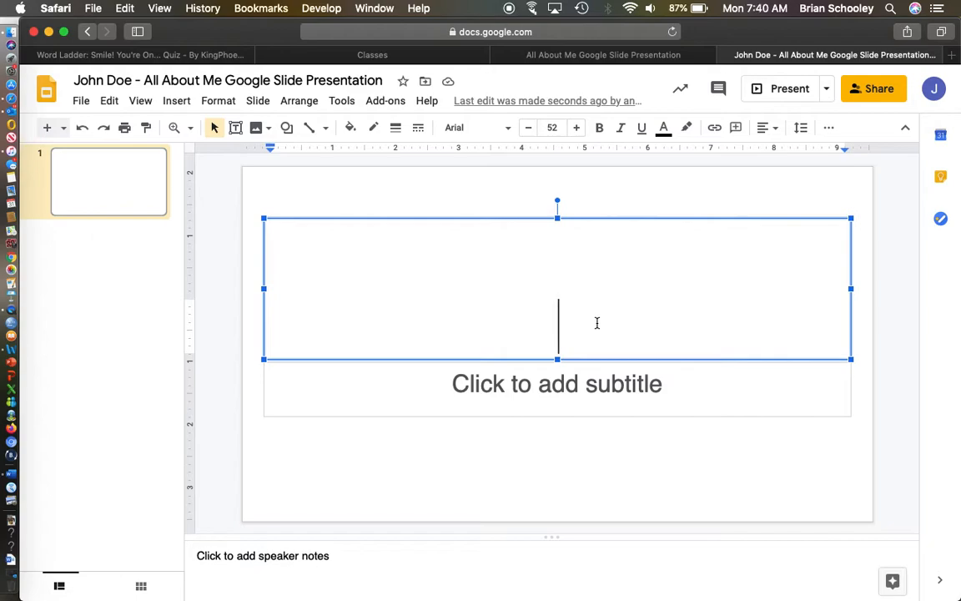
type("All")
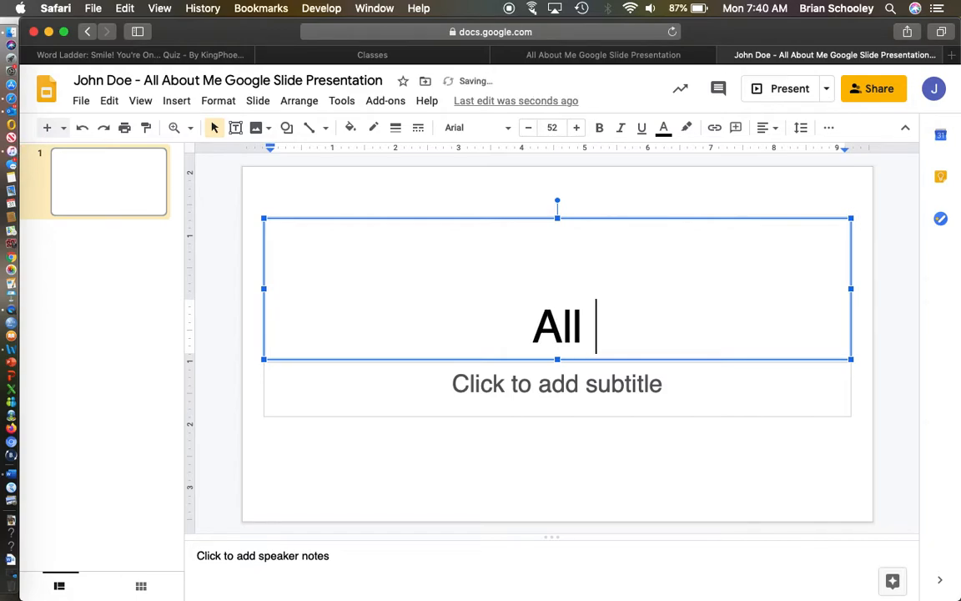
type("About Brian Schooley")
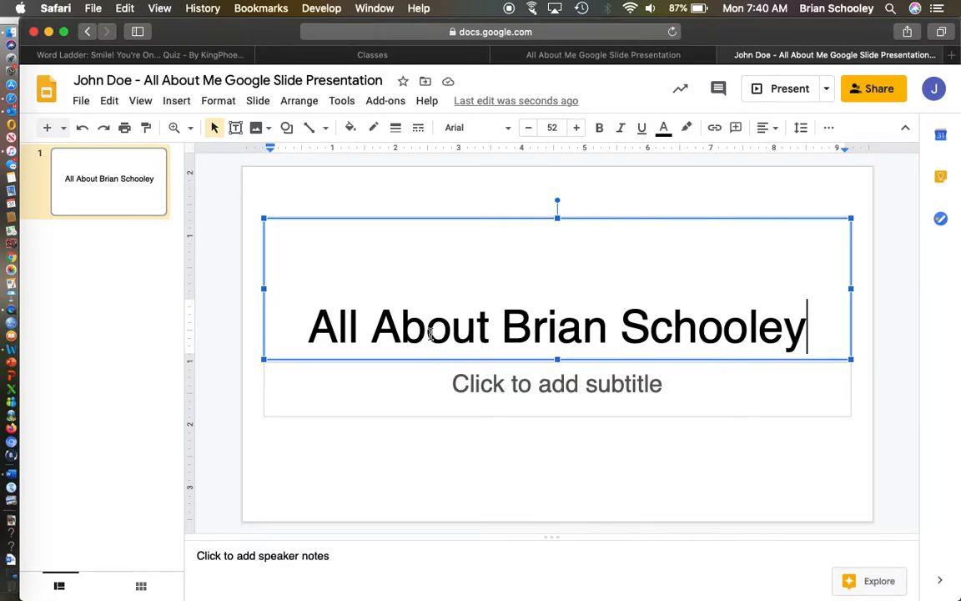
mouse_move(237, 127)
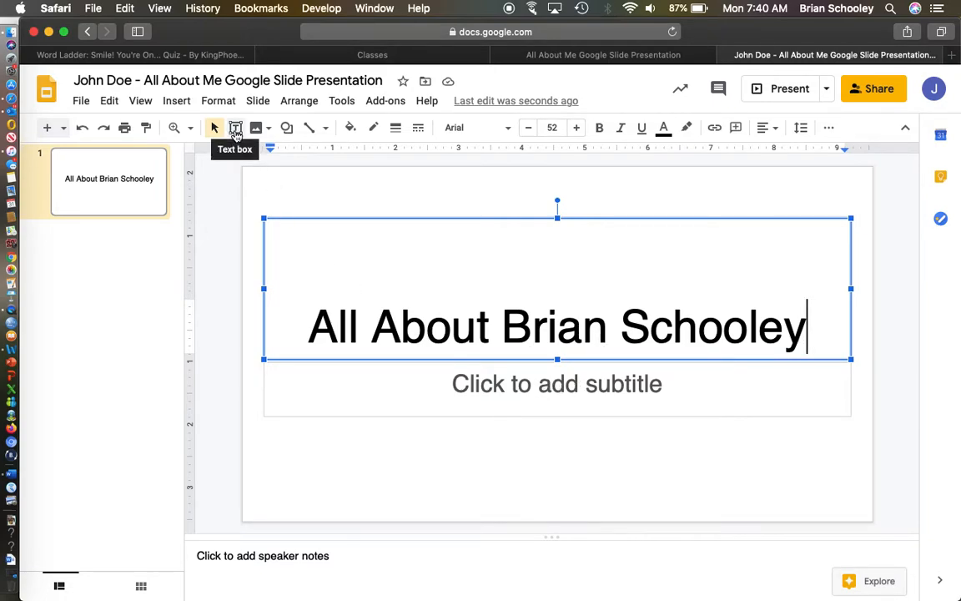
mouse_move(255, 127)
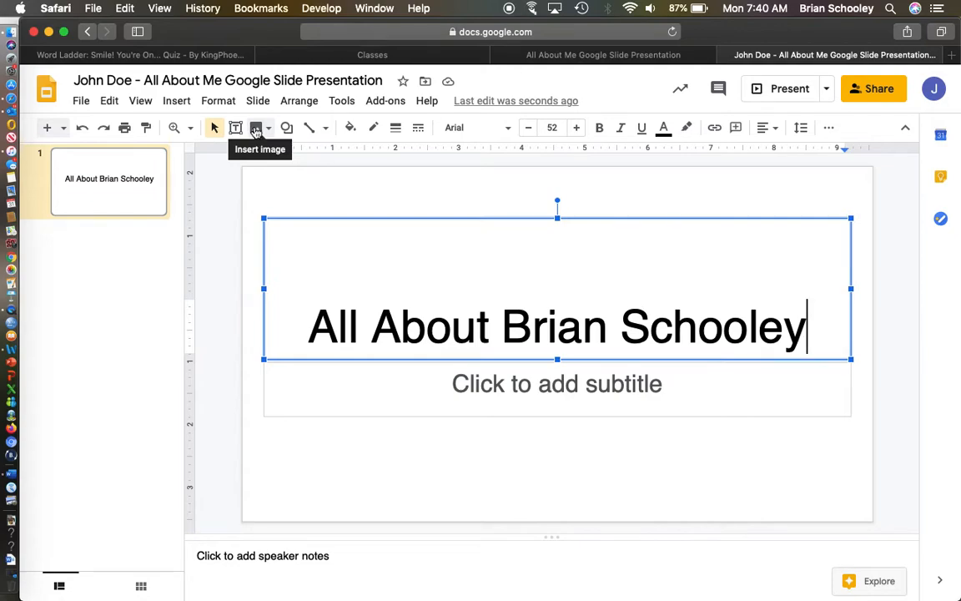
mouse_move(270, 134)
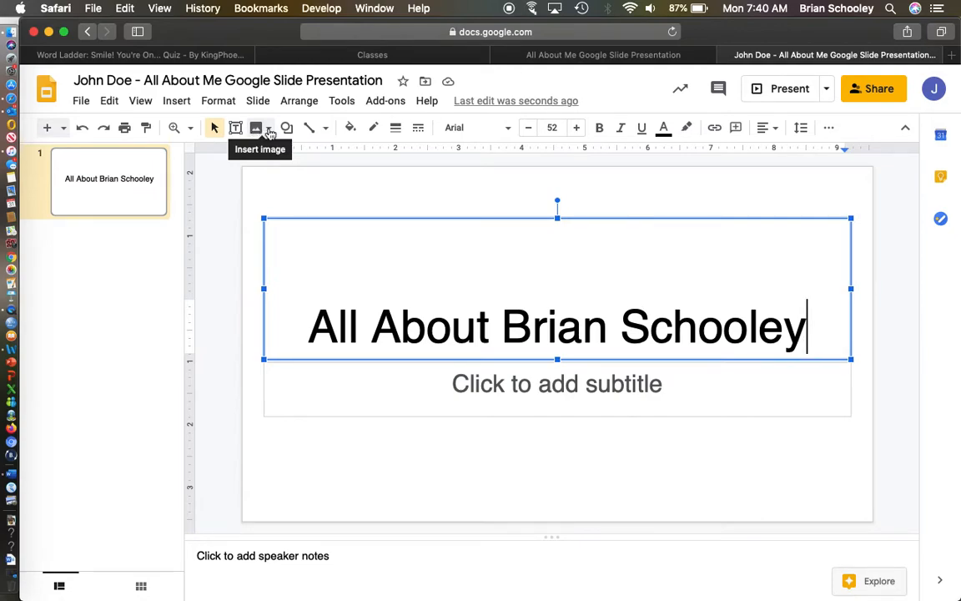
mouse_move(287, 127)
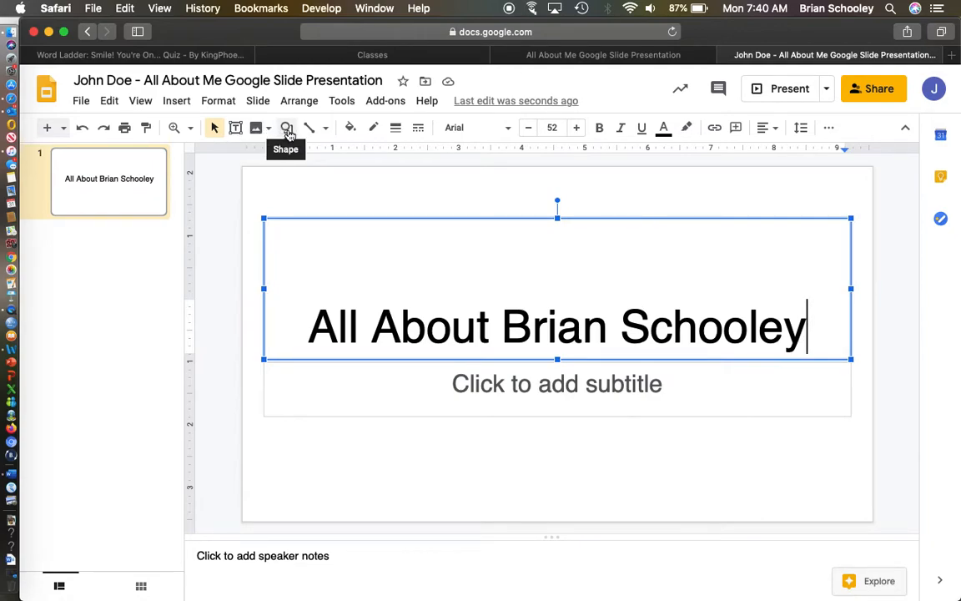
mouse_move(664, 127)
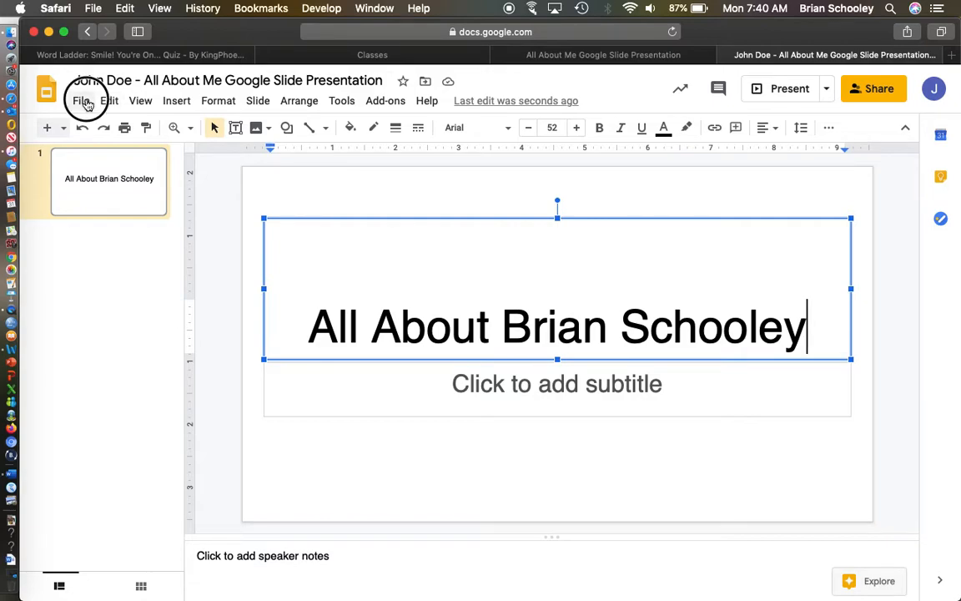
- Browse the File, Edit, View, Insert, Format and Slide menus to review the editor's options
left_click(80, 100)
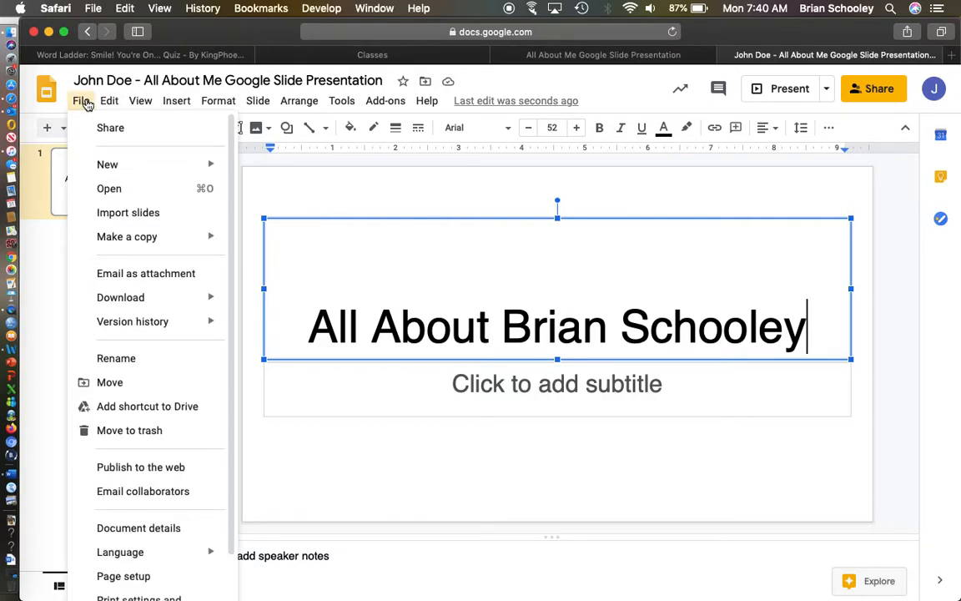
left_click(110, 100)
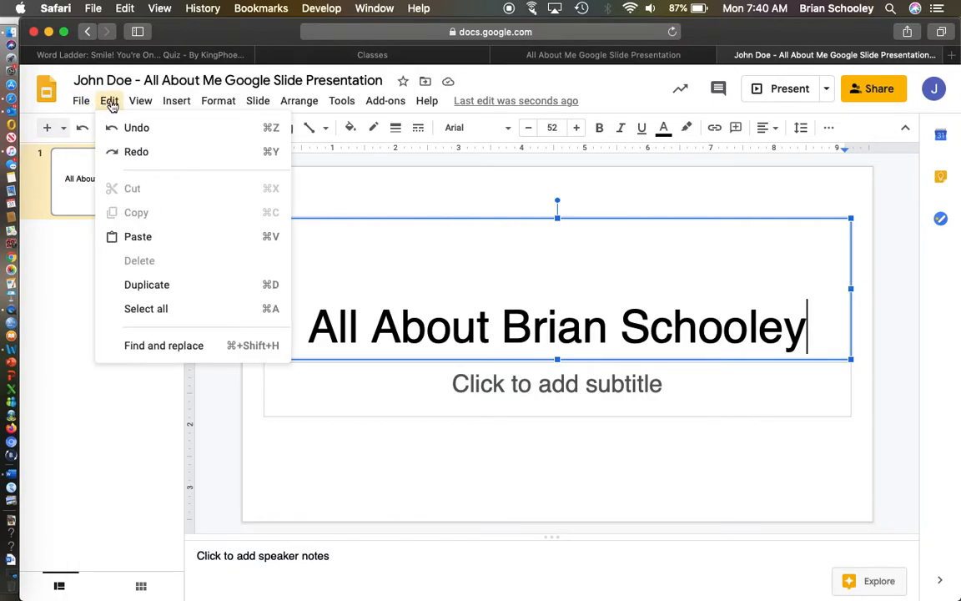
left_click(141, 102)
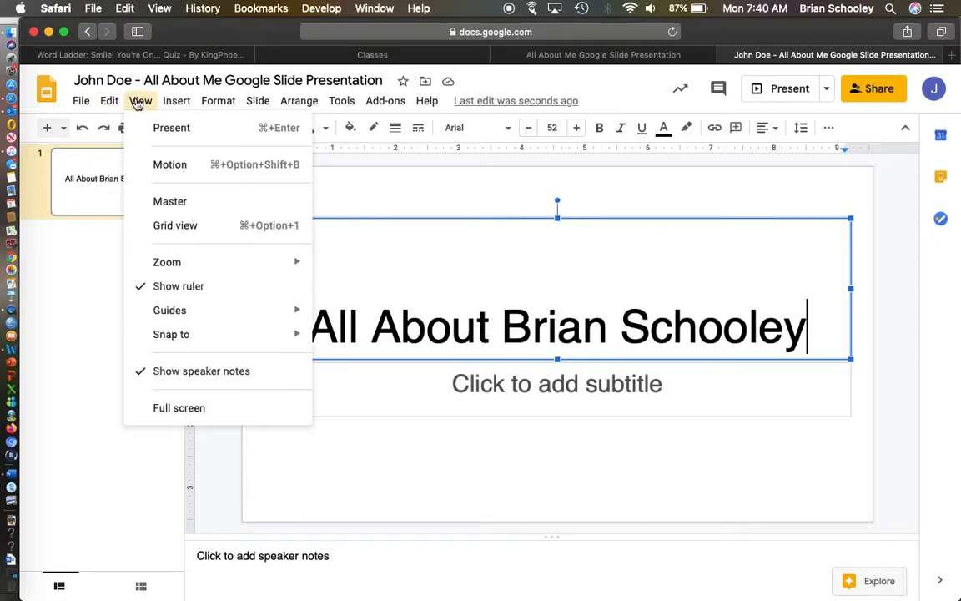
left_click(177, 100)
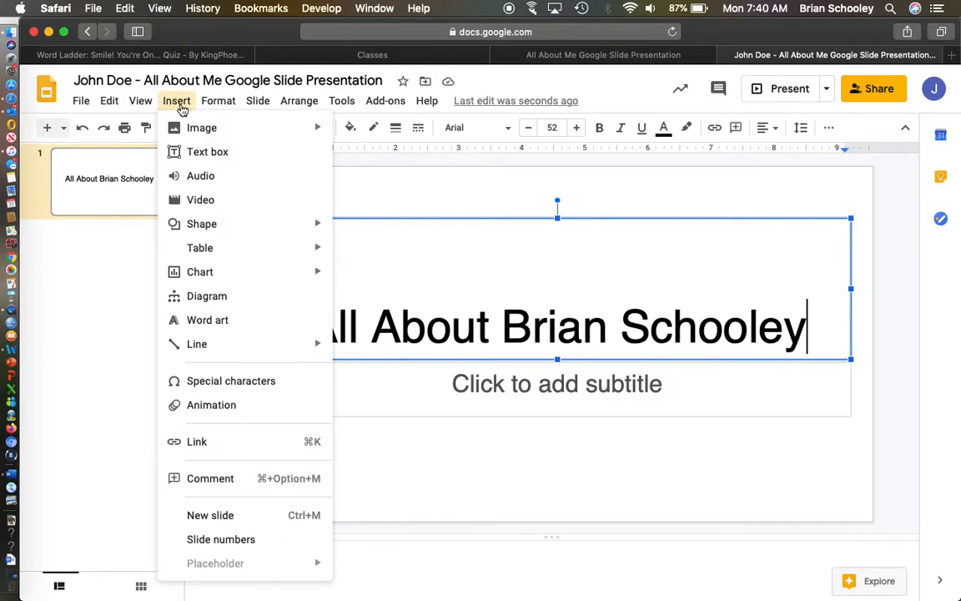
mouse_move(197, 343)
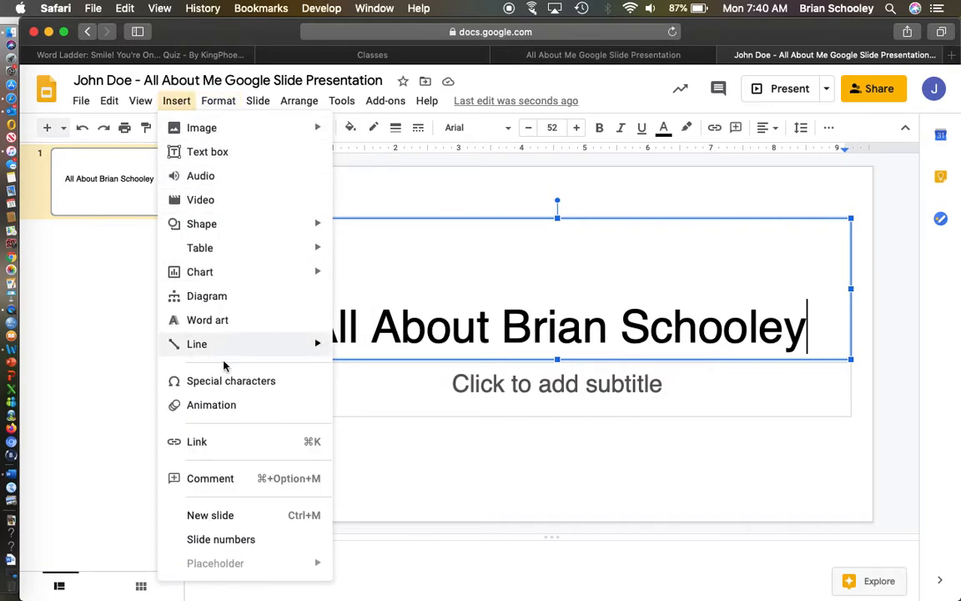
mouse_move(210, 410)
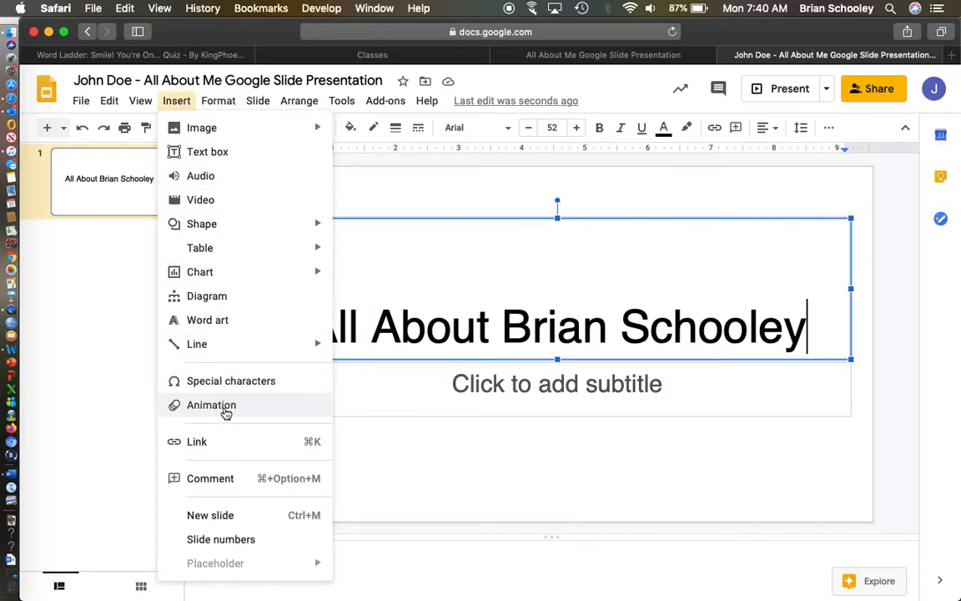
left_click(217, 100)
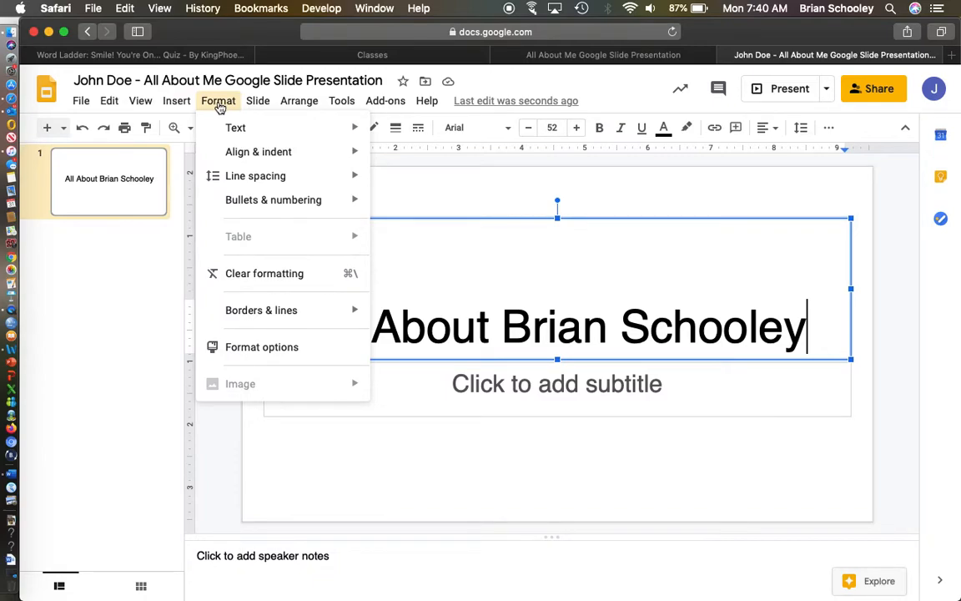
left_click(257, 100)
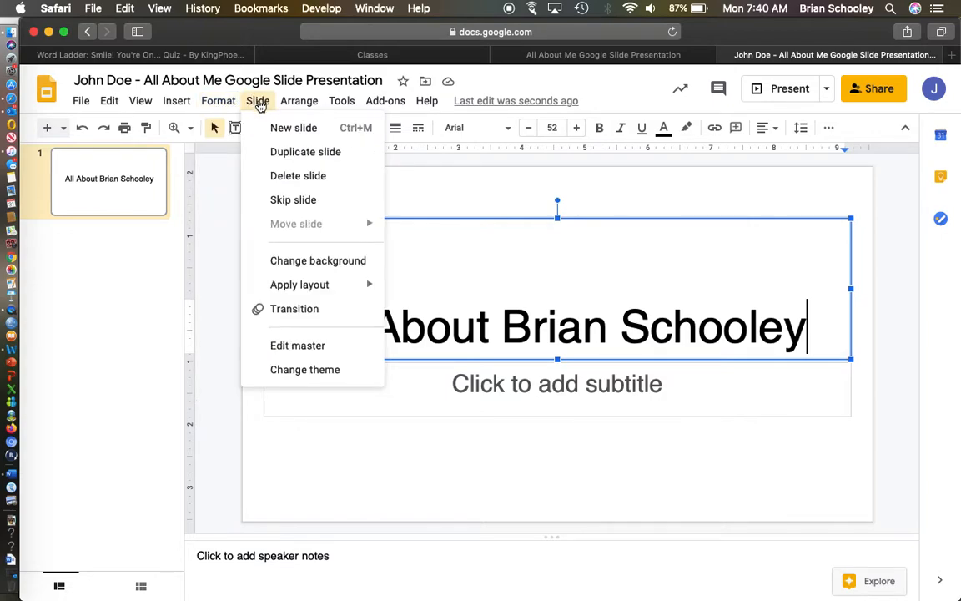
mouse_move(317, 261)
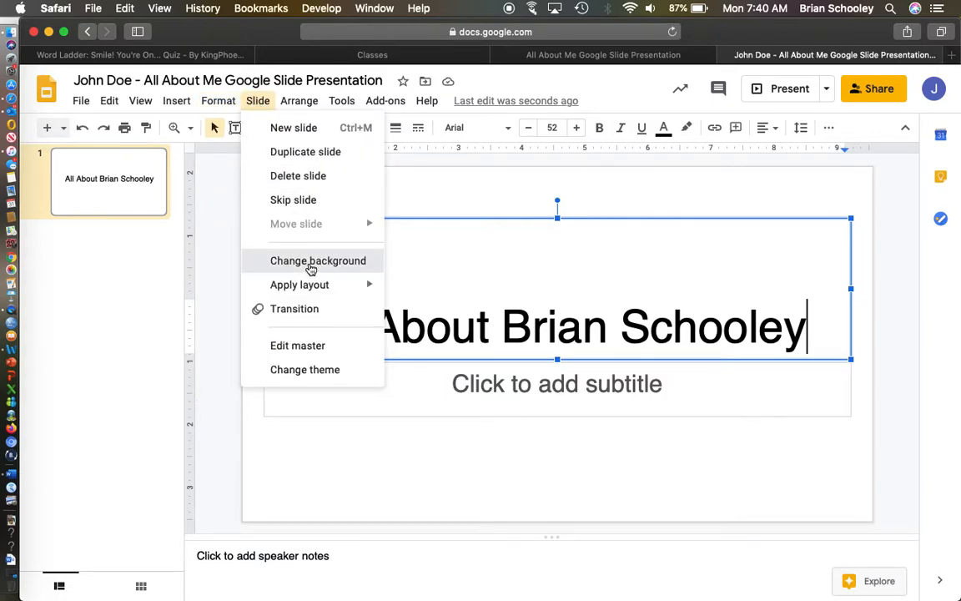
- Set the title slide background to a superhero picture uploaded from the computer
left_click(317, 260)
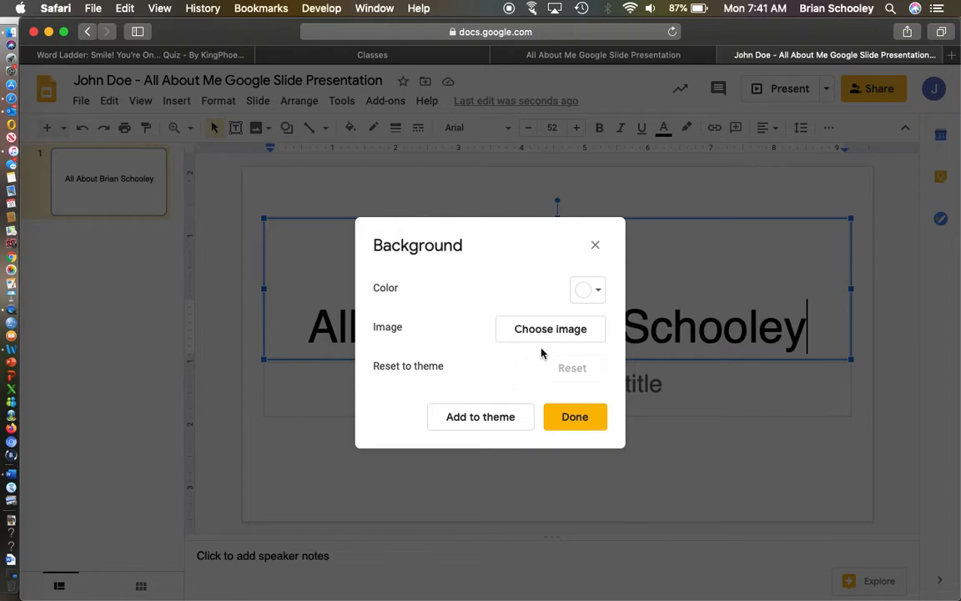
left_click(550, 327)
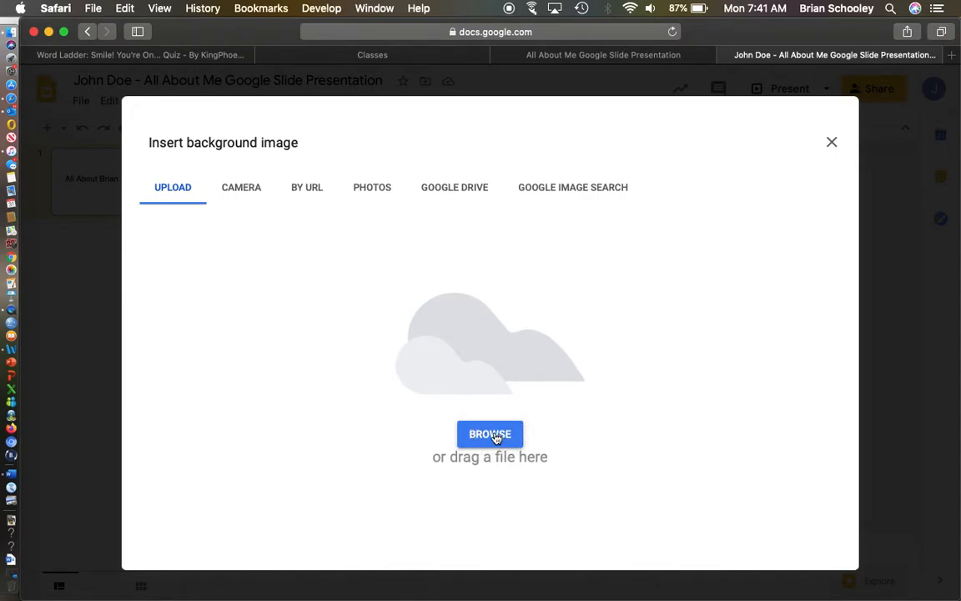
left_click(491, 433)
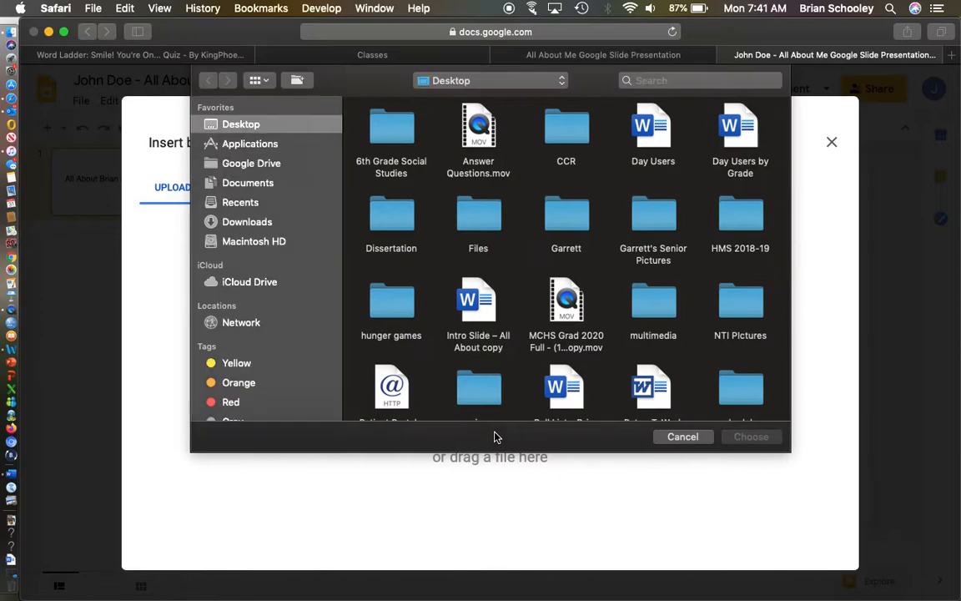
scroll("down", 3)
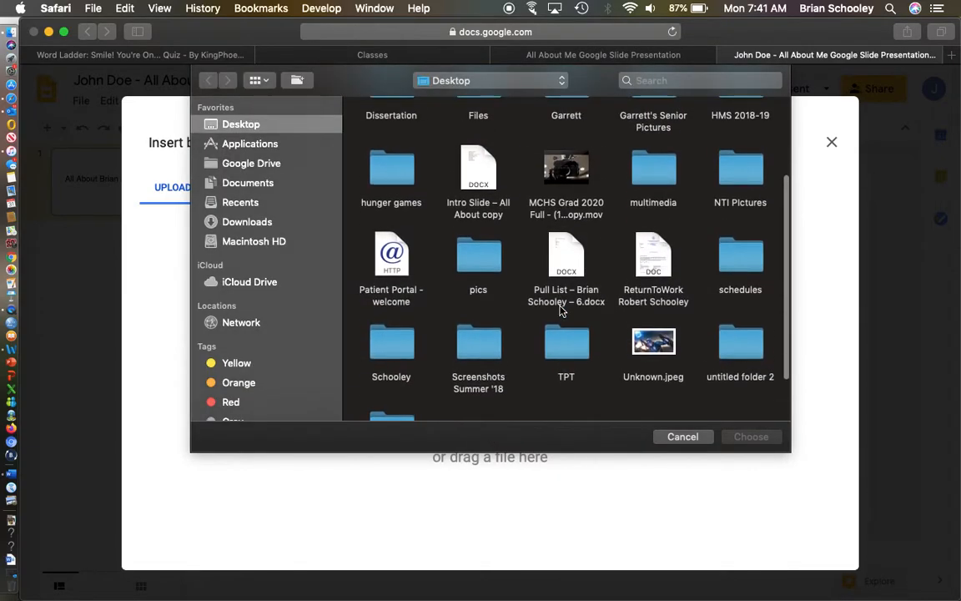
left_click(654, 342)
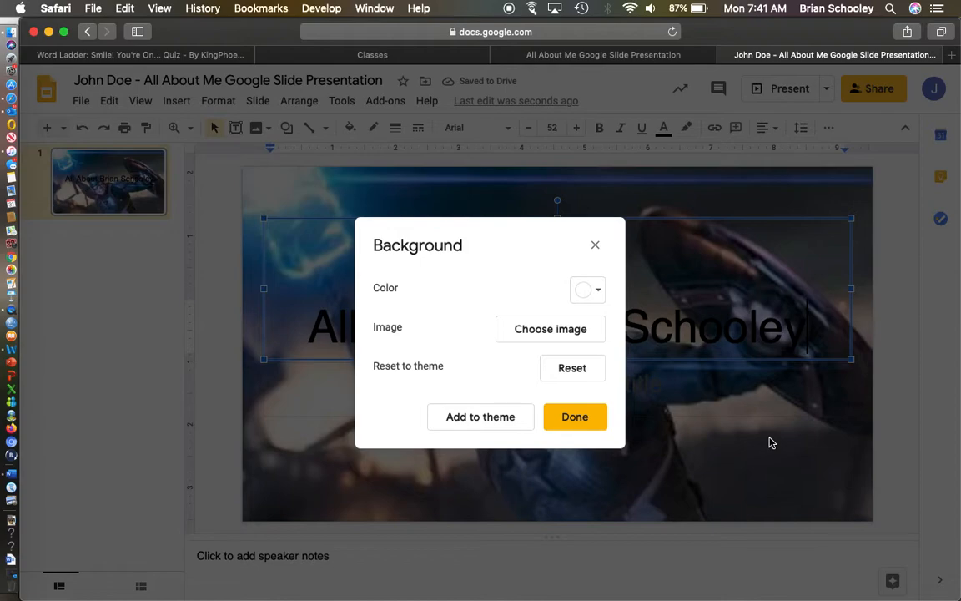
mouse_move(626, 390)
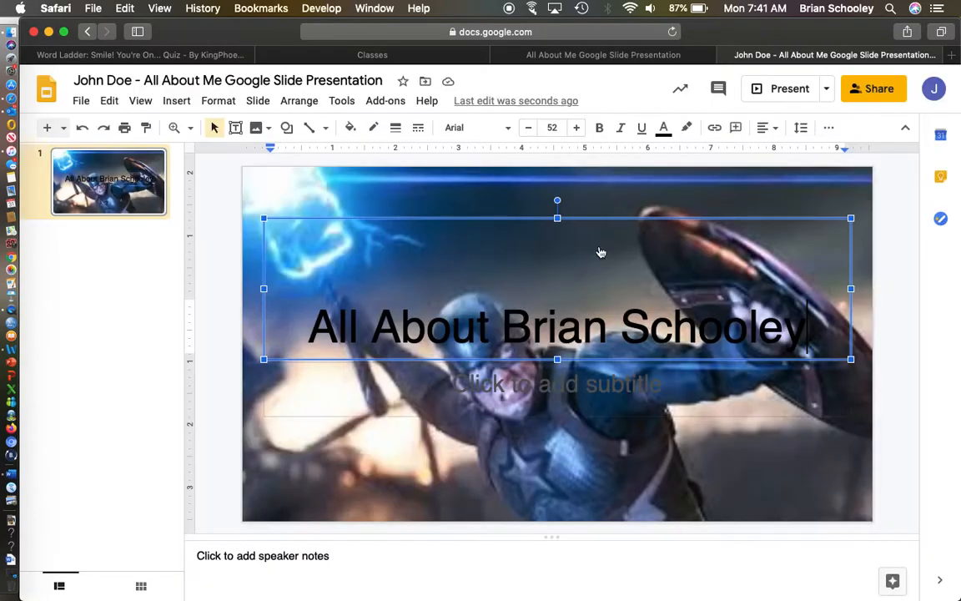
mouse_move(599, 247)
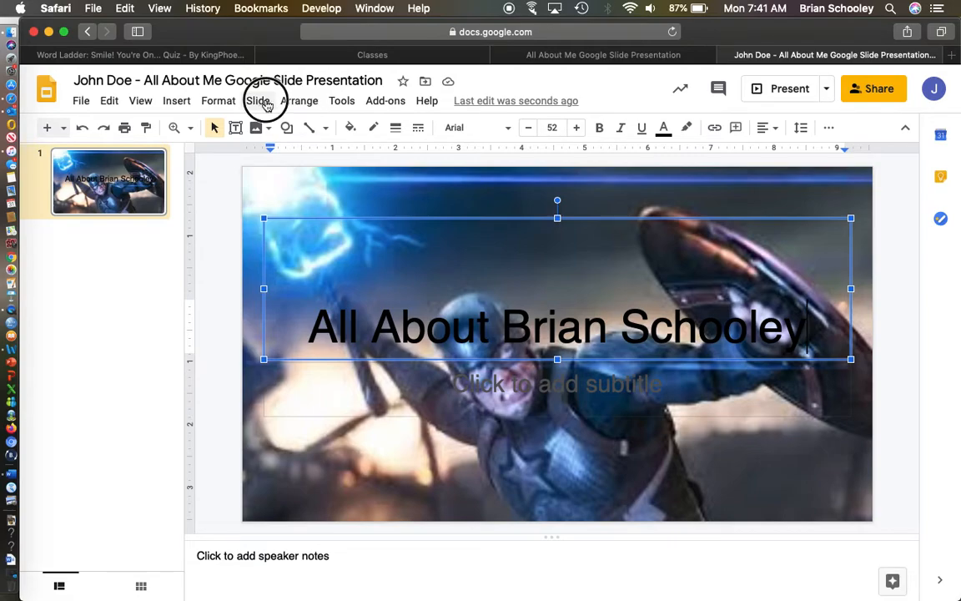
- Change the title slide background to solid red and confirm
left_click(257, 100)
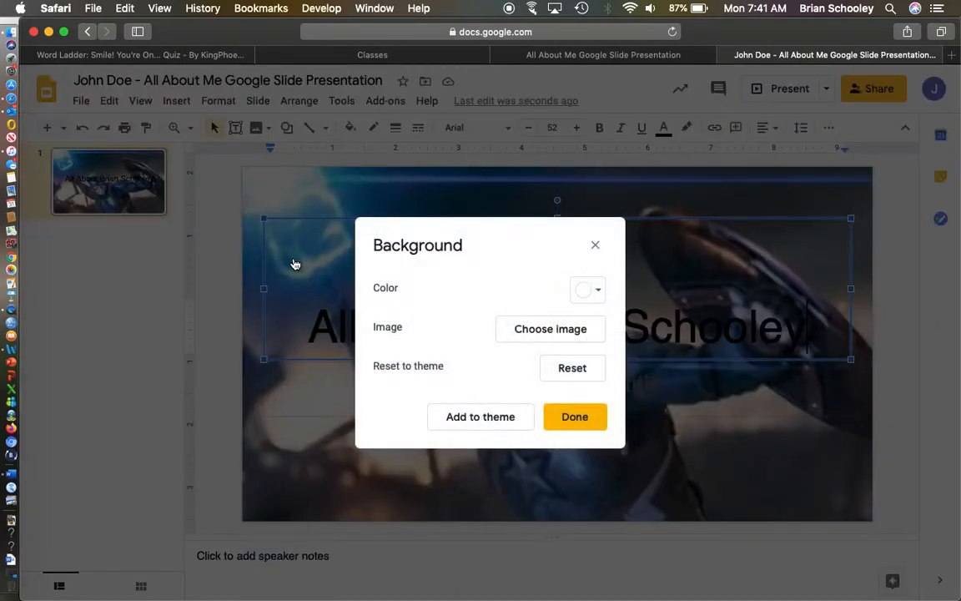
left_click(572, 367)
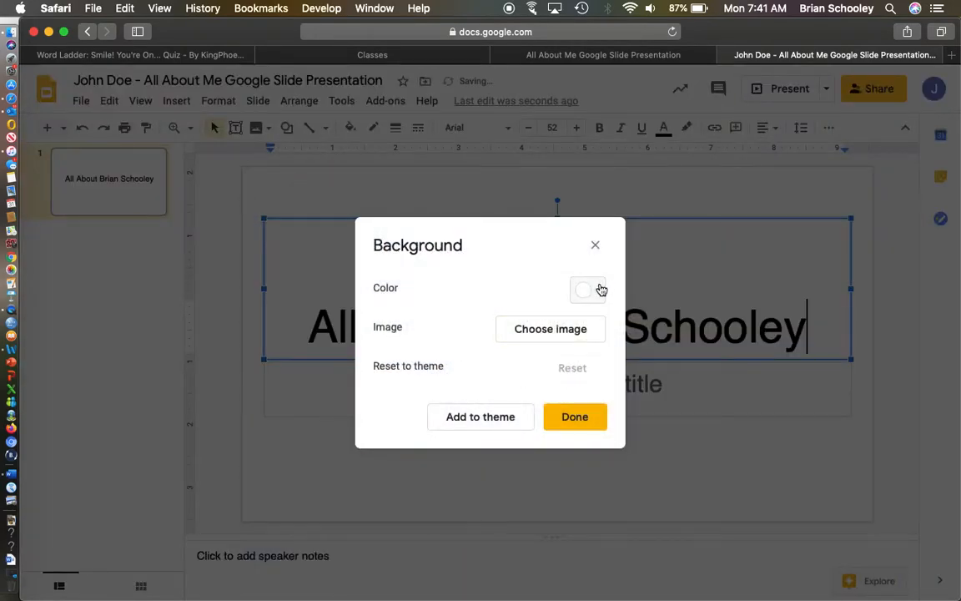
left_click(584, 291)
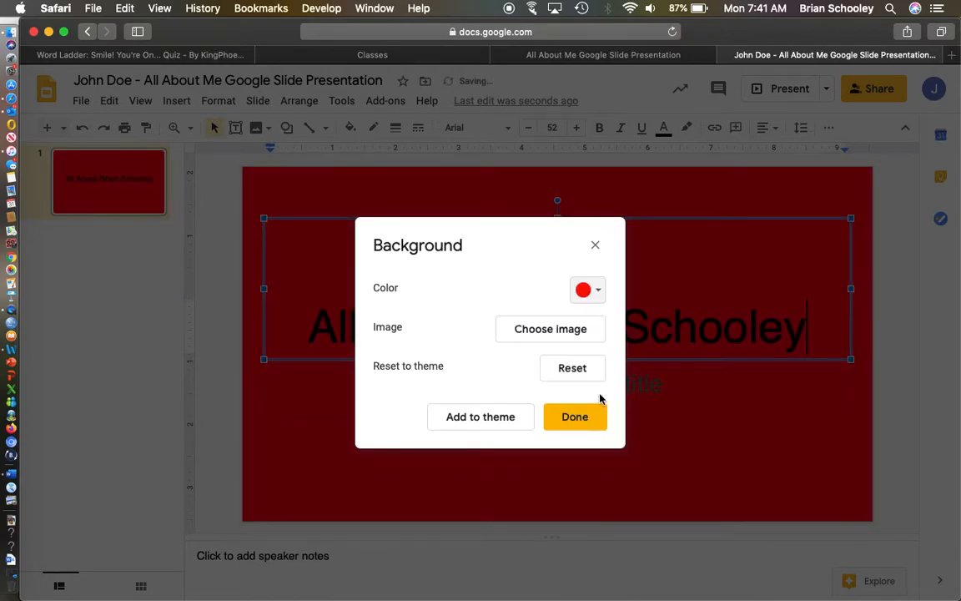
left_click(574, 417)
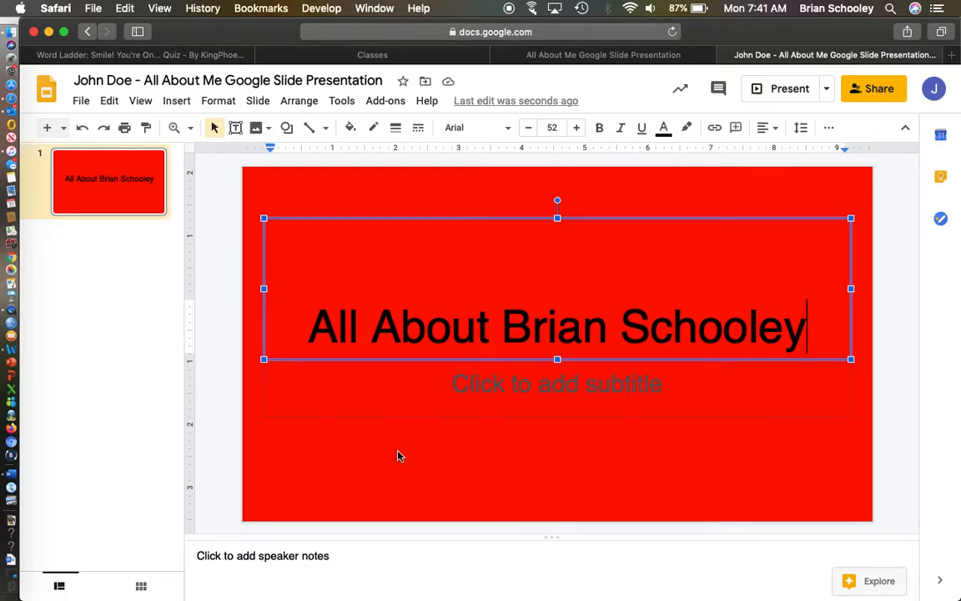
mouse_move(47, 127)
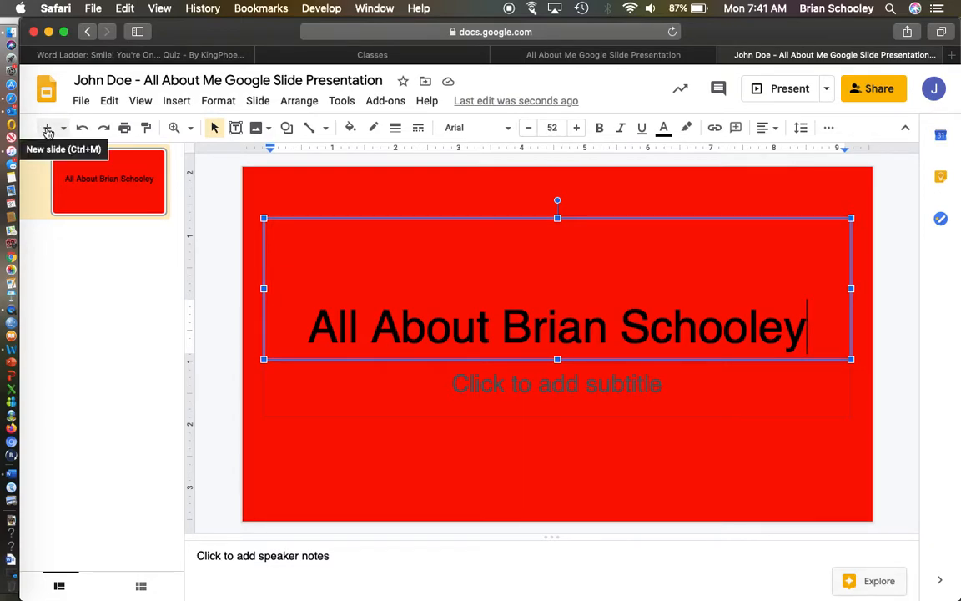
- Add a second slide titled 'Where were you born'
left_click(47, 127)
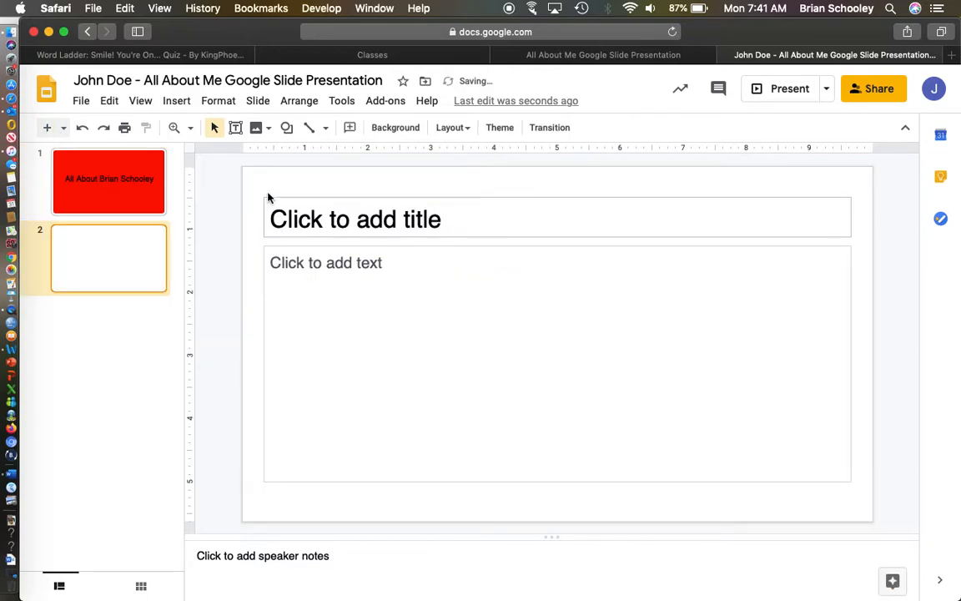
left_click(353, 219)
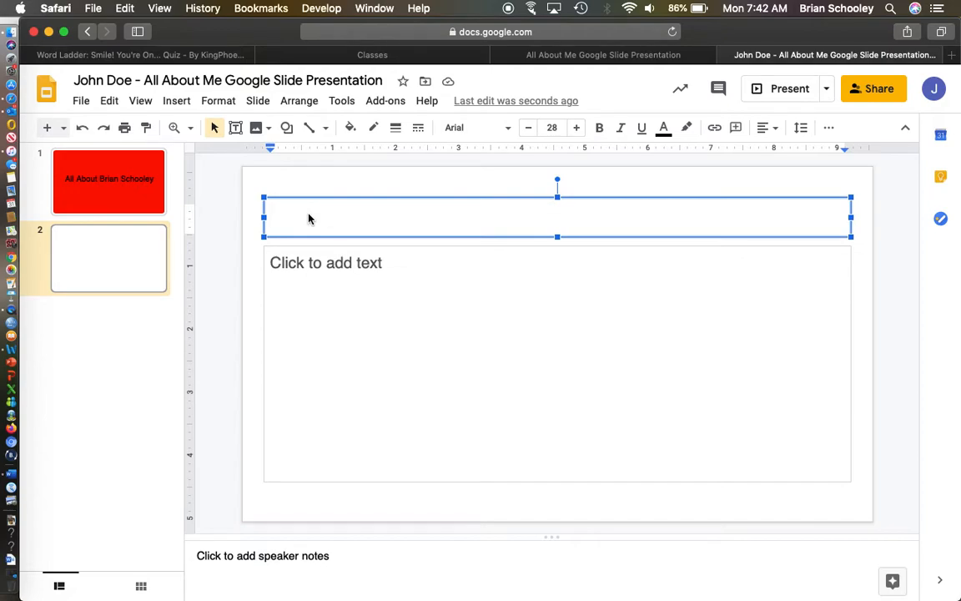
type("Q")
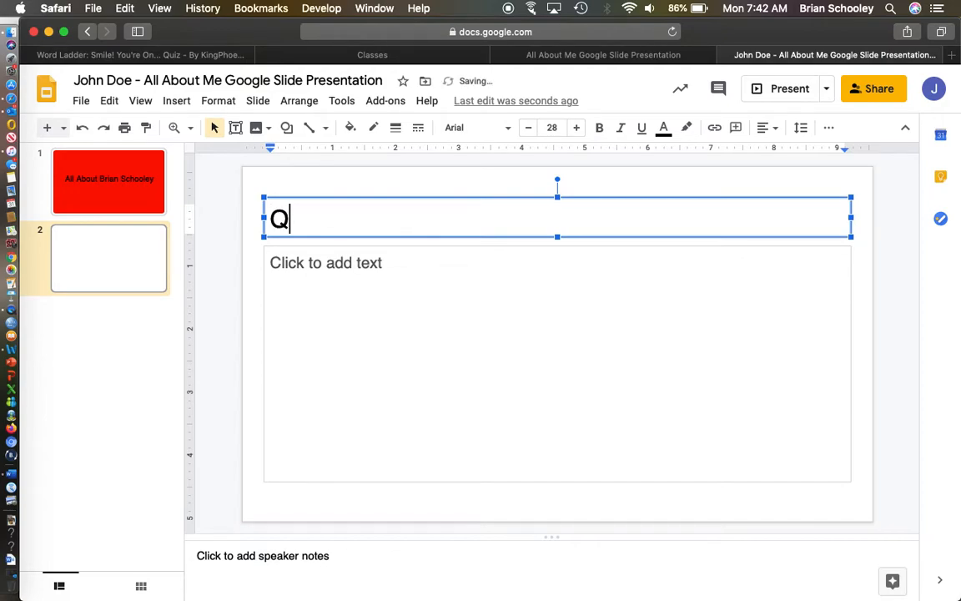
key("backspace")
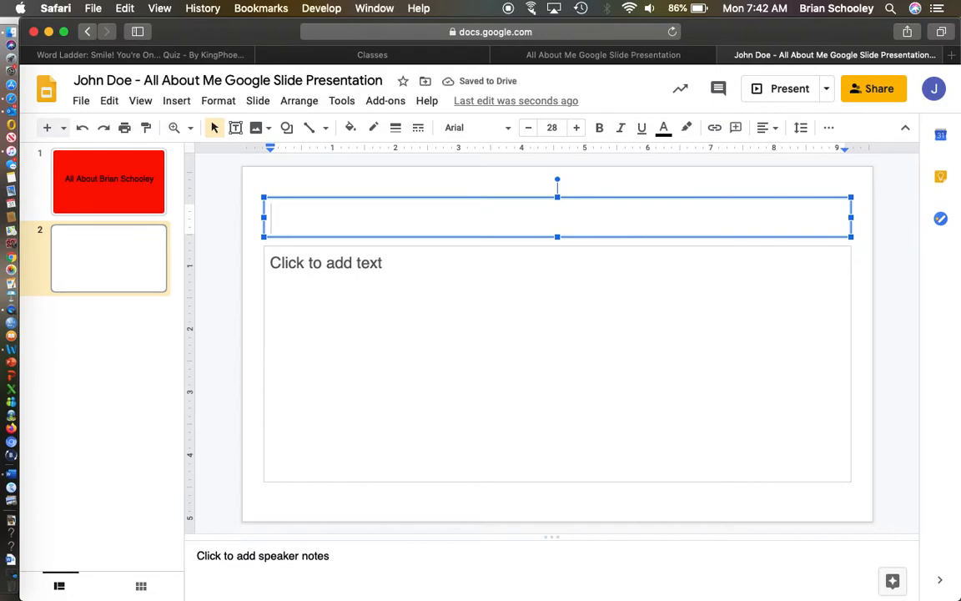
type("W")
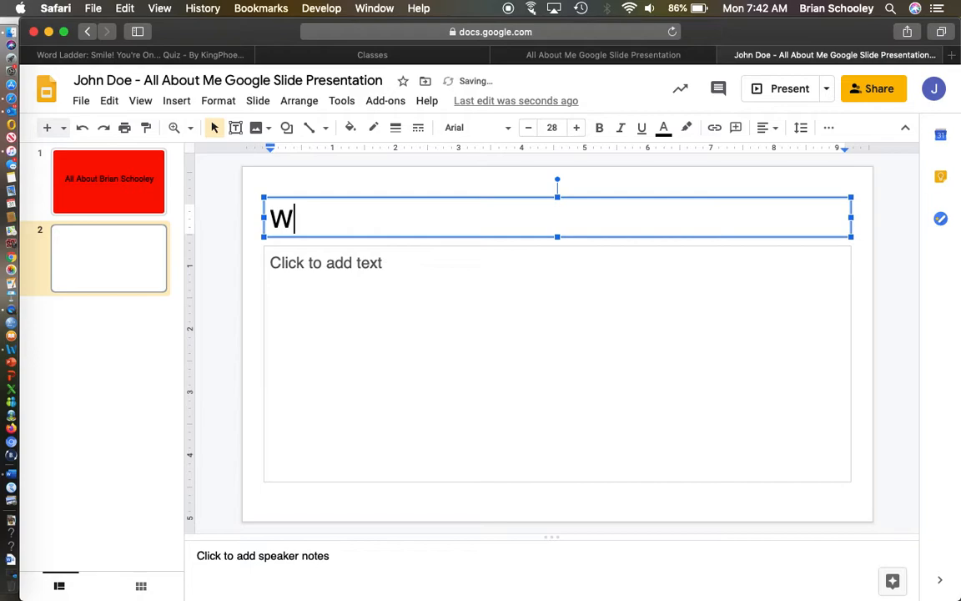
type("here")
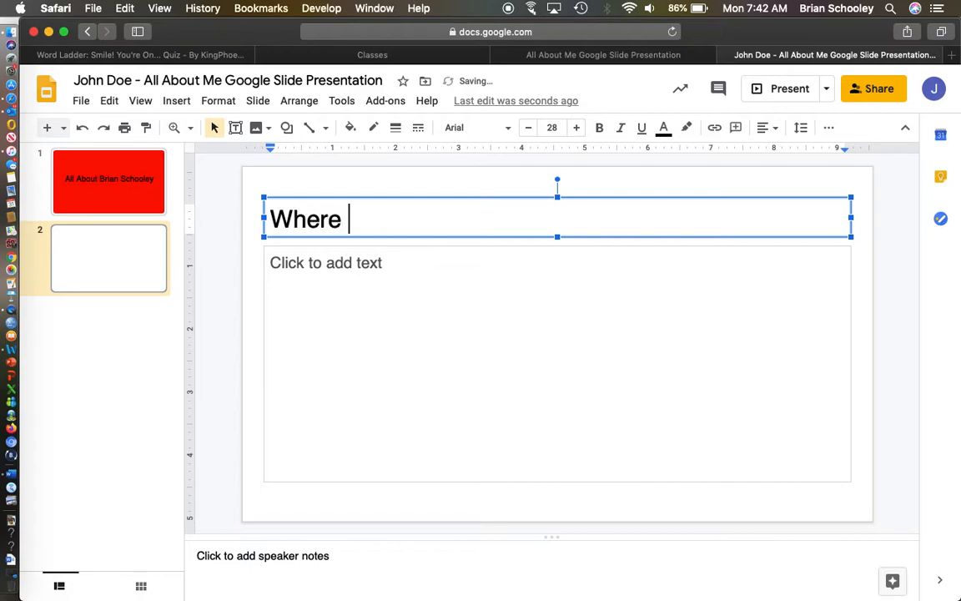
type("were you")
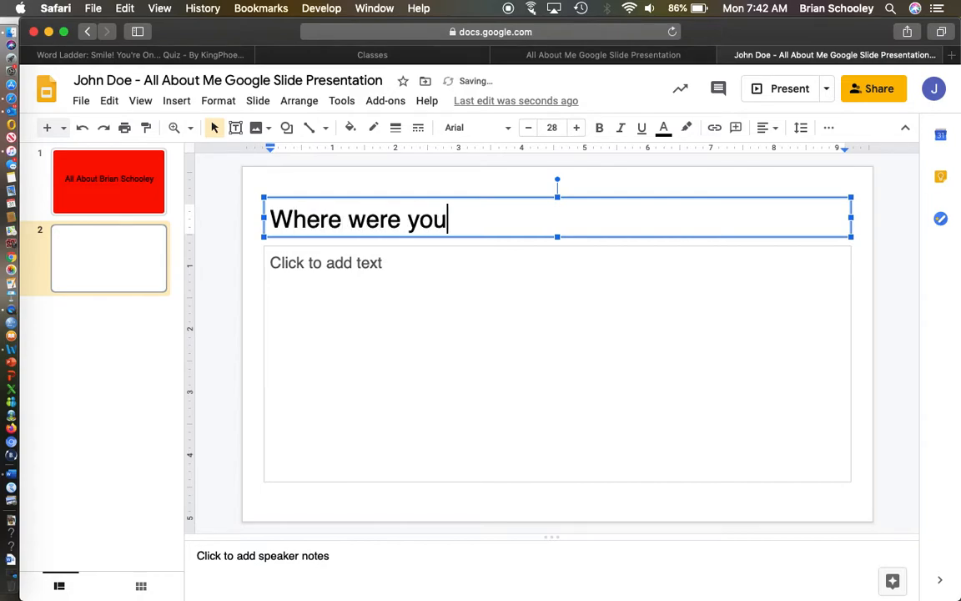
type("\" \"")
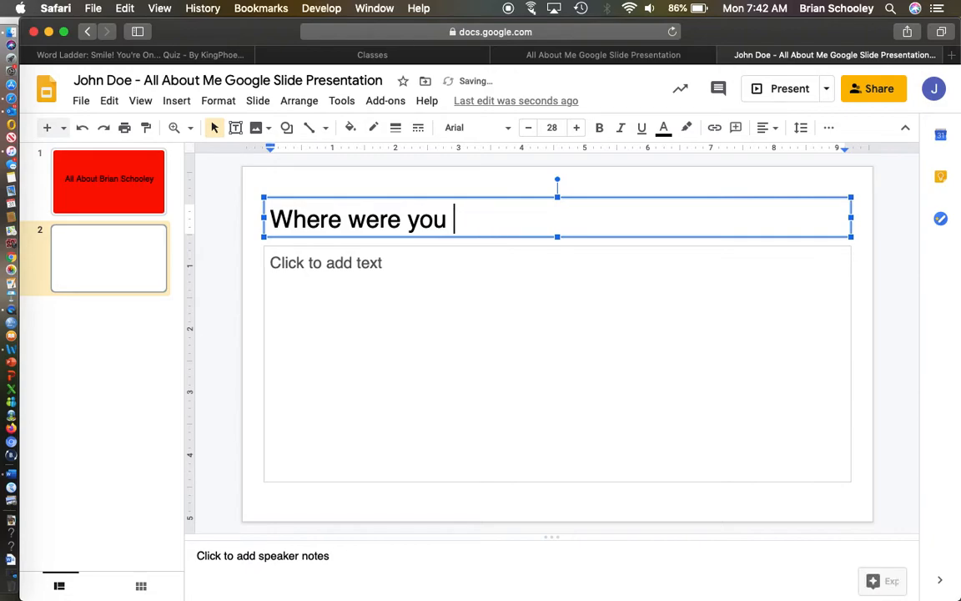
type("born")
left_click(557, 364)
type("Cape")
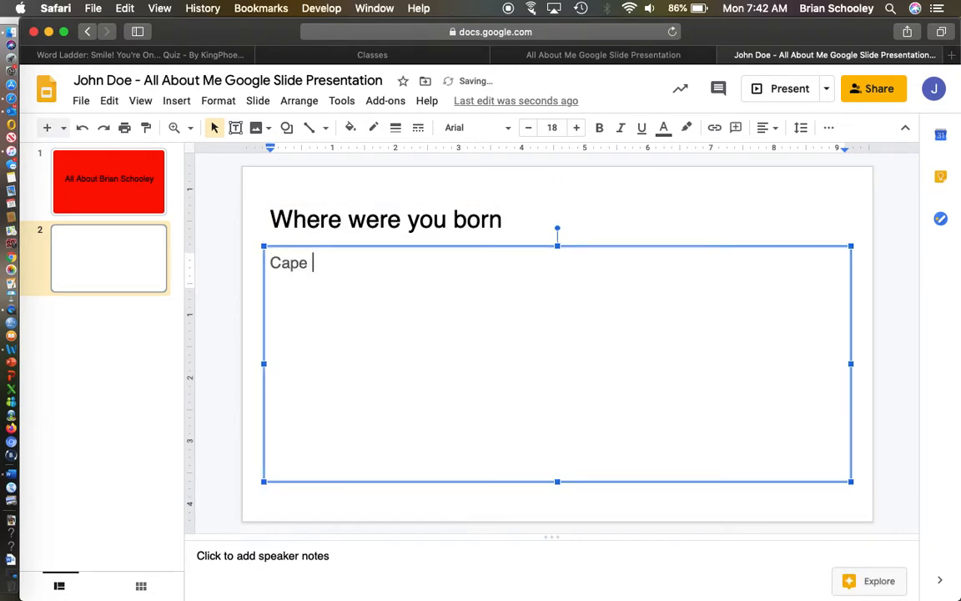
- Answer 'Cape Gireardeau, Missouri' in the slide body
type("Gi")
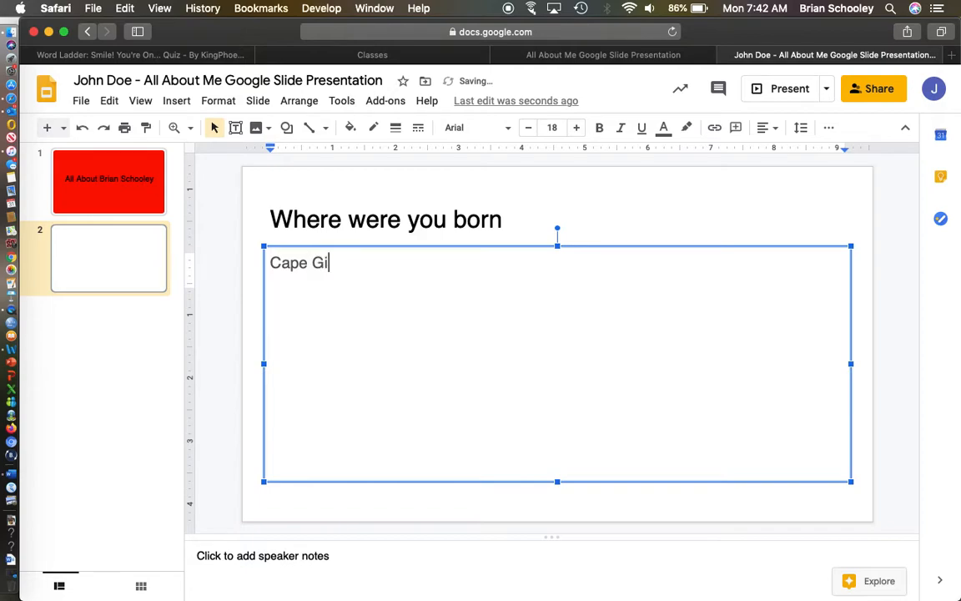
type("reardeau, Misso")
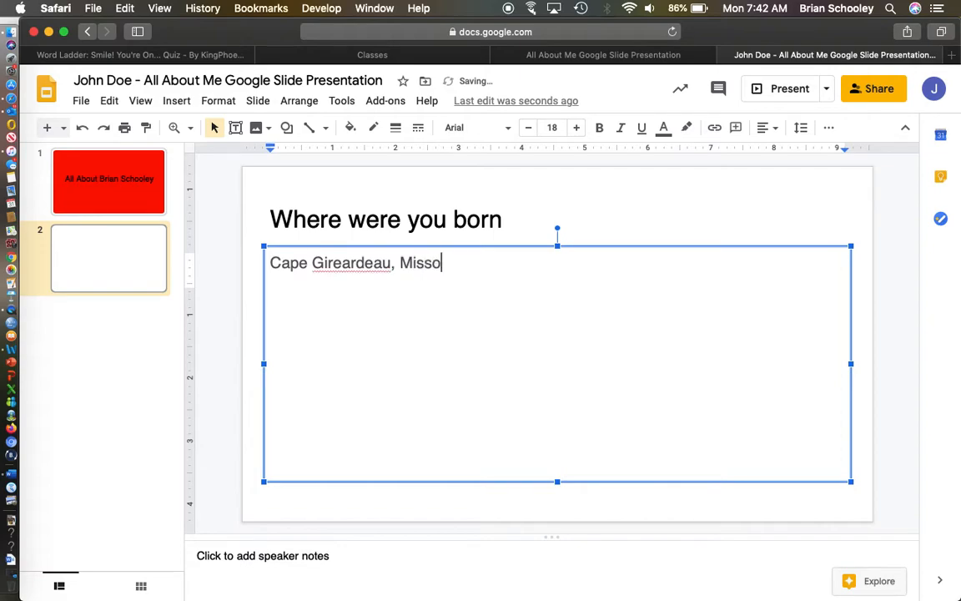
type("uri")
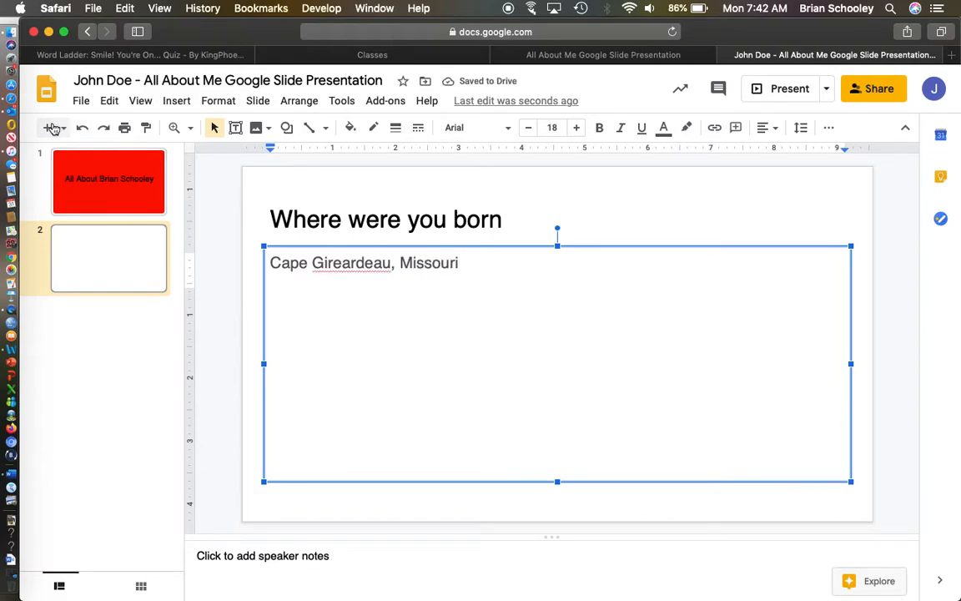
- Add a third slide titled 'How old are you'
left_click(47, 127)
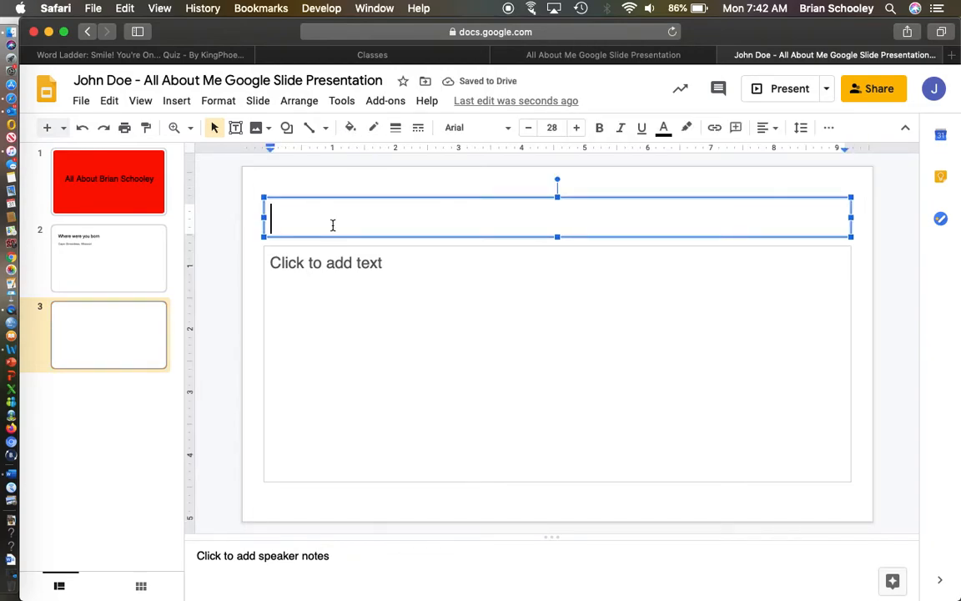
type("How old a")
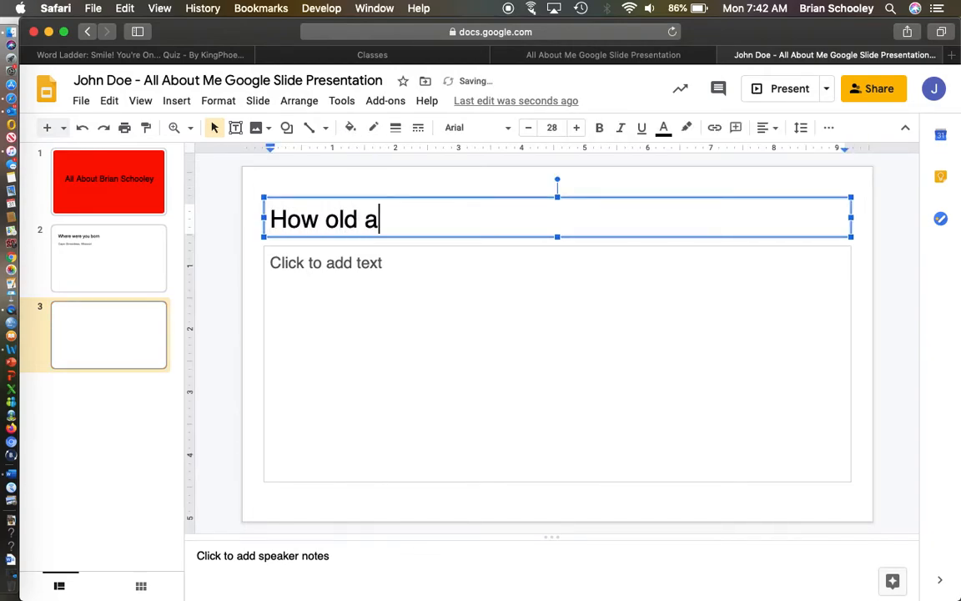
left_click(350, 284)
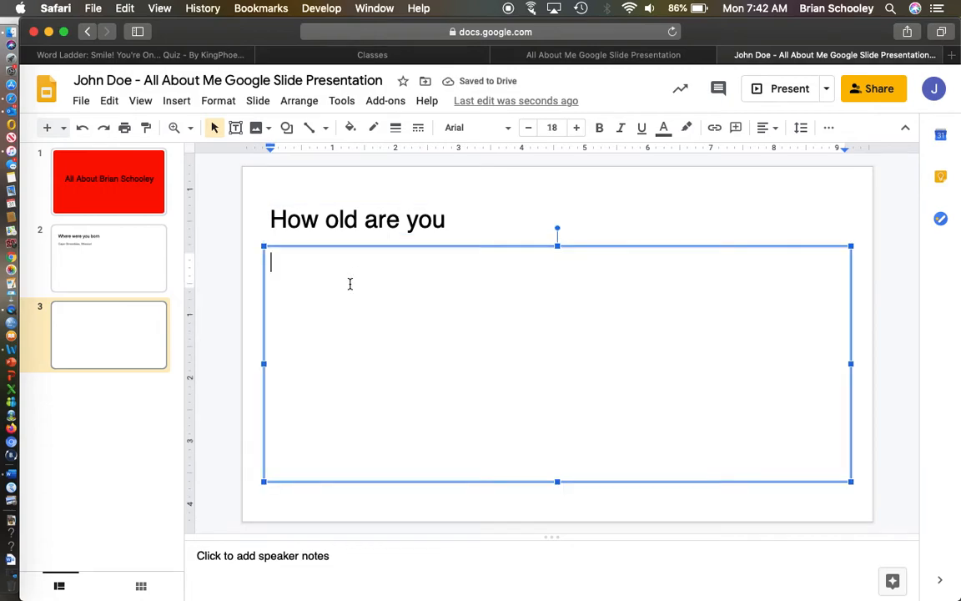
- Answer '46 (47 on February 2nd)' in the slide body
type("4")
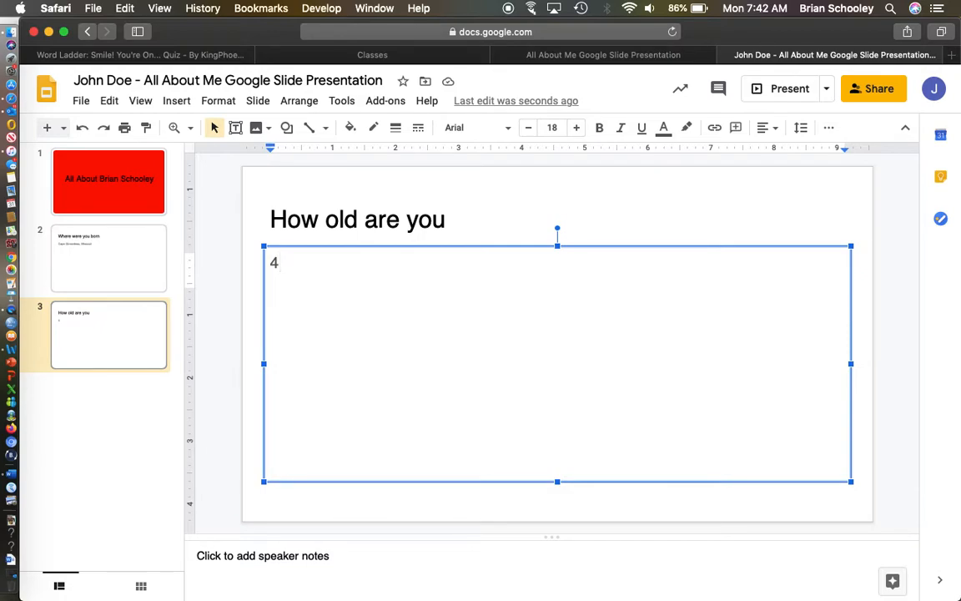
type("6 (")
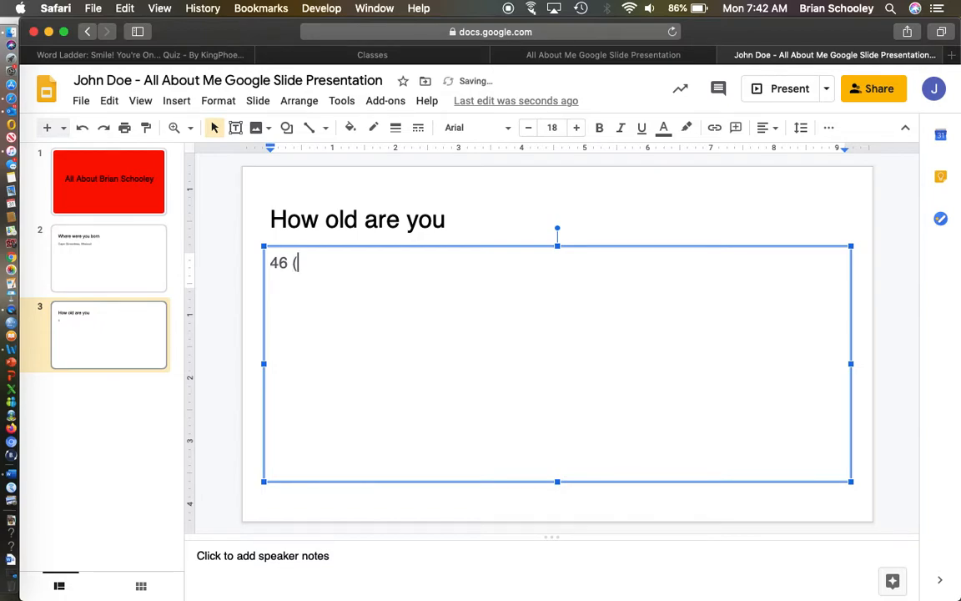
type("4")
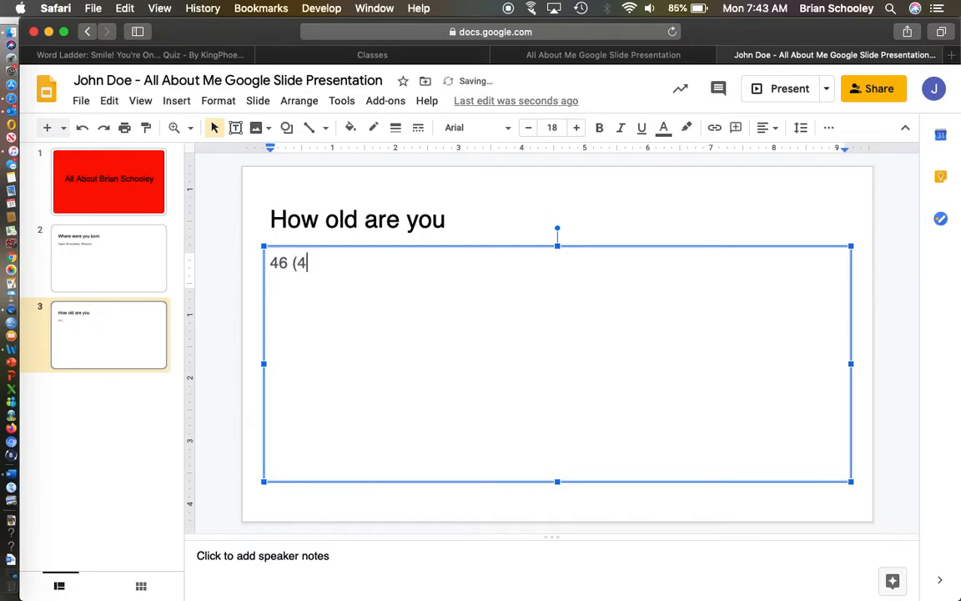
type("7 on Fe")
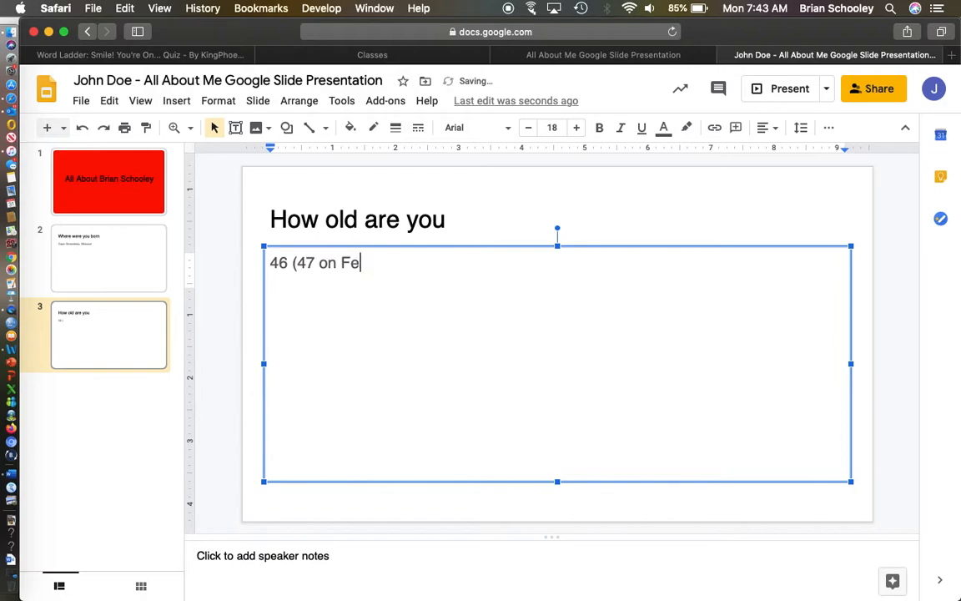
type("bruary 2")
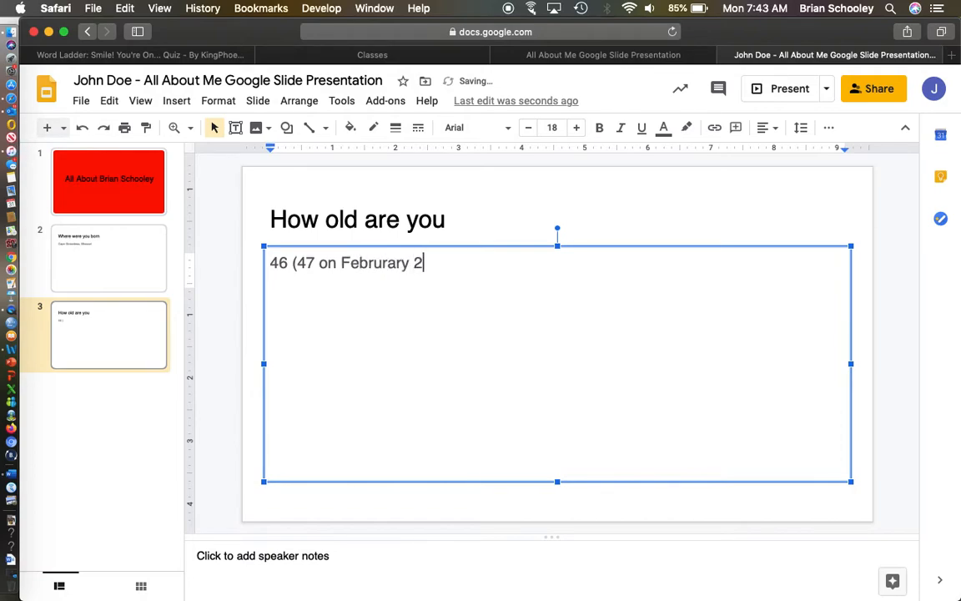
type("nd")
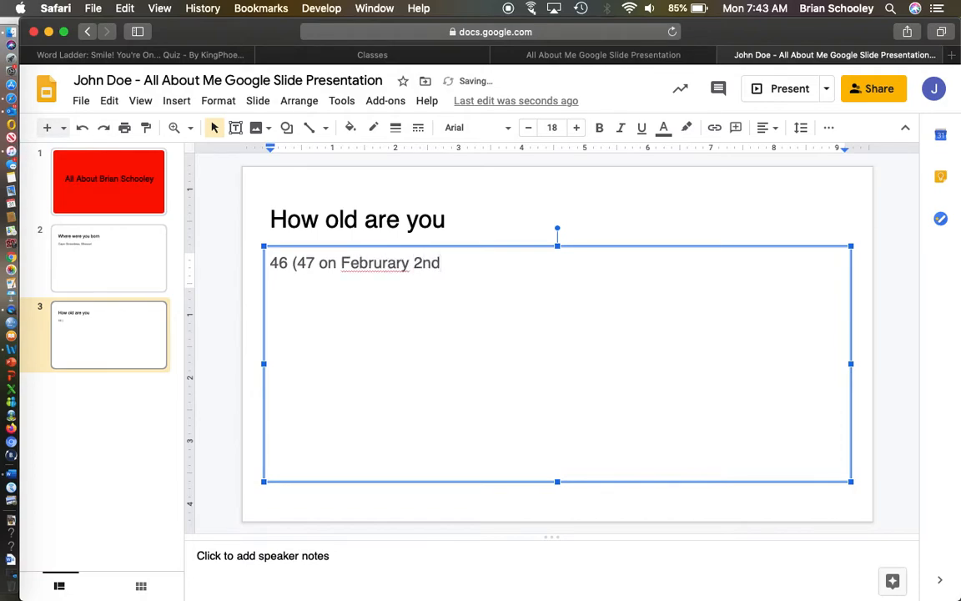
type(")")
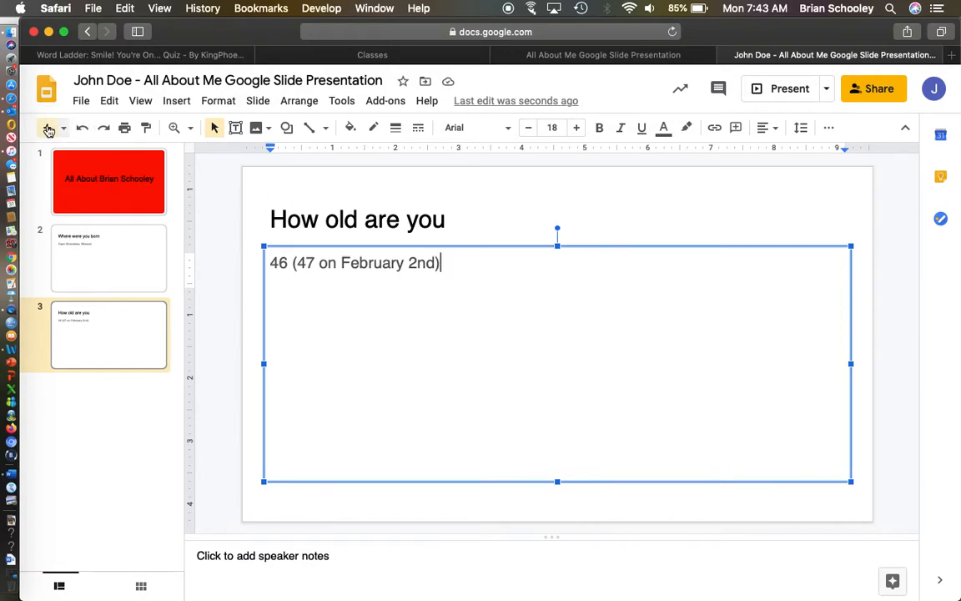
- Add a fourth slide titled 'Favorite Colleges'
left_click(46, 127)
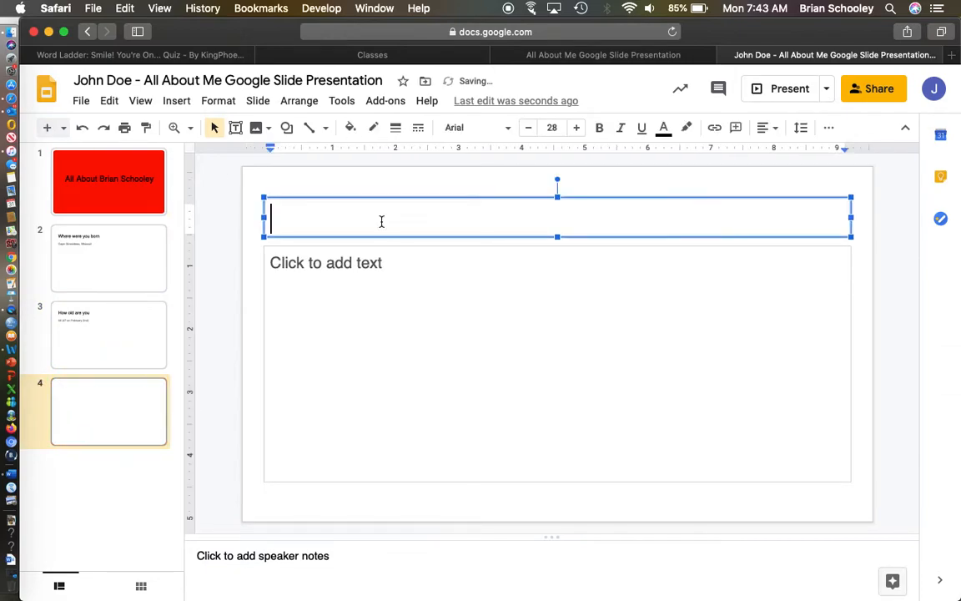
type("F")
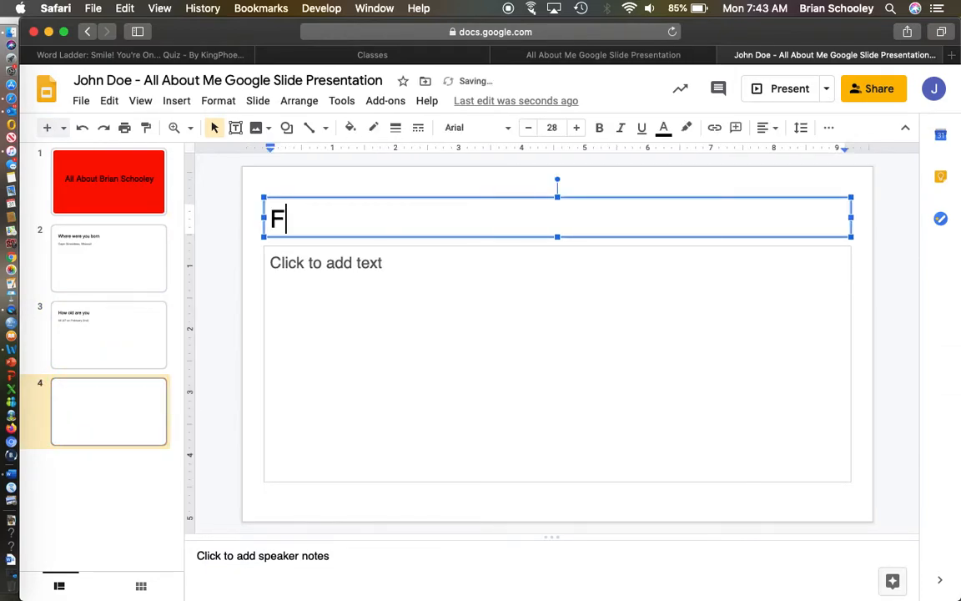
type("avorite")
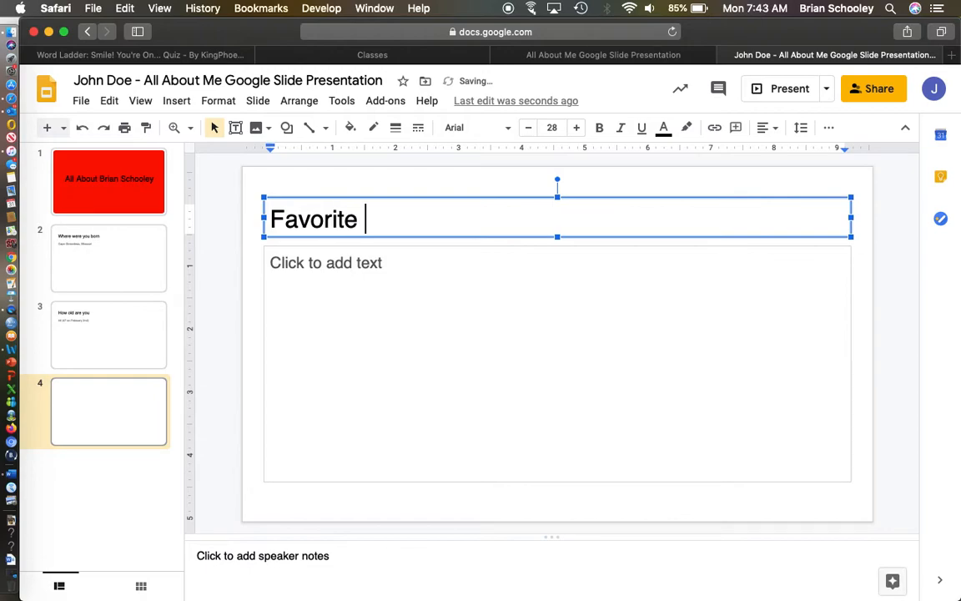
type("Colleges")
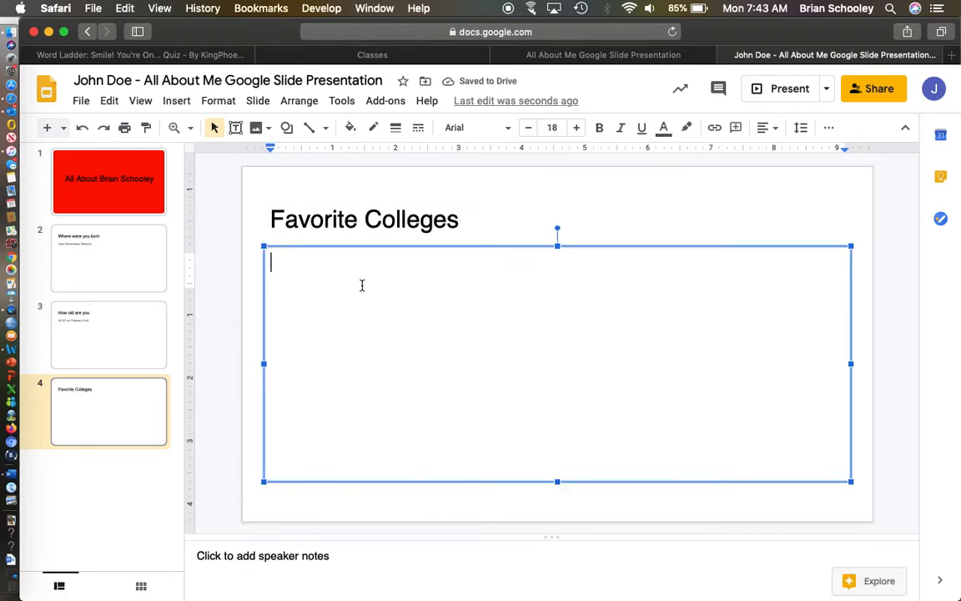
- List Murray State University, University of Notre Dame and University of North Carolina in the body
type("Murray")
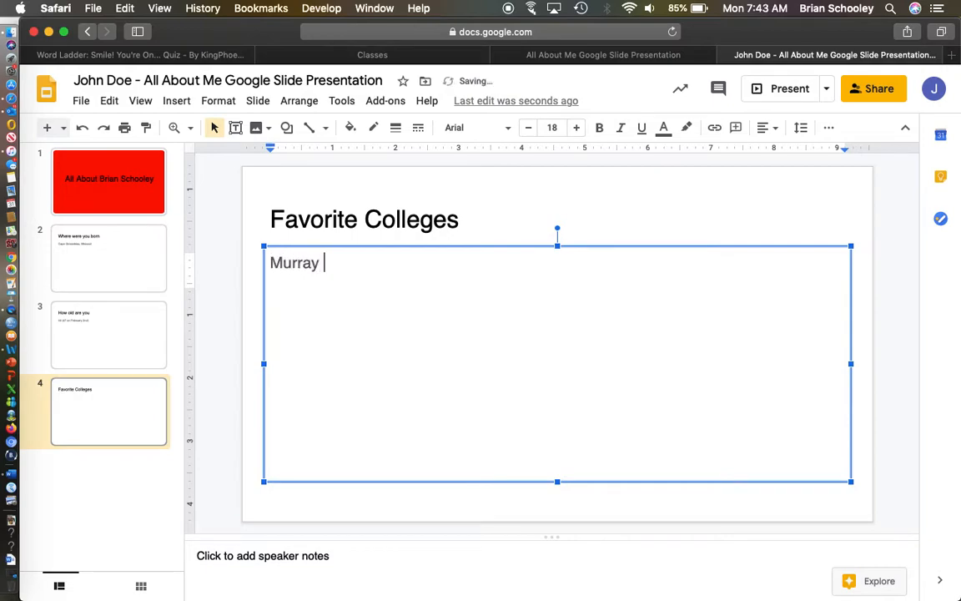
type("State University")
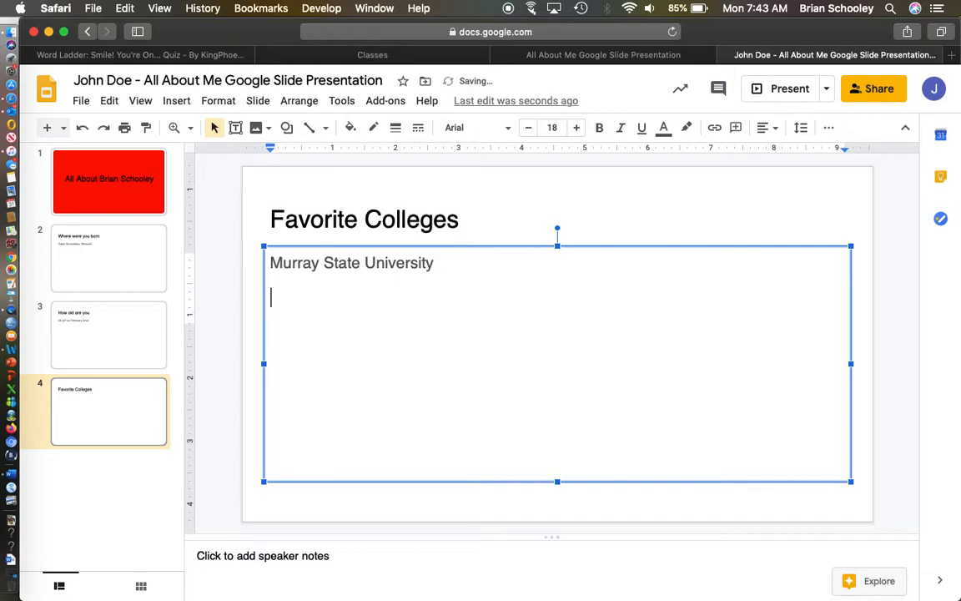
type("University of Not")
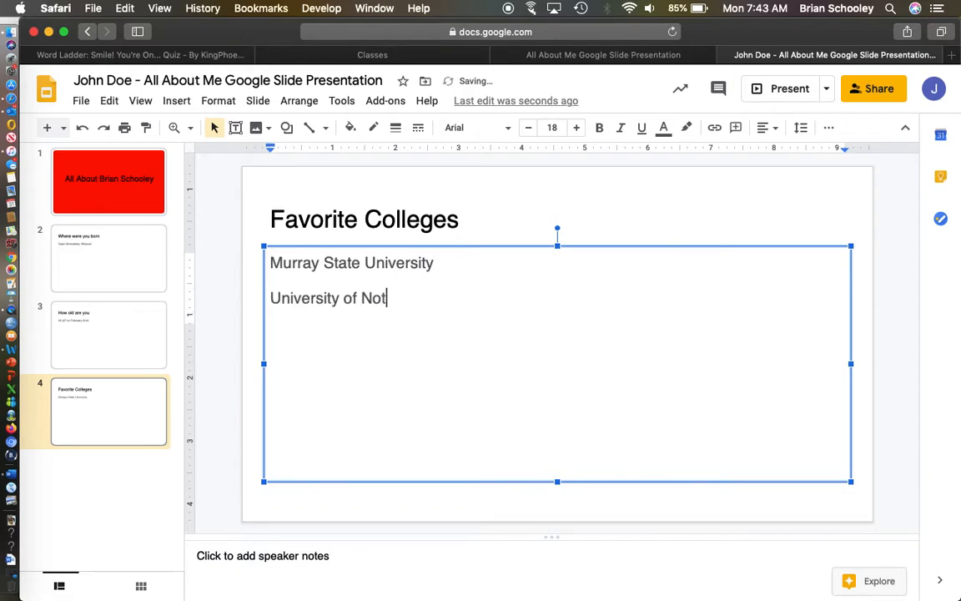
type("re Dame")
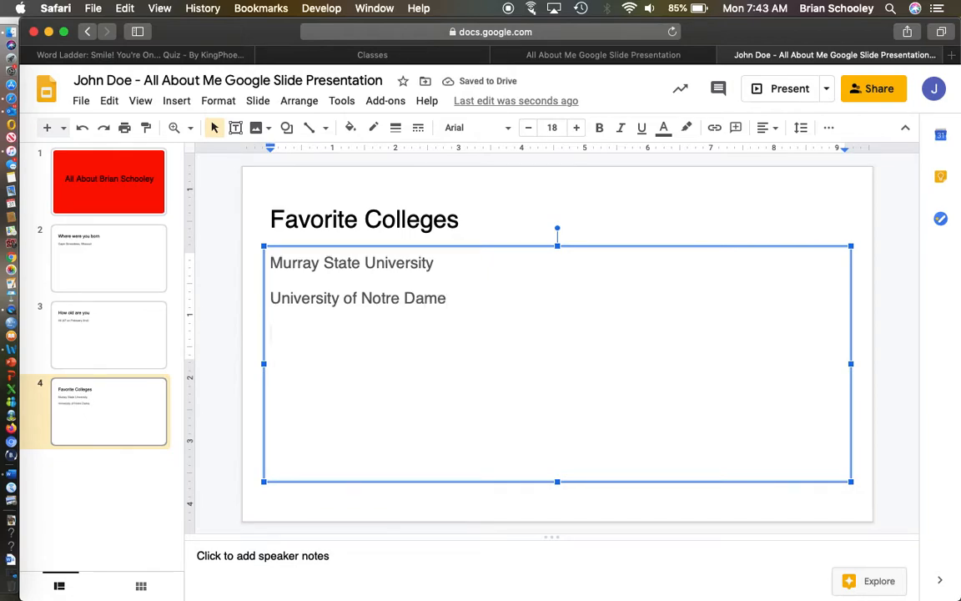
type("University of North")
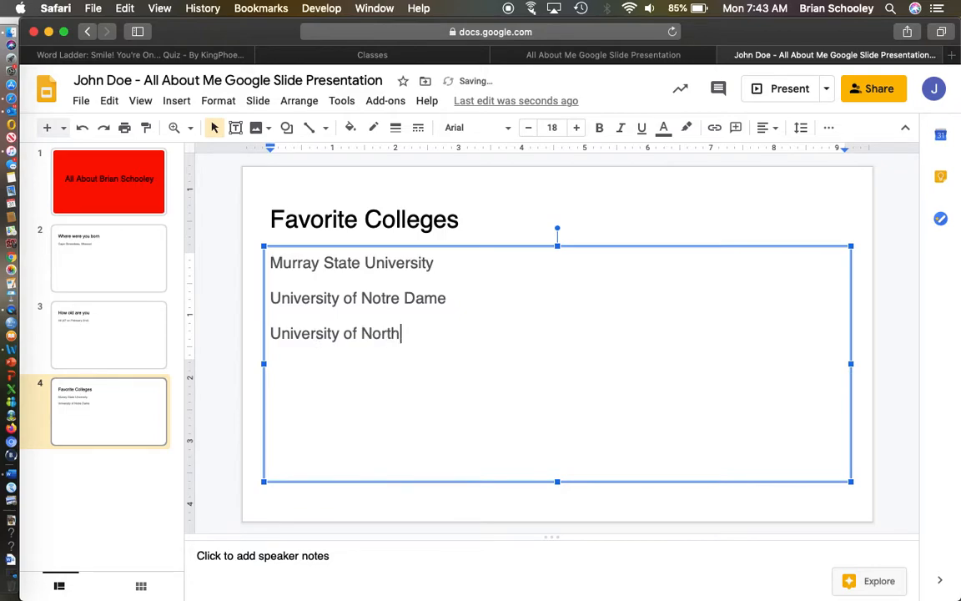
type("Car")
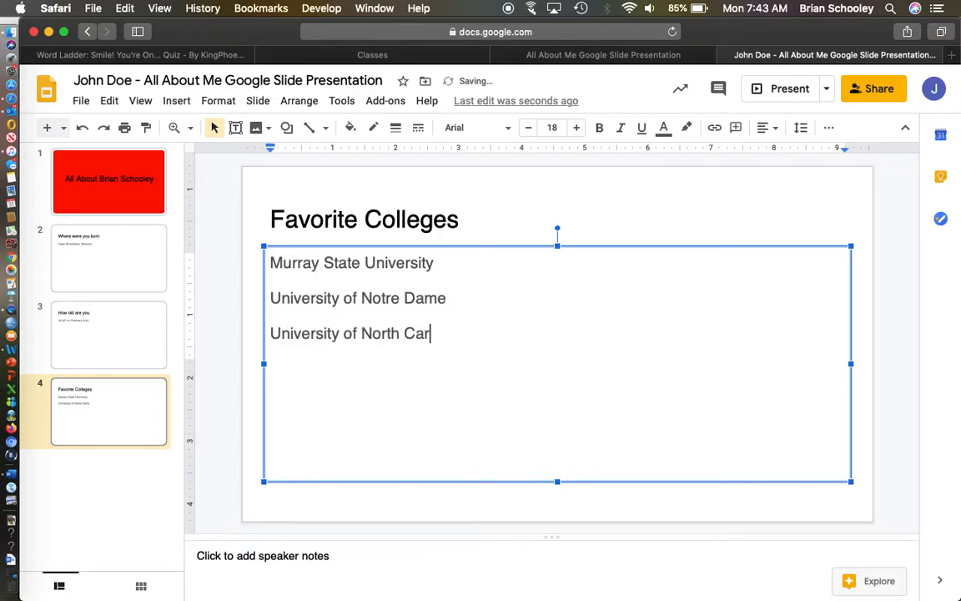
type("olina")
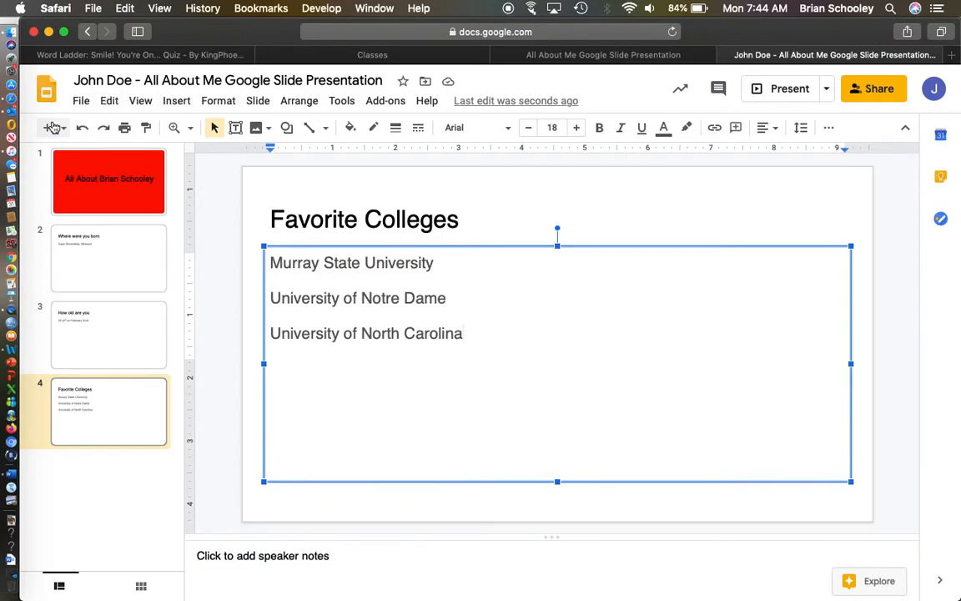
- Add slide 5 asking 'What do you want to be when you grow up', answered 'College Professor', then a blank sixth slide
left_click(46, 127)
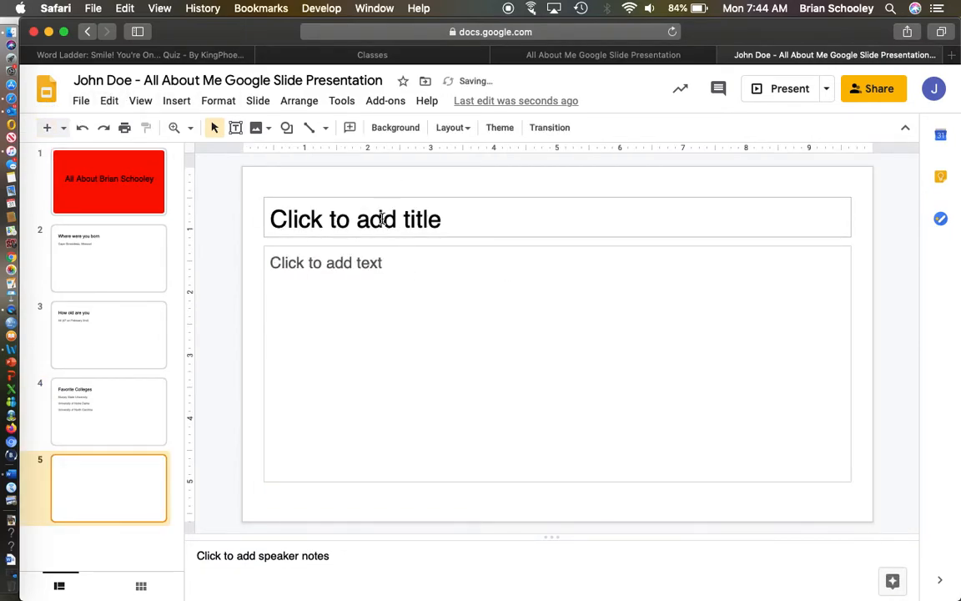
type("What d")
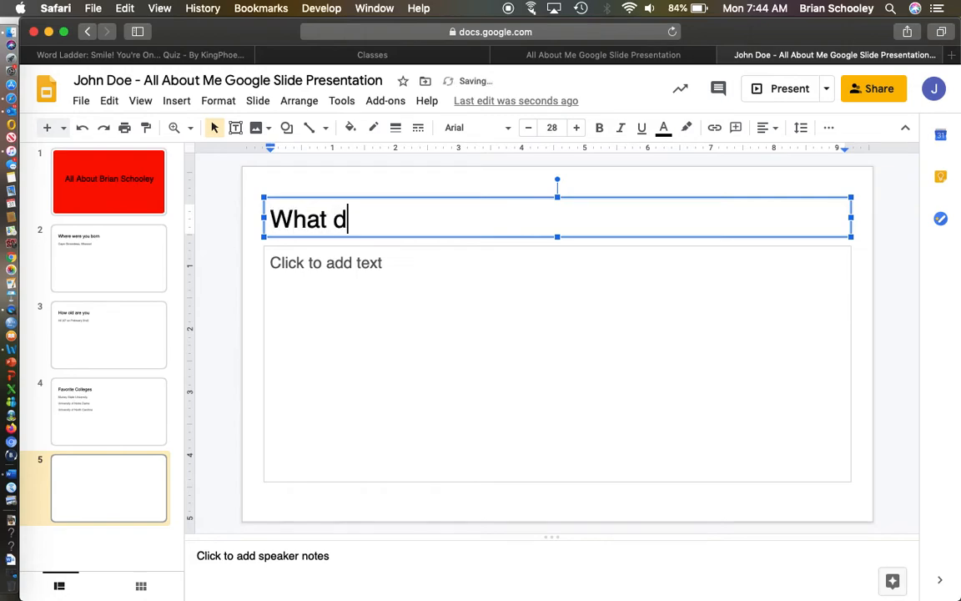
type("o you want to")
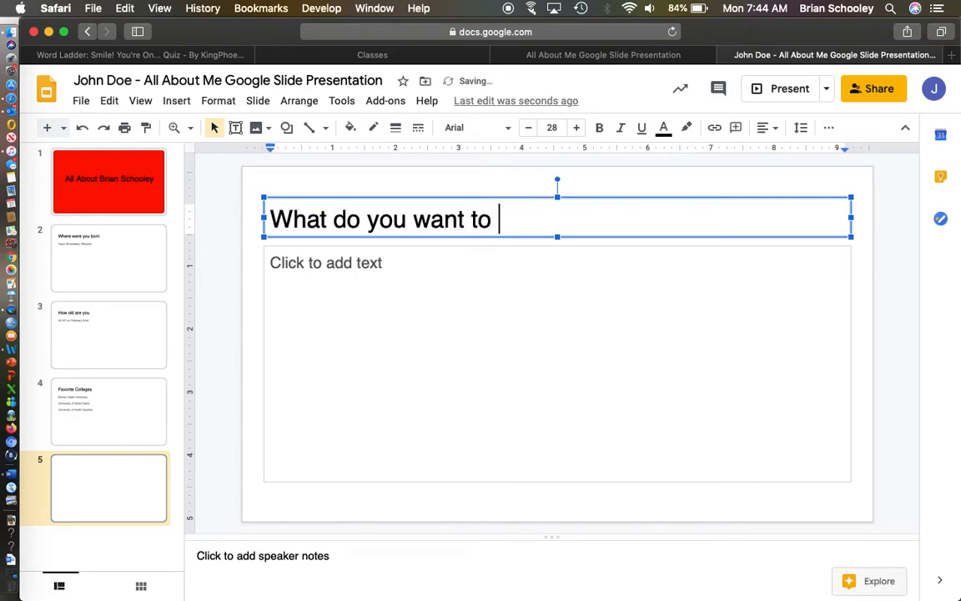
type("be when you grow up")
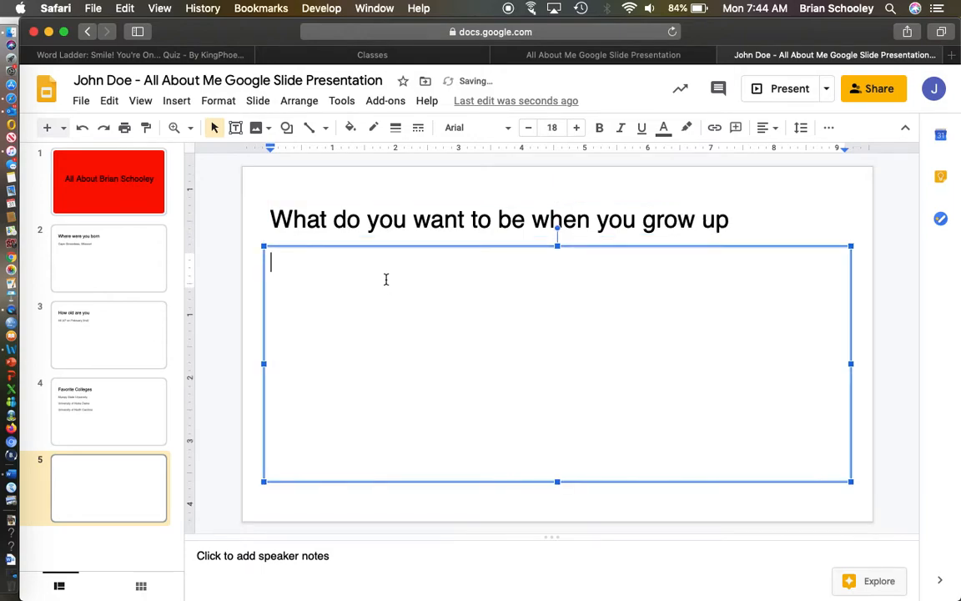
type("College P")
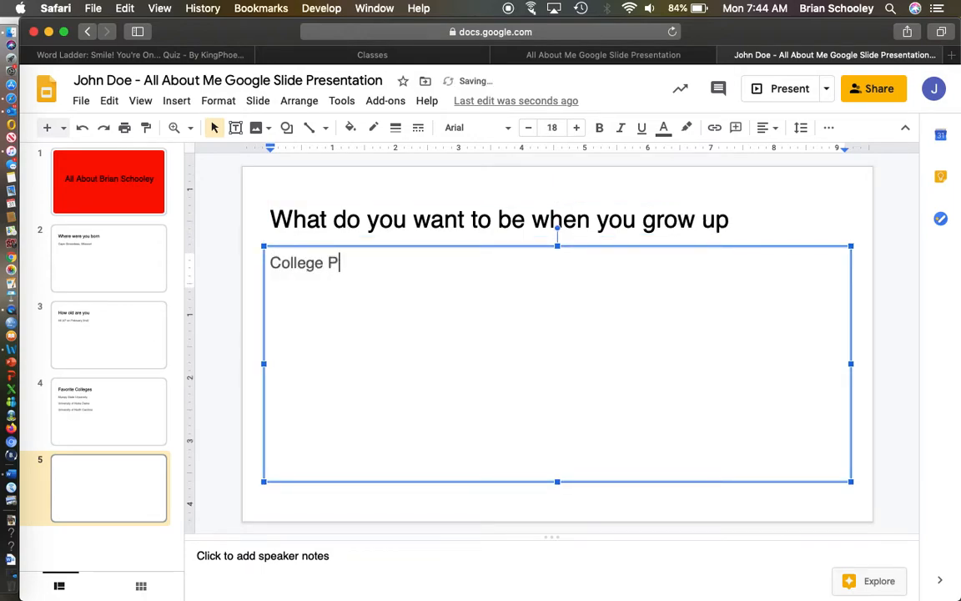
type("rofessor")
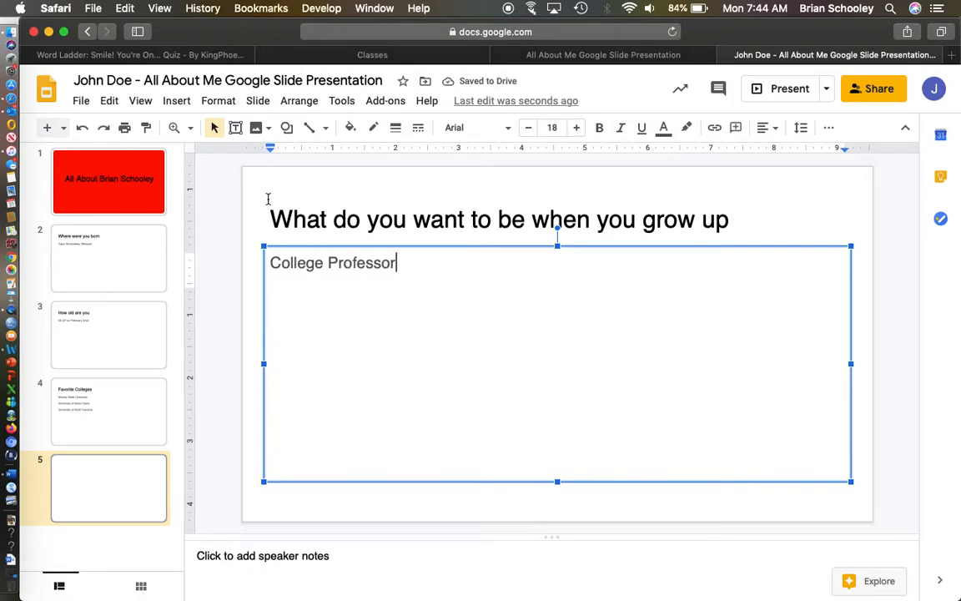
left_click(47, 127)
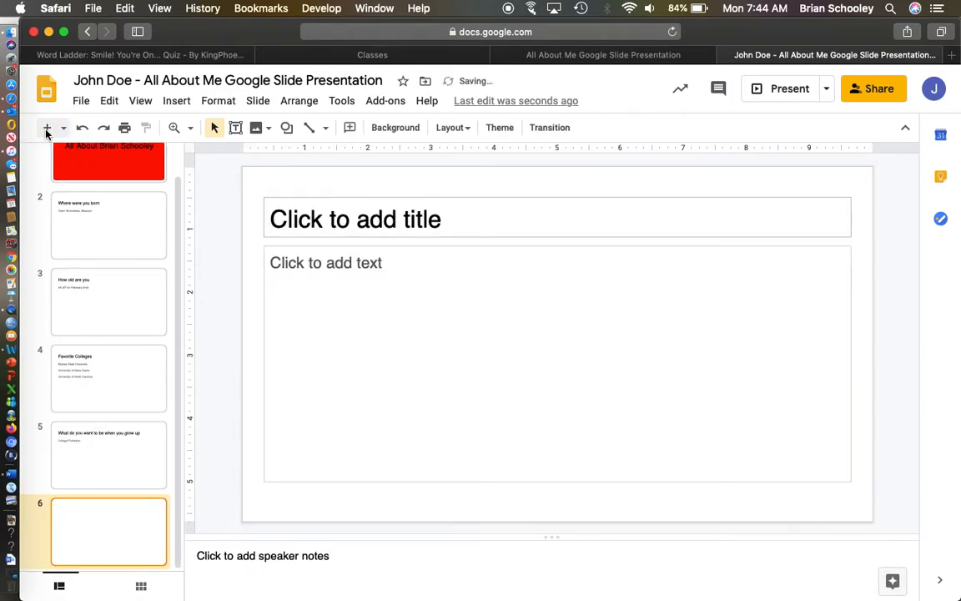
- Title slide 6 'Favorite Subject' with 'Social Studies' beneath, then add a seventh slide
left_click(354, 219)
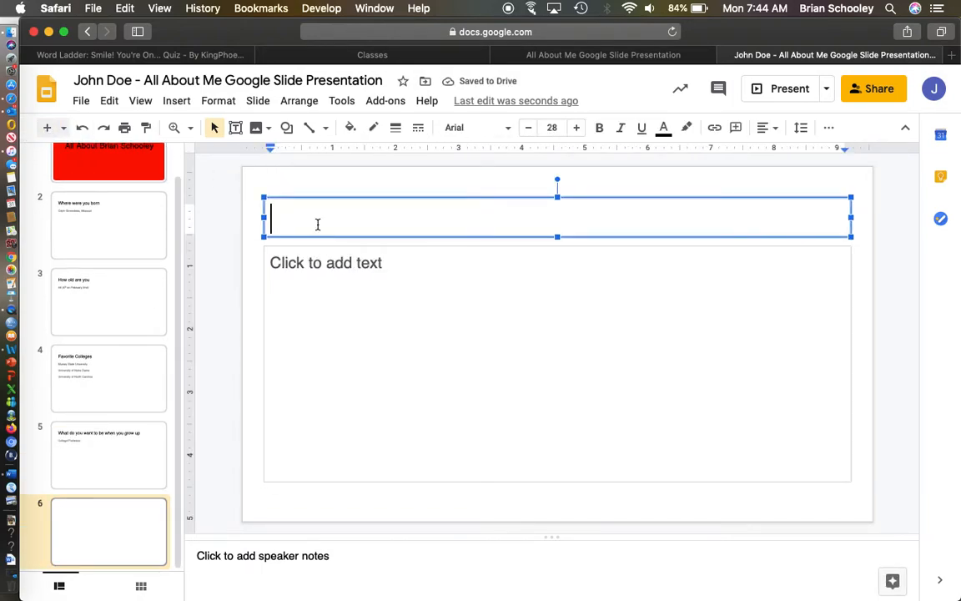
type("Favorite")
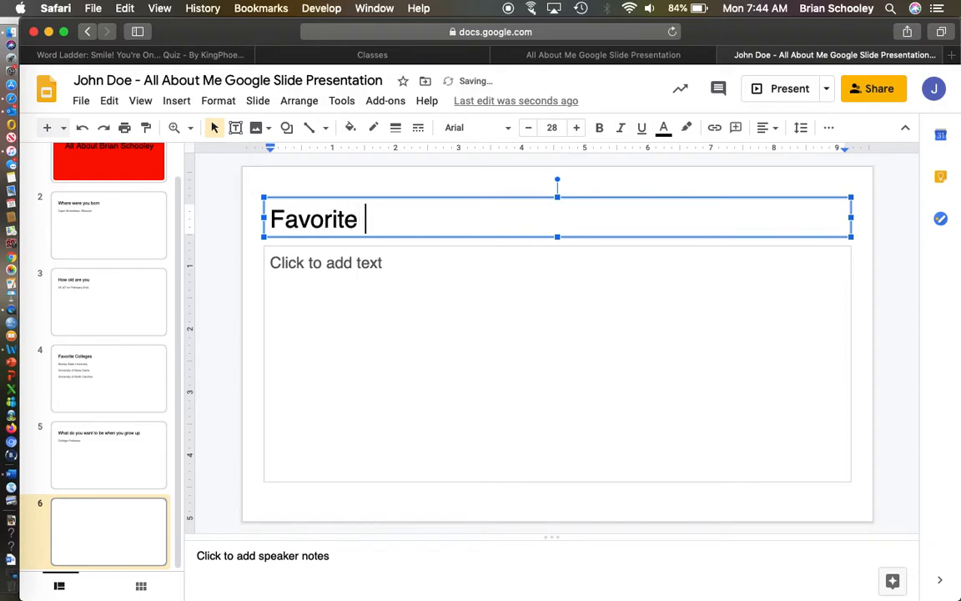
type("Subject")
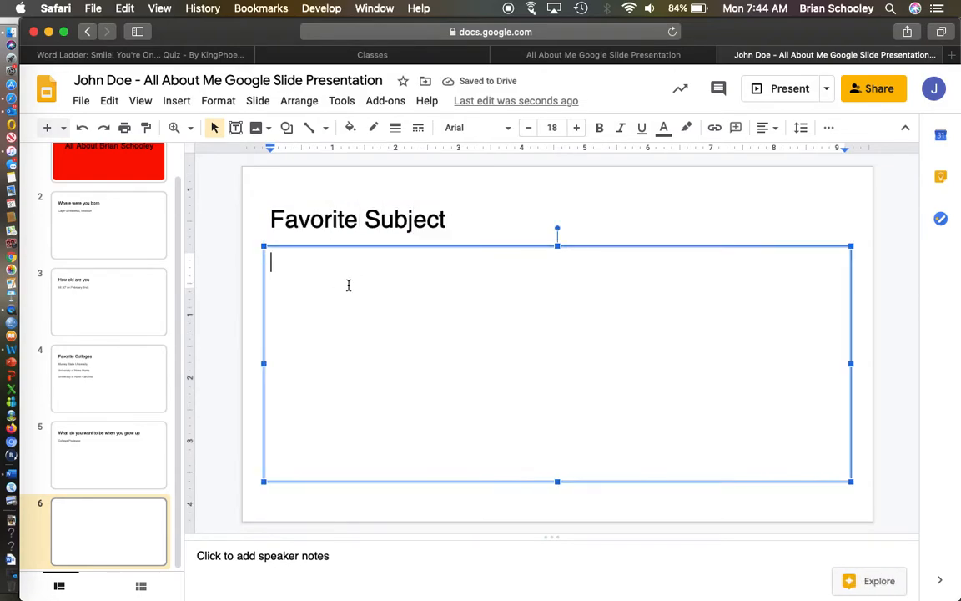
type("So")
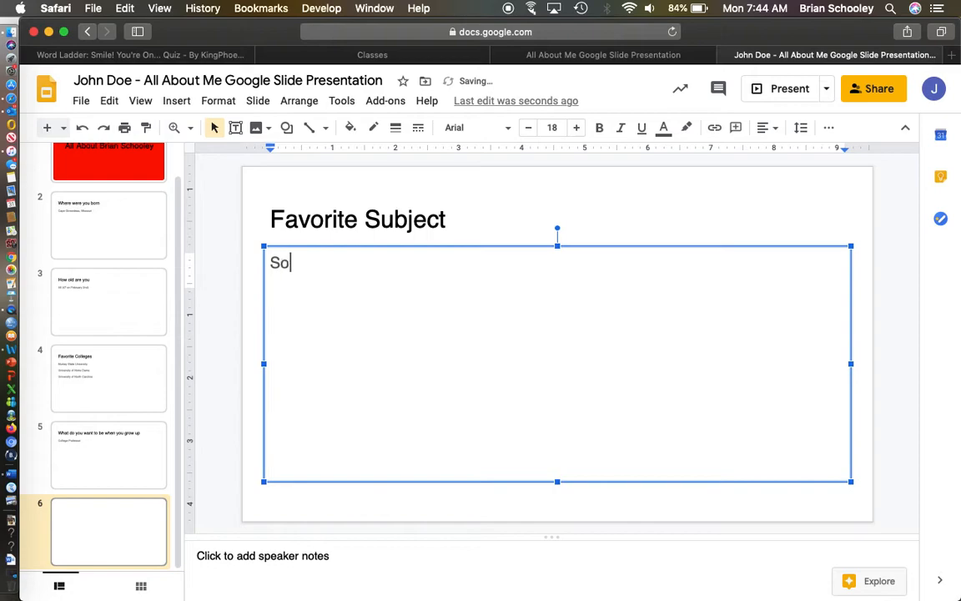
type("cial Studies")
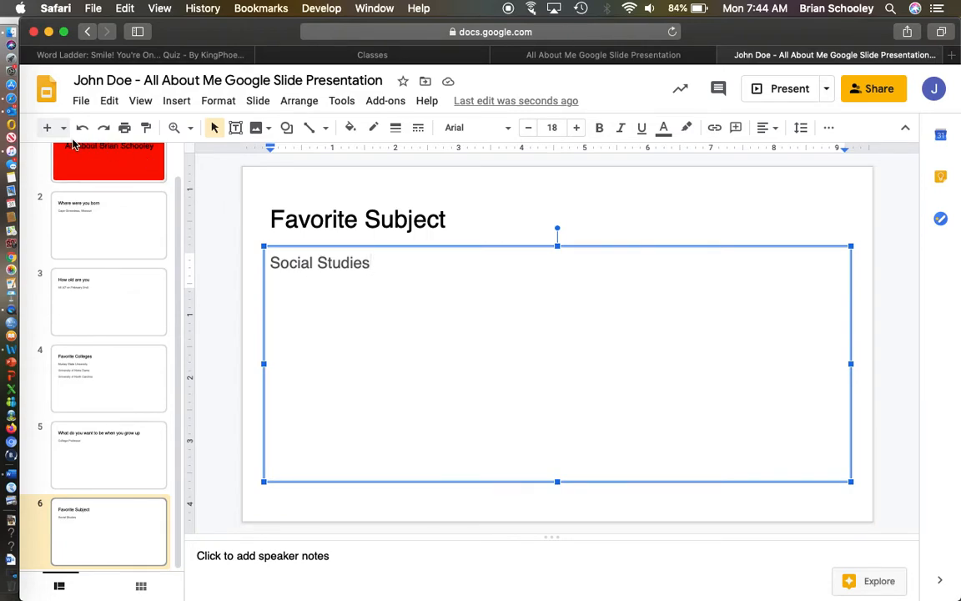
left_click(47, 127)
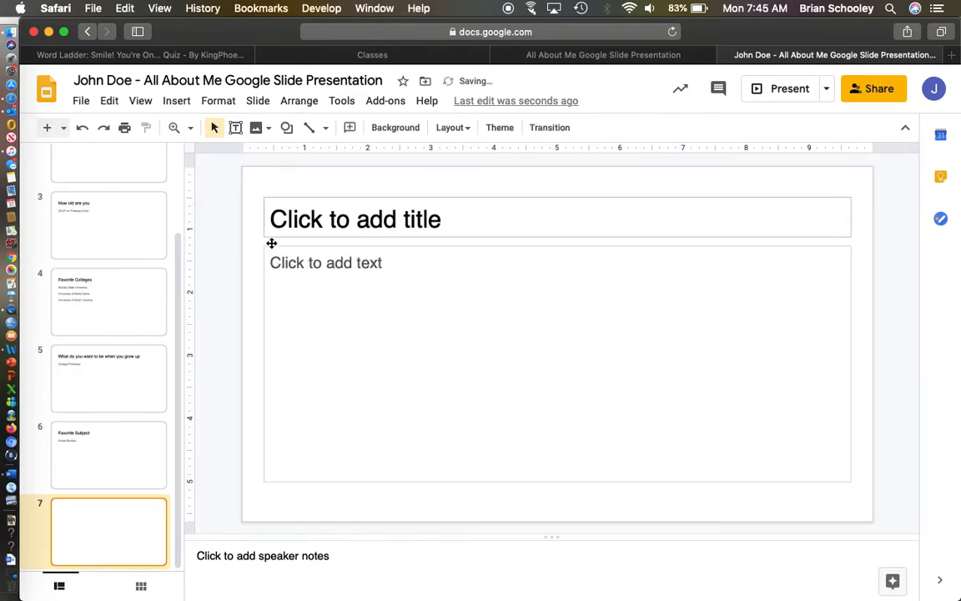
- Title slide 7 'What do I like and dislike about school'
left_click(354, 218)
type("What do I")
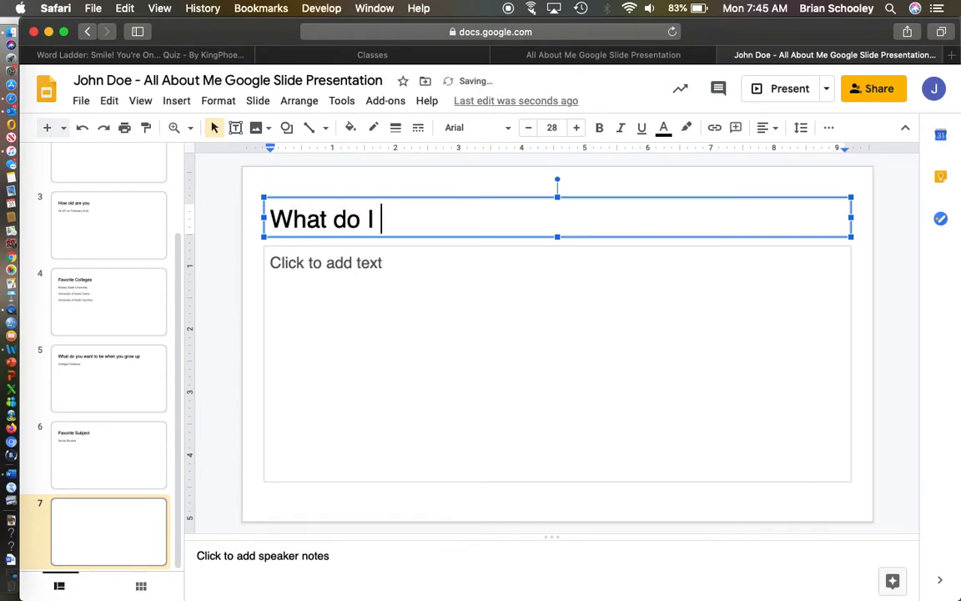
type("like and disl")
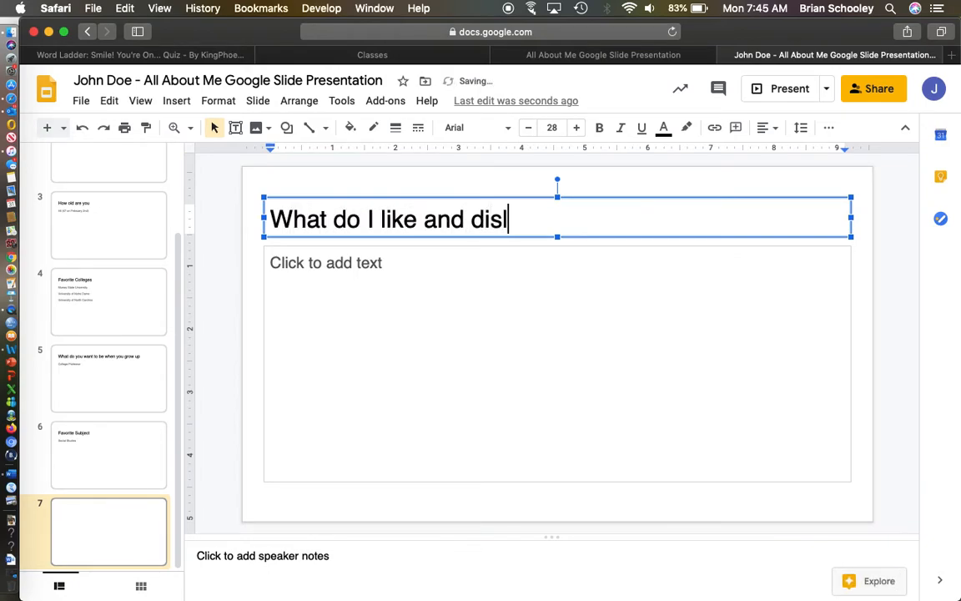
type("like about school")
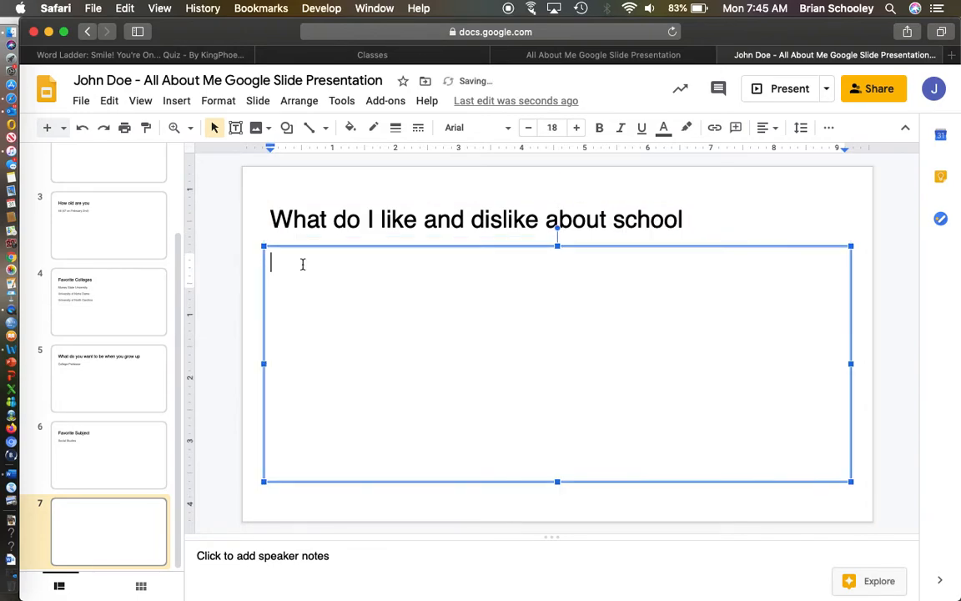
- List 'Like - seeing my students' and 'Dislike - getting up early' in the body
type("Like")
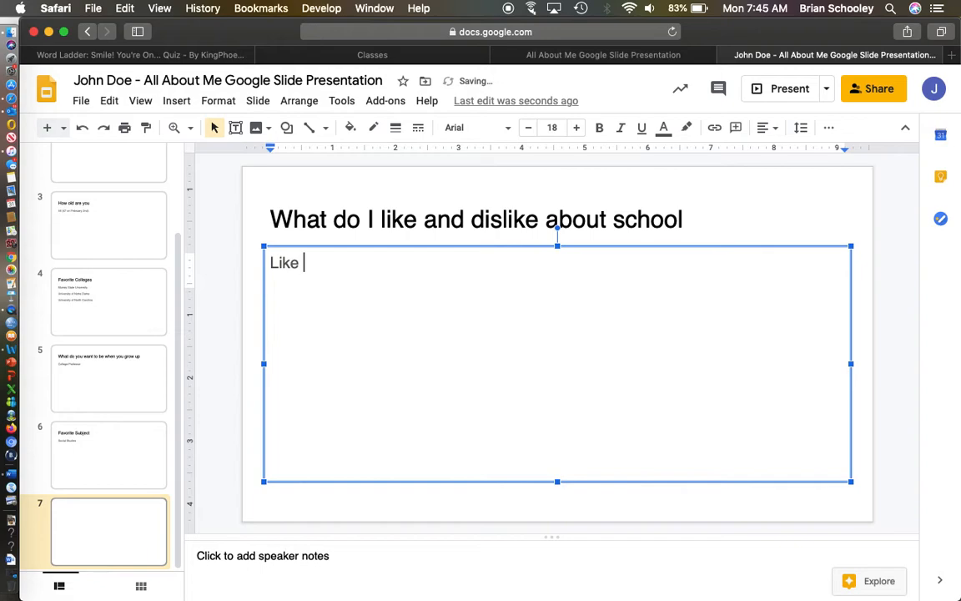
type("- seeing my f")
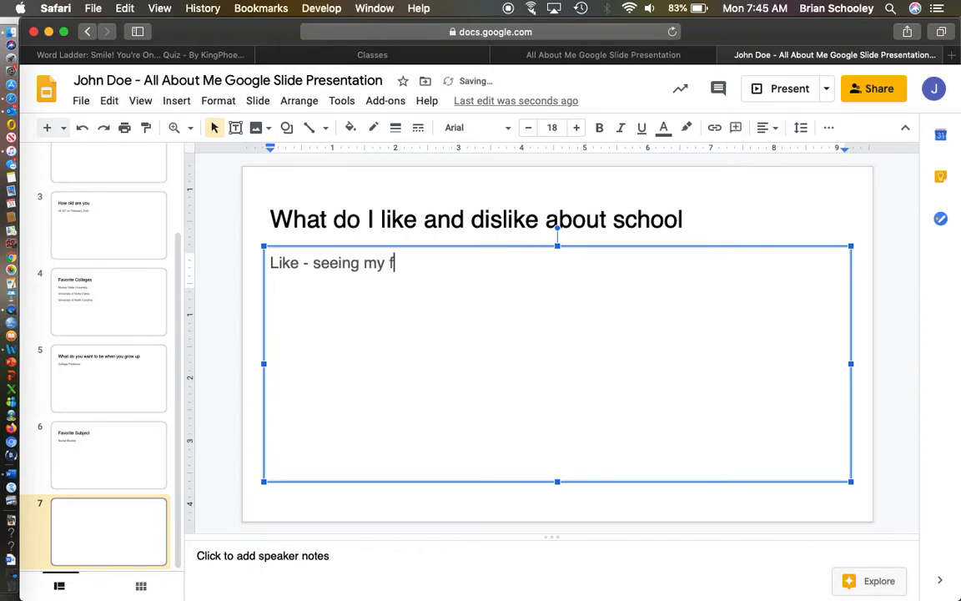
type("ri")
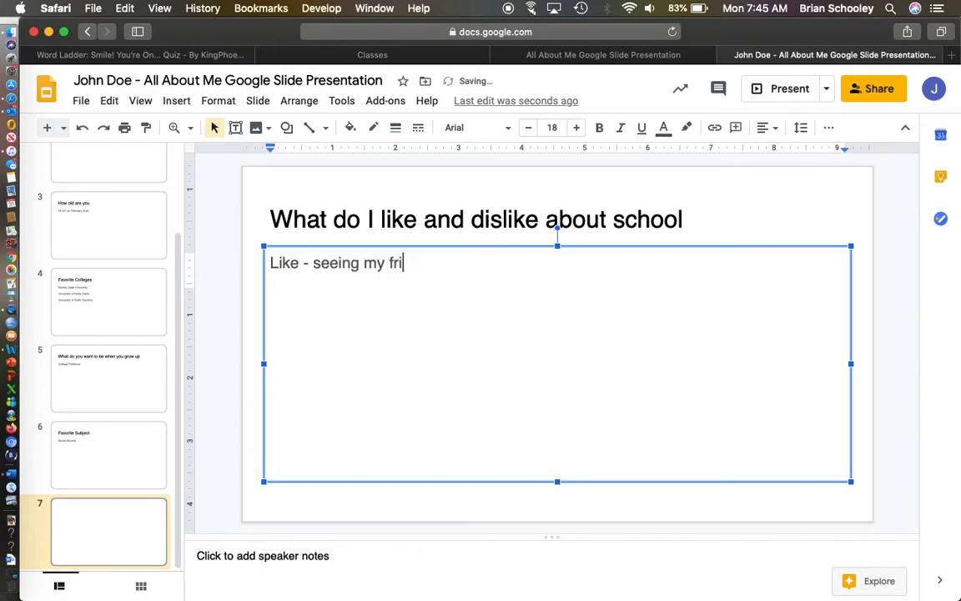
type("student")
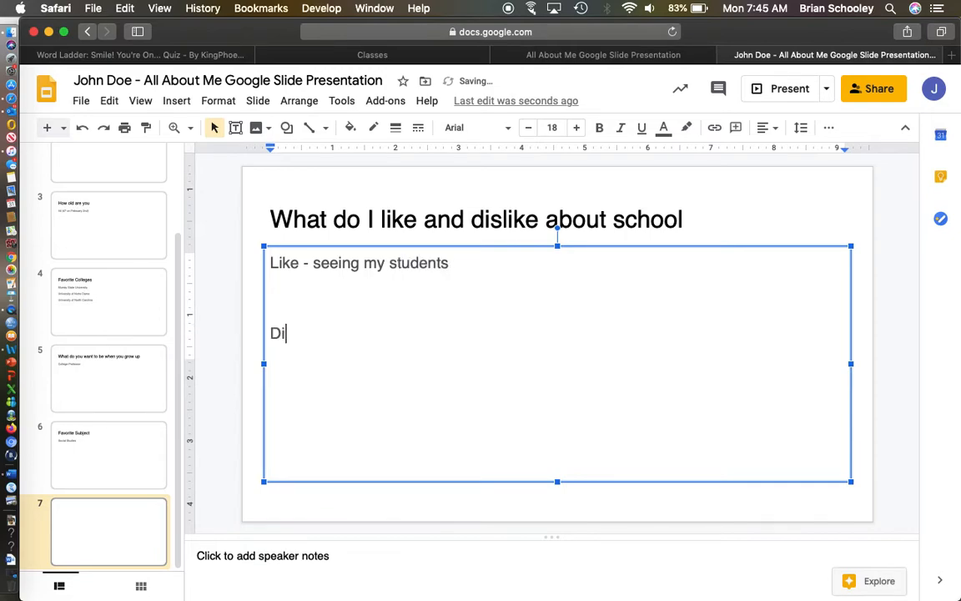
type("slike - g")
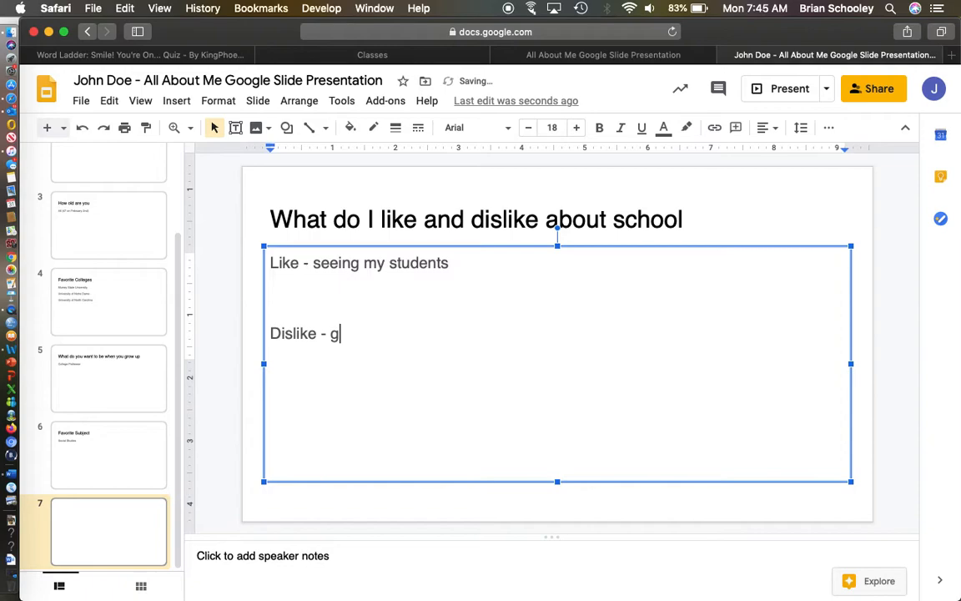
type("etting up earl")
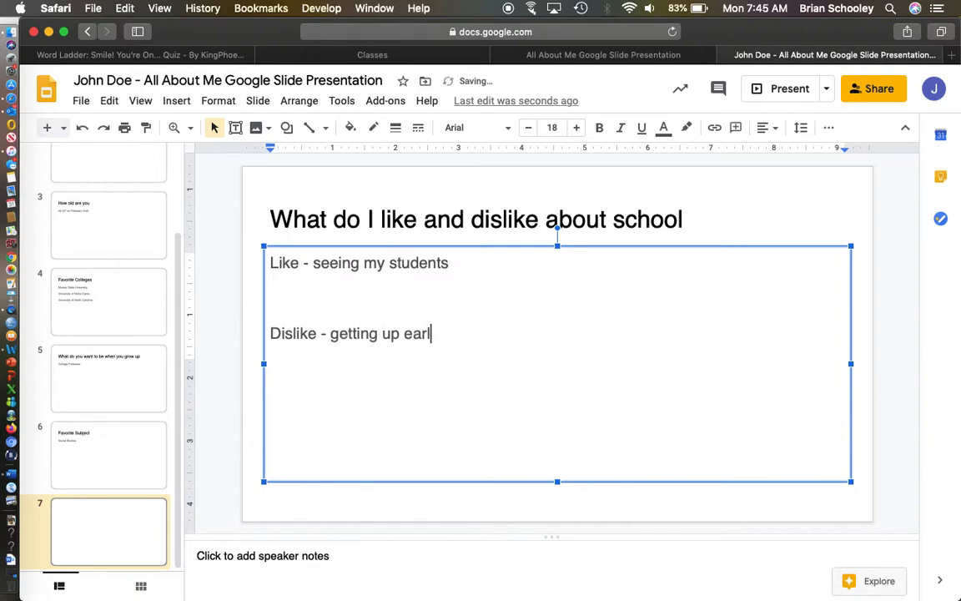
type("y")
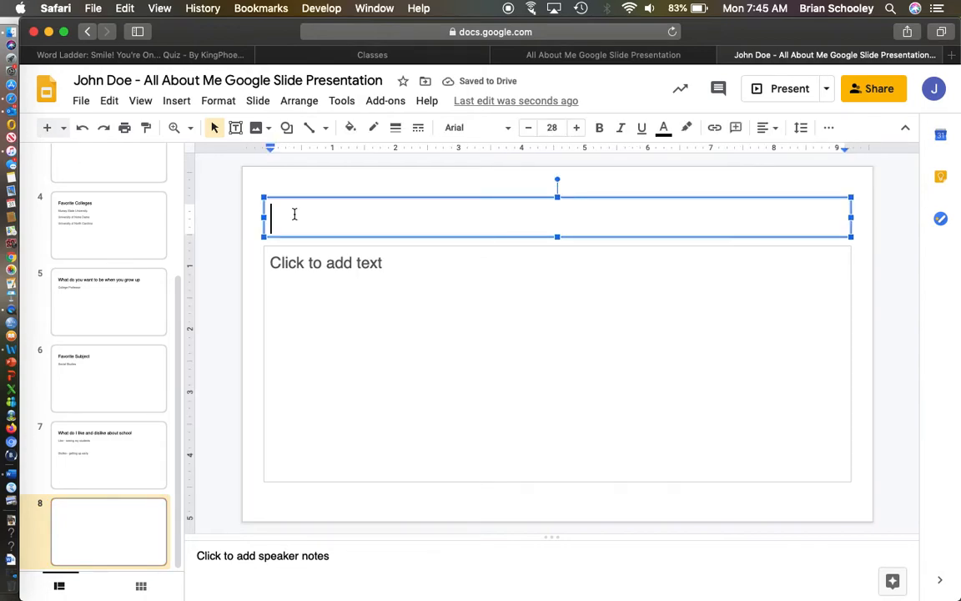
- Title slide 8 'What are your hobbies'
type("What are")
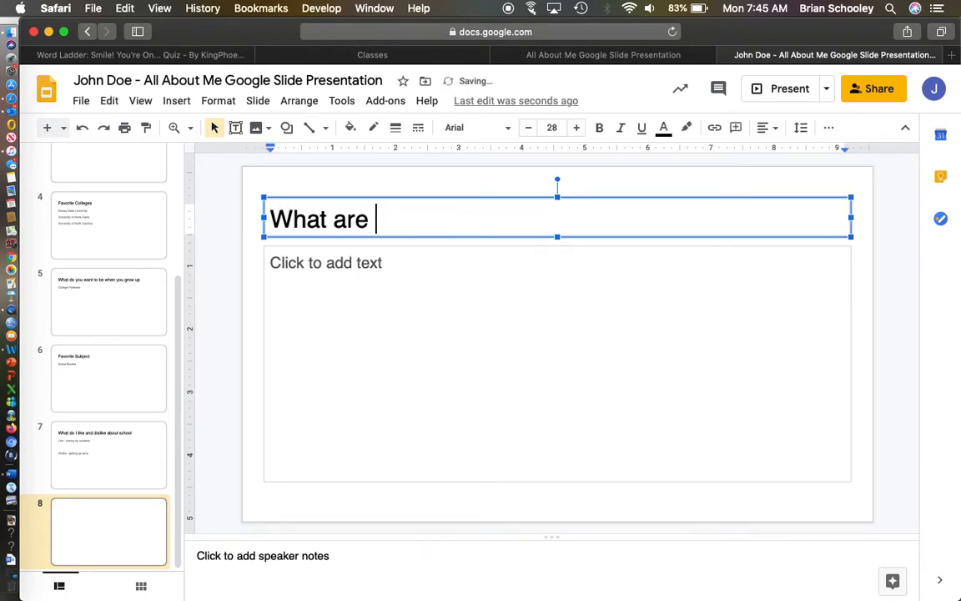
type("your hobbies")
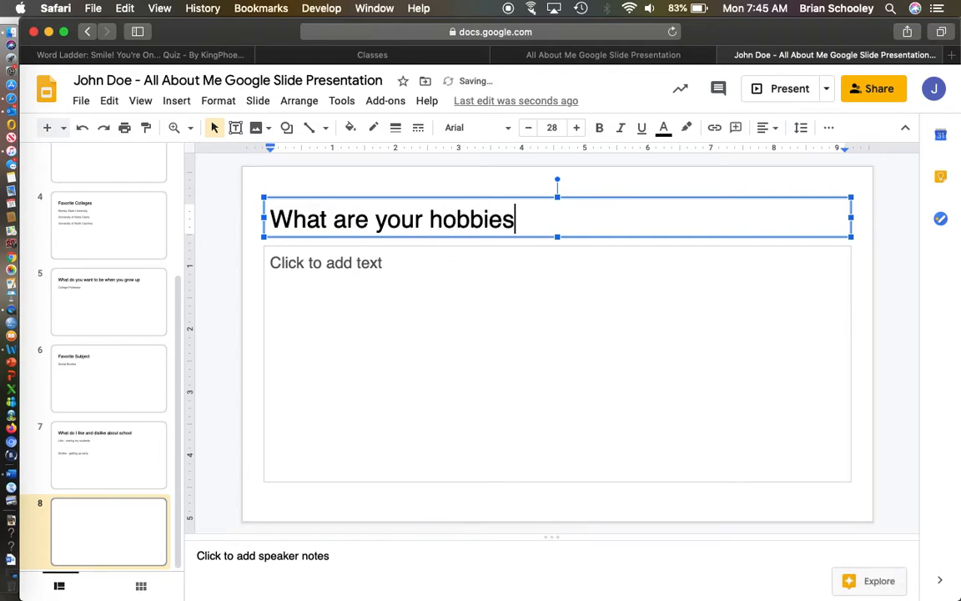
- List Video Games, Reading, Coaching and Spending time with family, then add a new slide
type("Video Games")
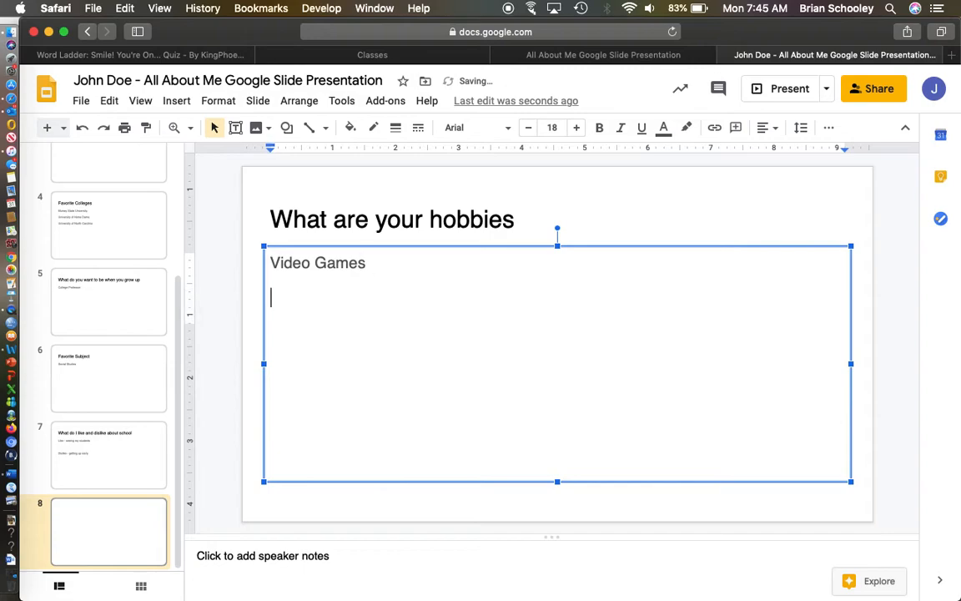
type("re")
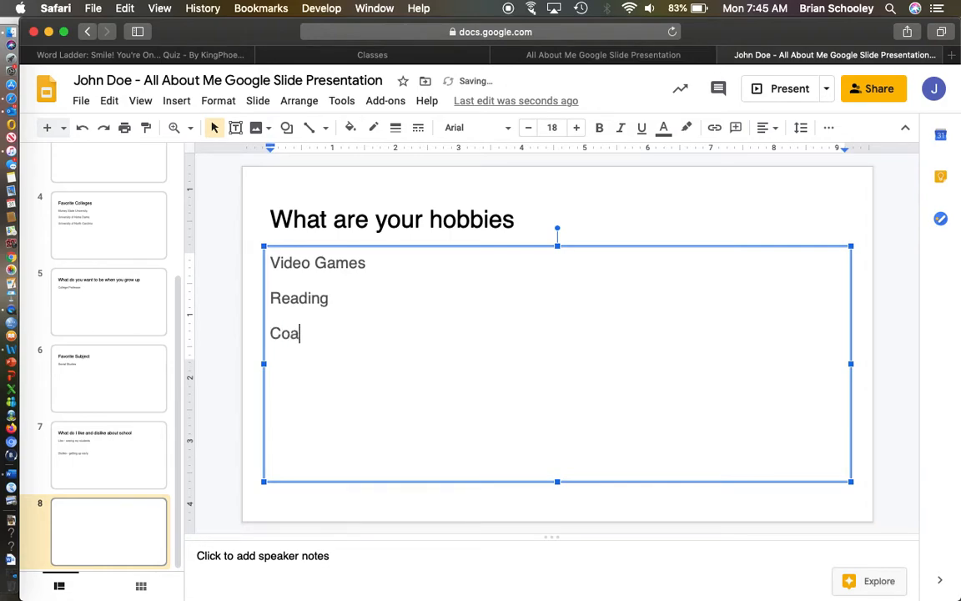
type("ching")
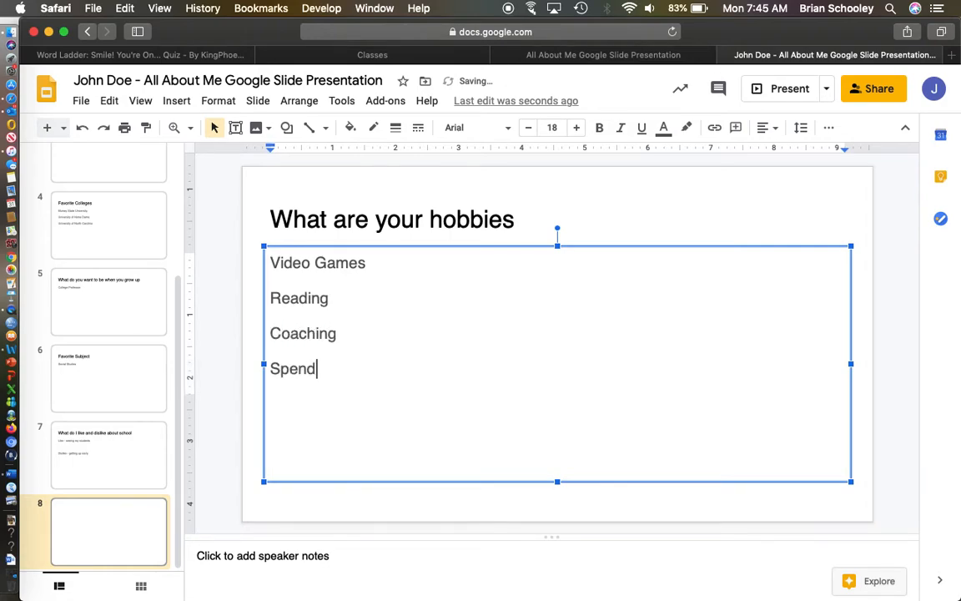
type("ing time with")
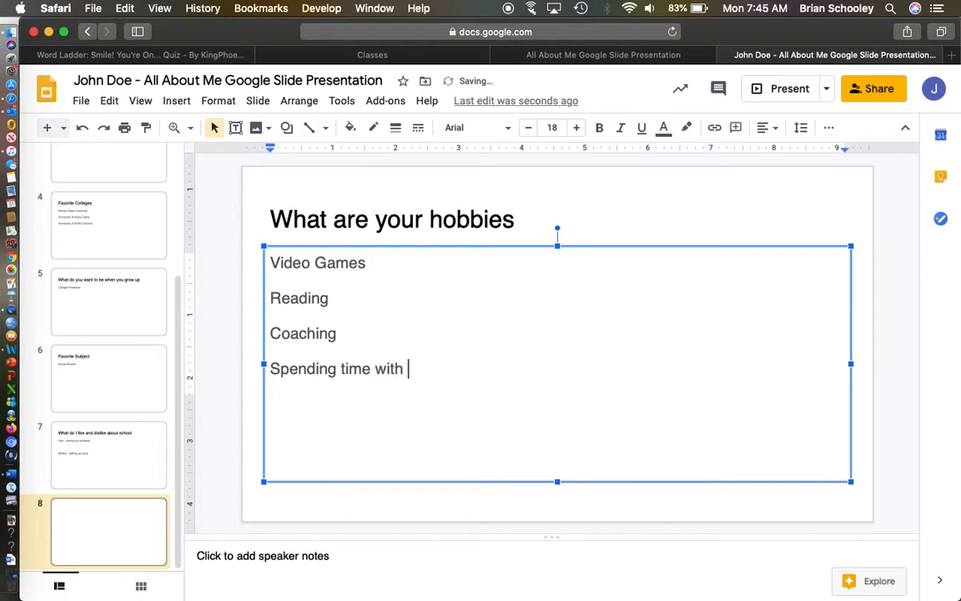
type("family")
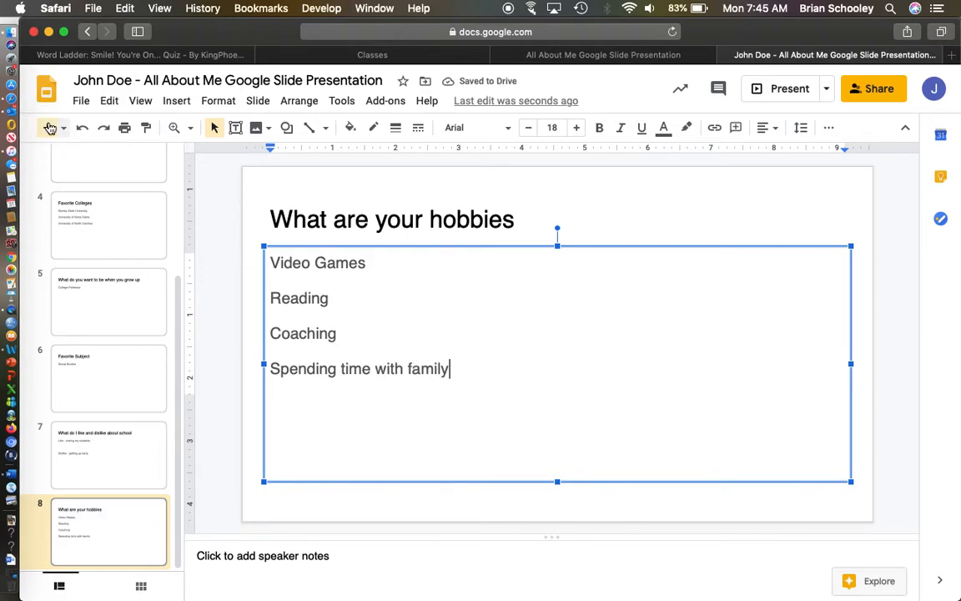
left_click(47, 127)
type("Fav")
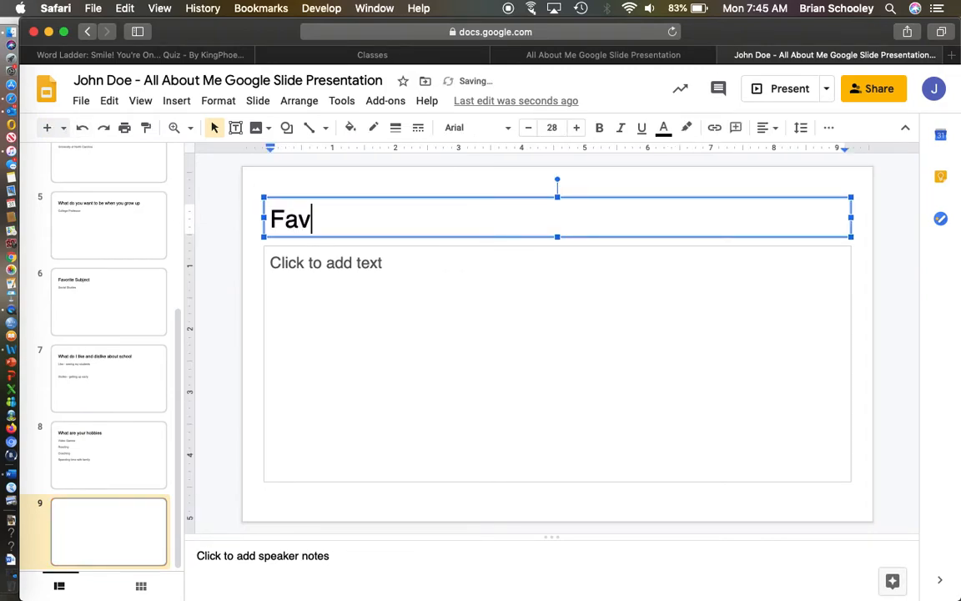
- Title slide 9 'Favorites' and list favorite foods: Steak, Hibachi, Sushi, Seafood
type("orites")
left_click(557, 362)
type("Food - Stea")
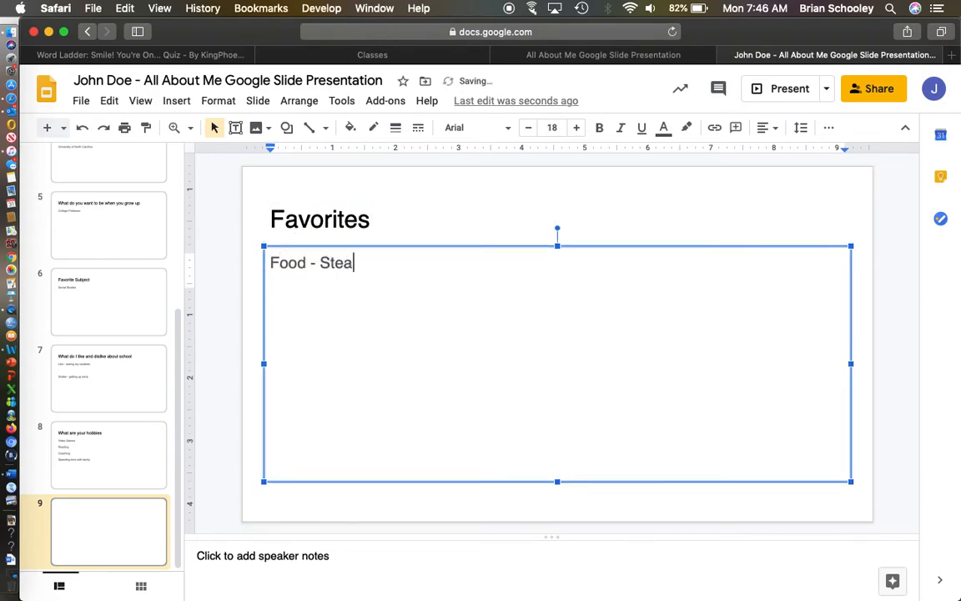
type("k, Hi")
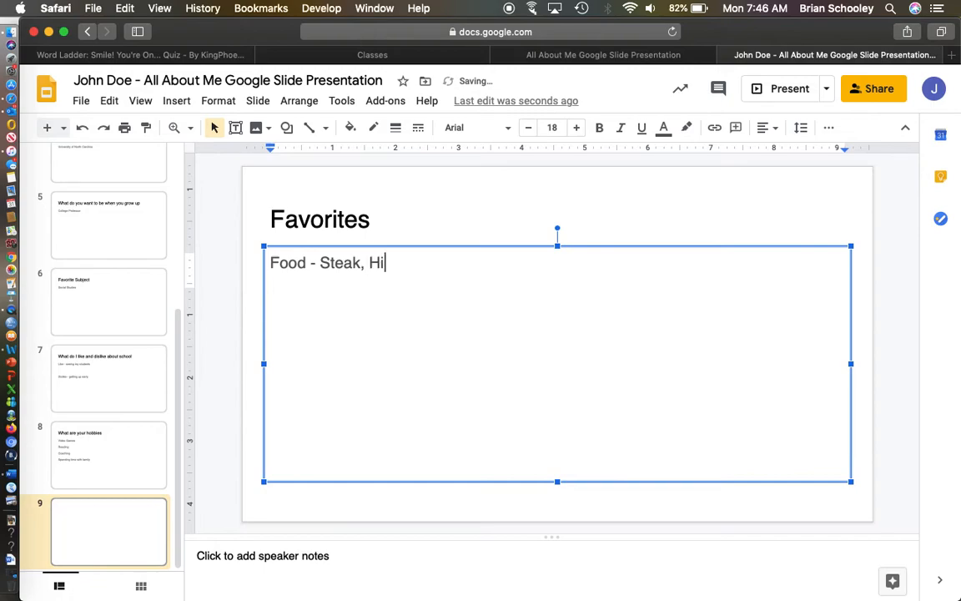
type("bachi, S")
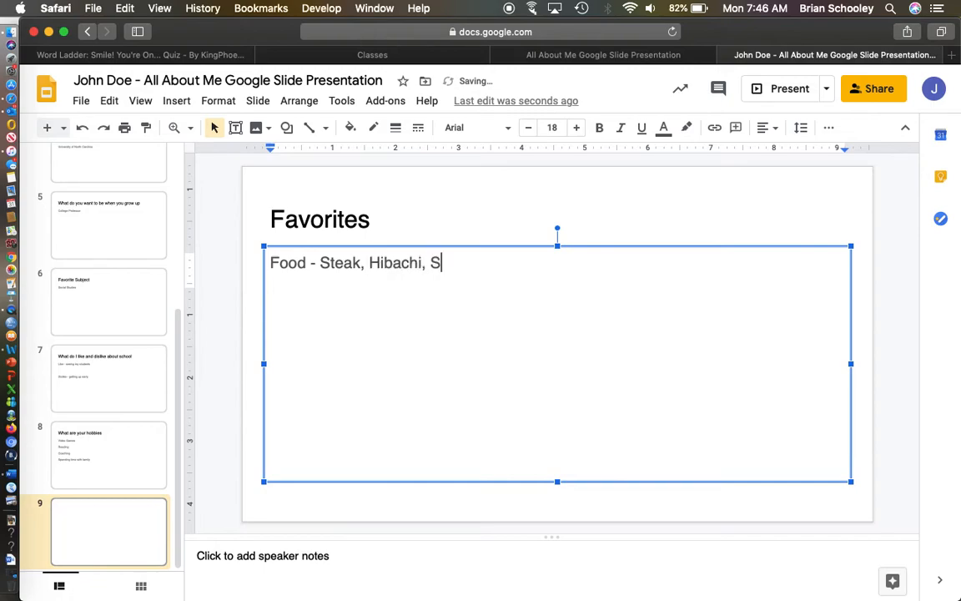
type("ushi,")
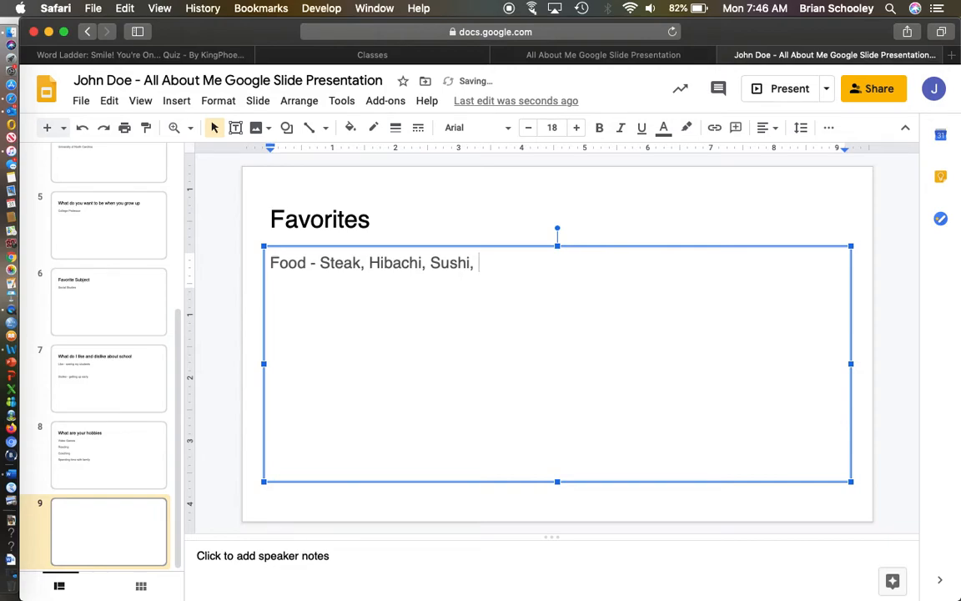
type("Seafo")
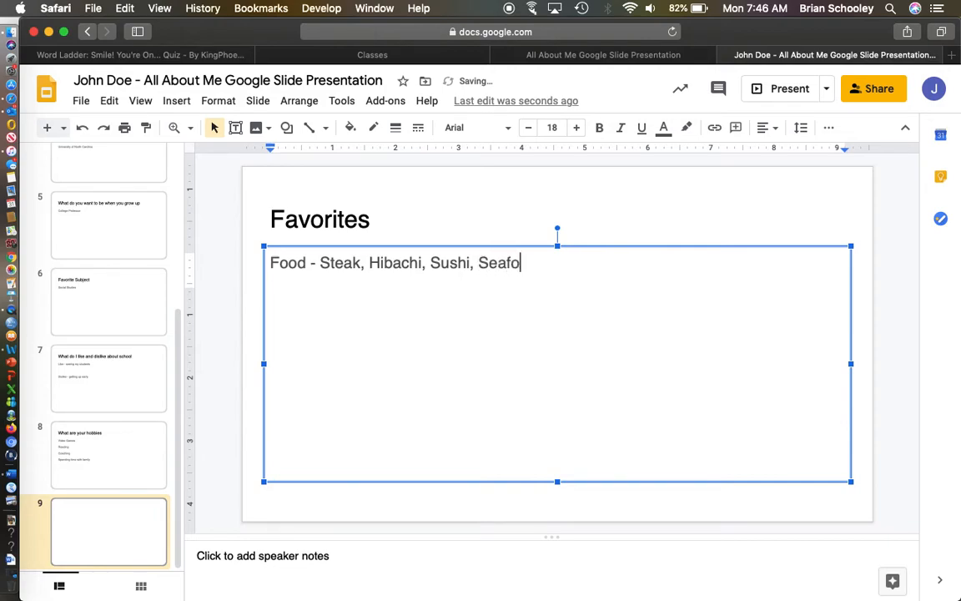
type("d")
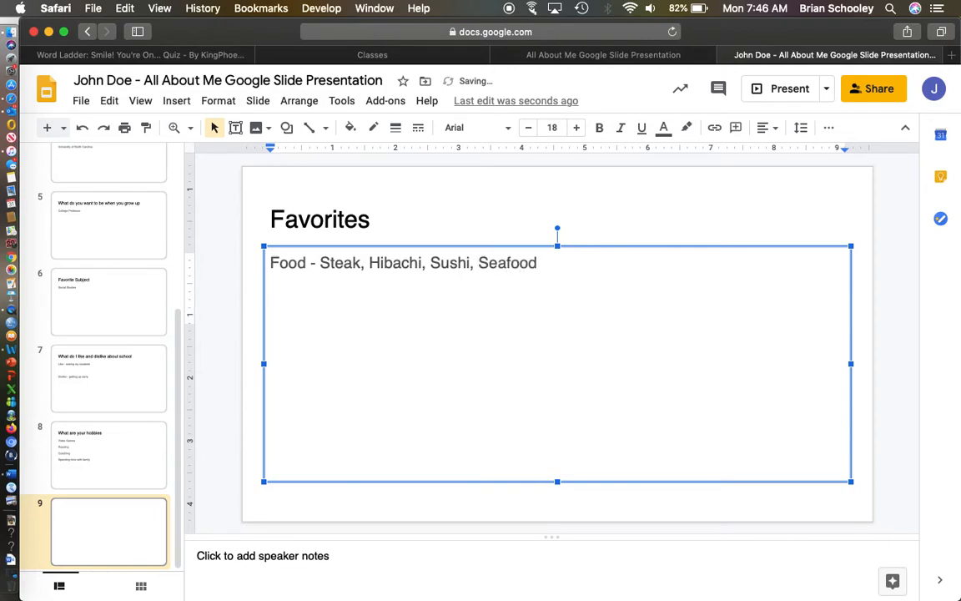
- Add the Book line: A Time to Kill and Catcher in the Rye
type("Book")
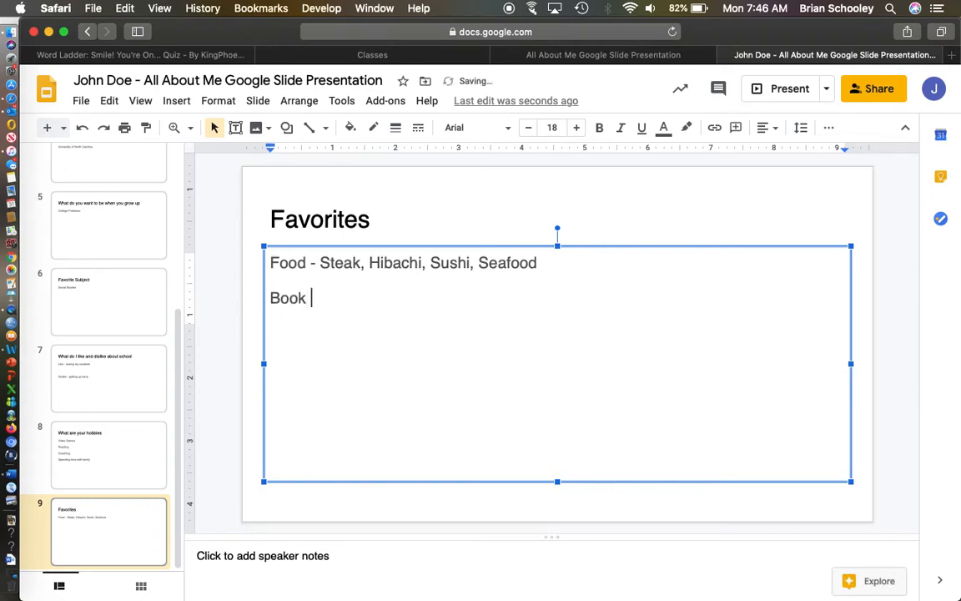
type("- A time to")
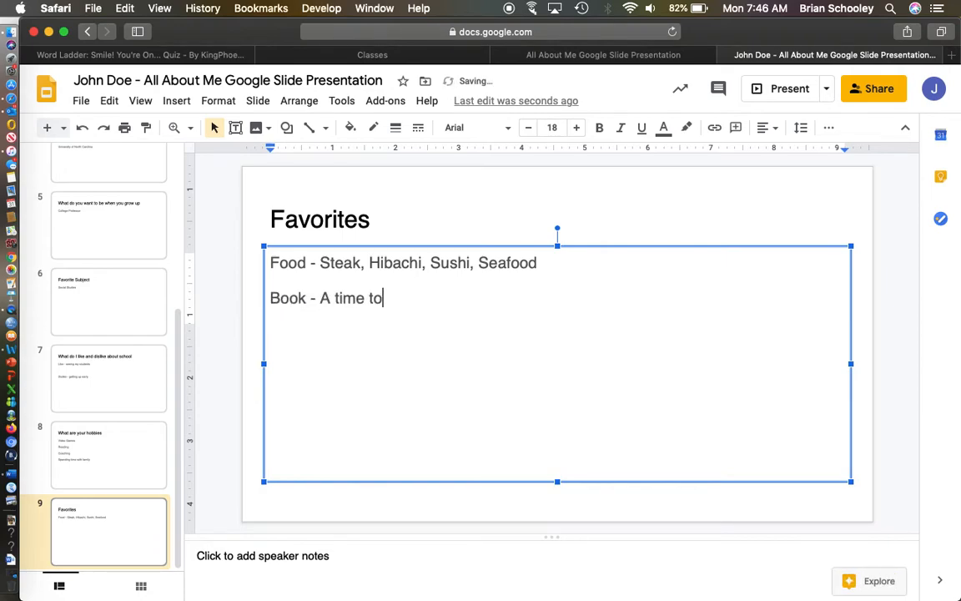
key("backspace")
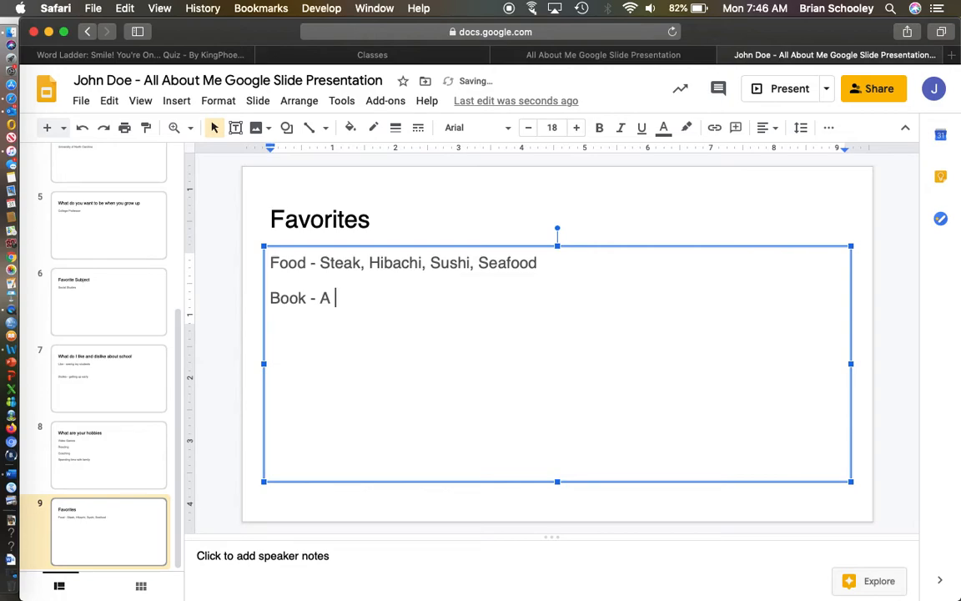
type("Time to Kill")
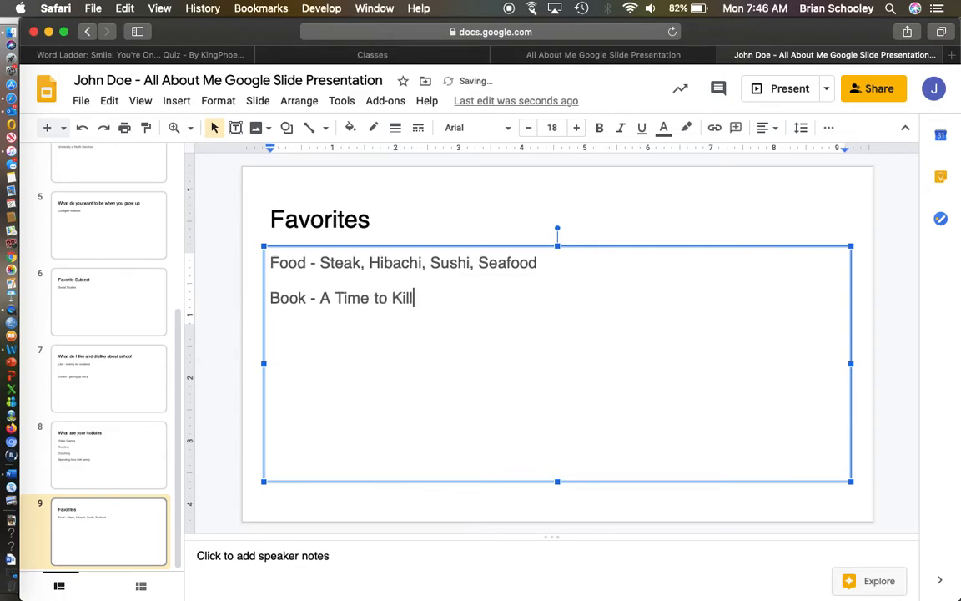
type("and Catcher in the Rye")
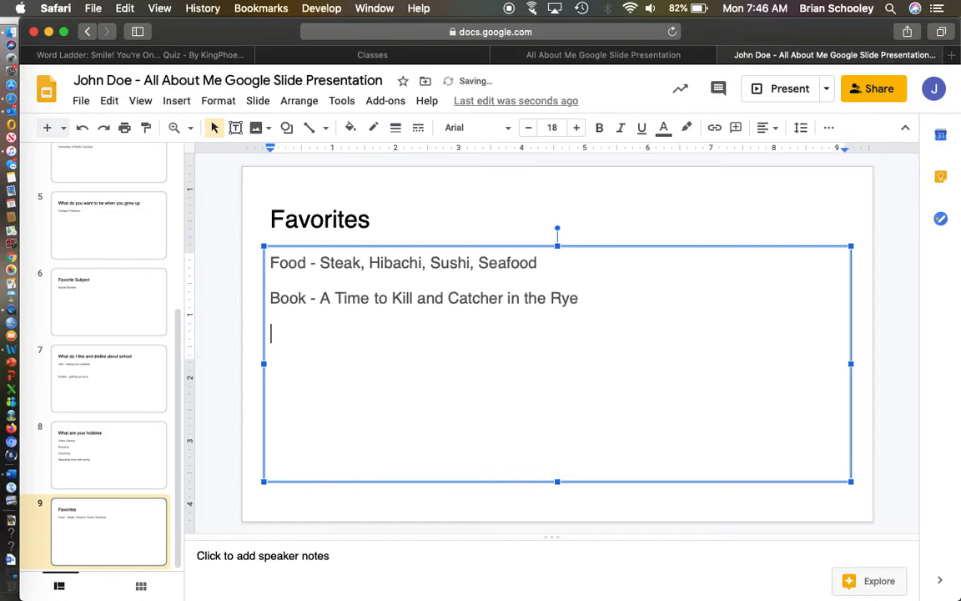
- Add the Movie line: Avengers Endgame, Star Wars and Harry Potter franchises, Sports movies
type("Movie")
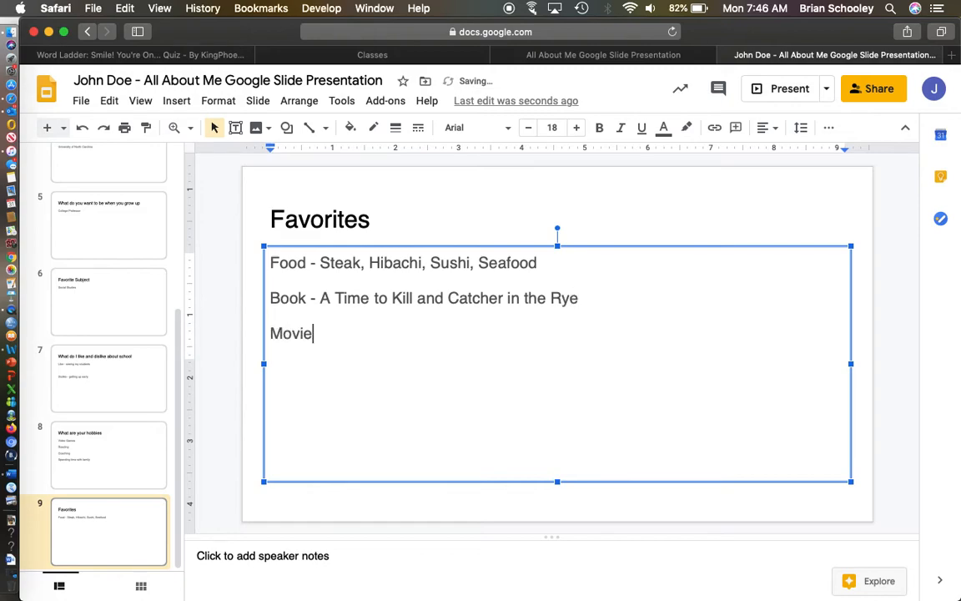
type("\" \"")
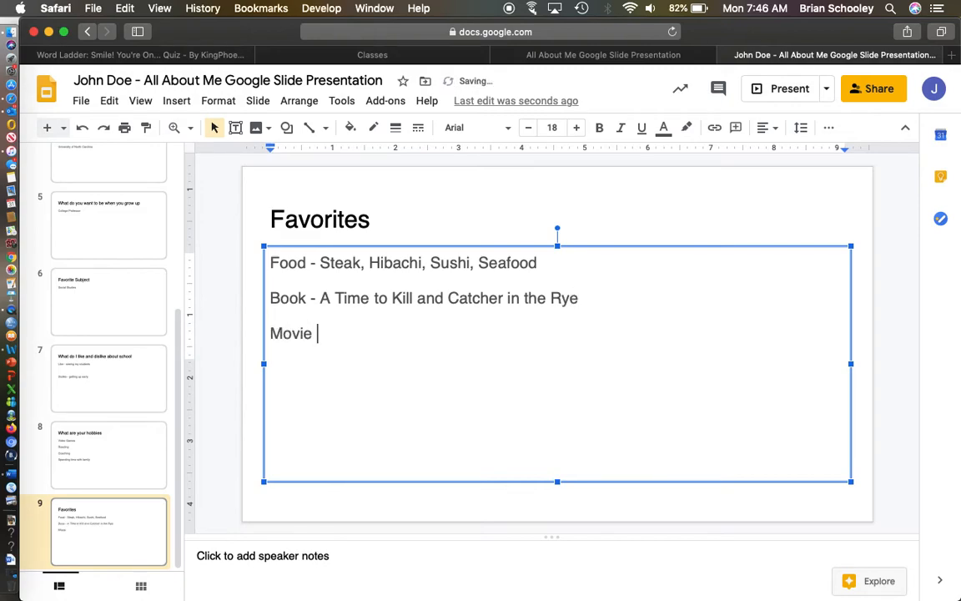
type("- Avenger")
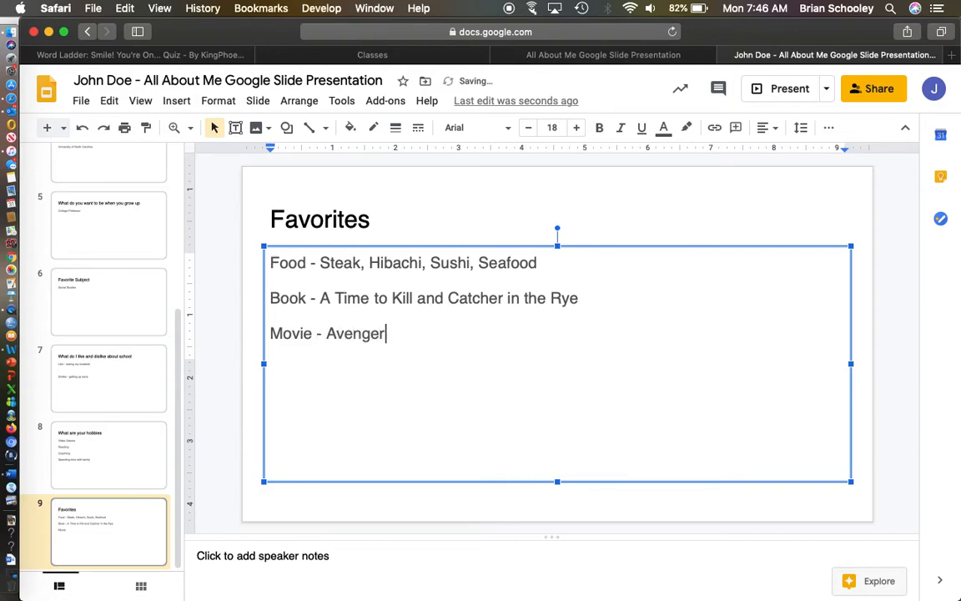
type("s Endgame")
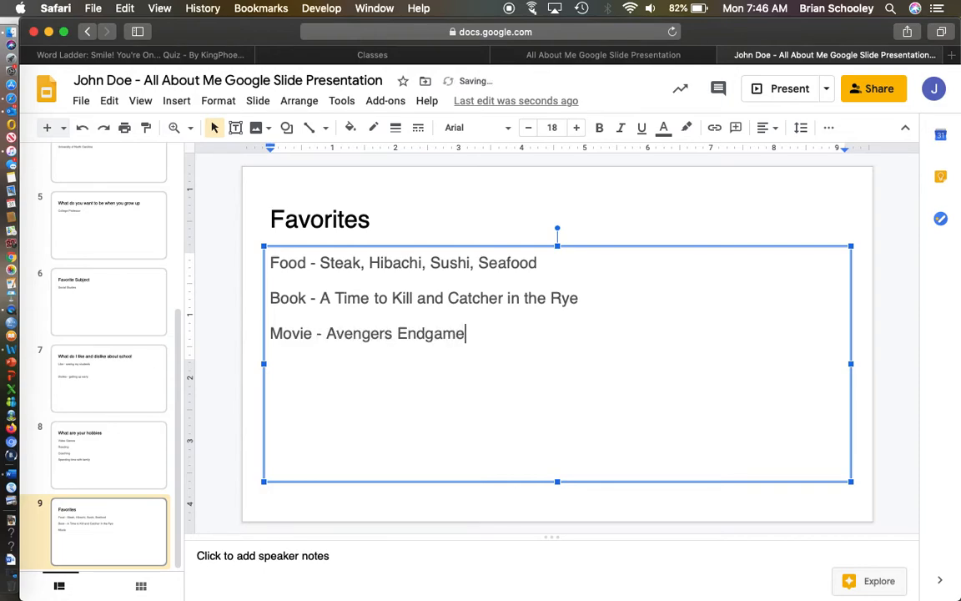
type(", Star Wars")
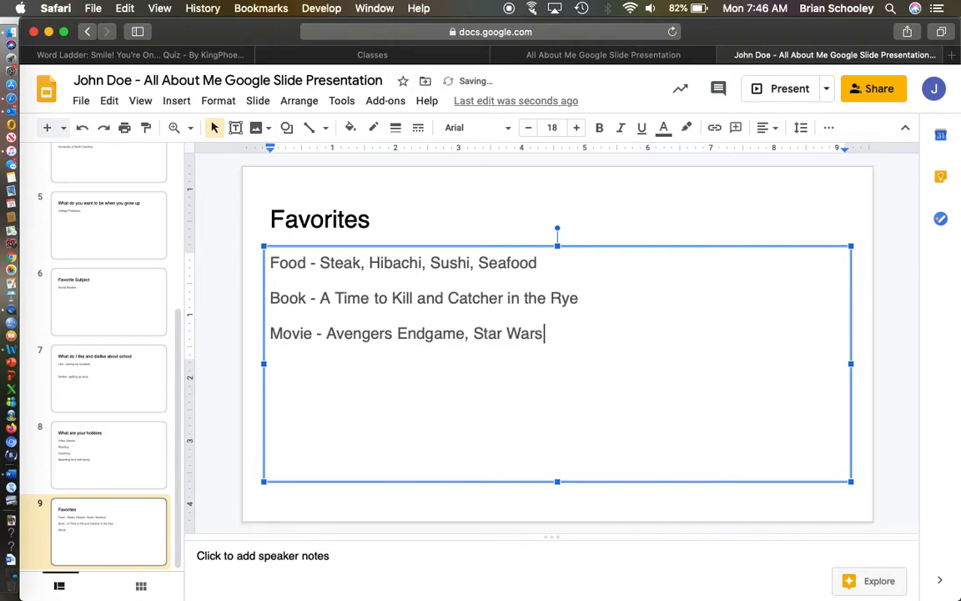
type("franchise, Ha")
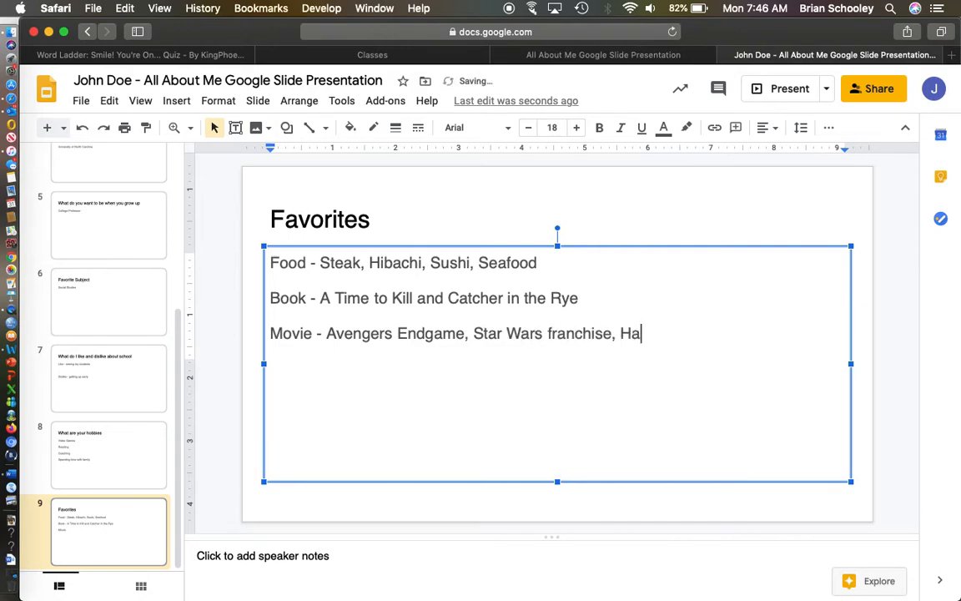
type("rry Potter")
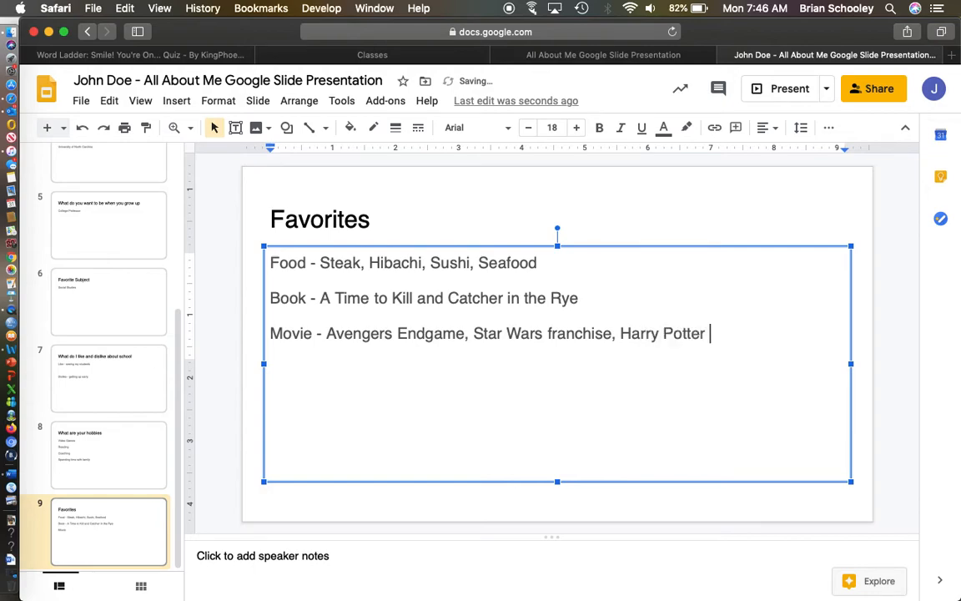
type("franchise,")
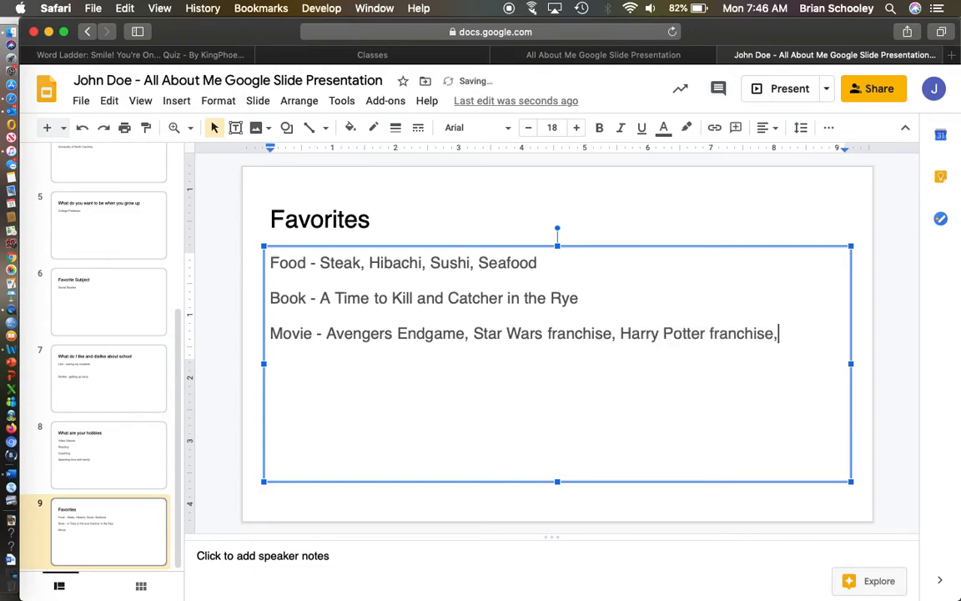
type("Sports mo")
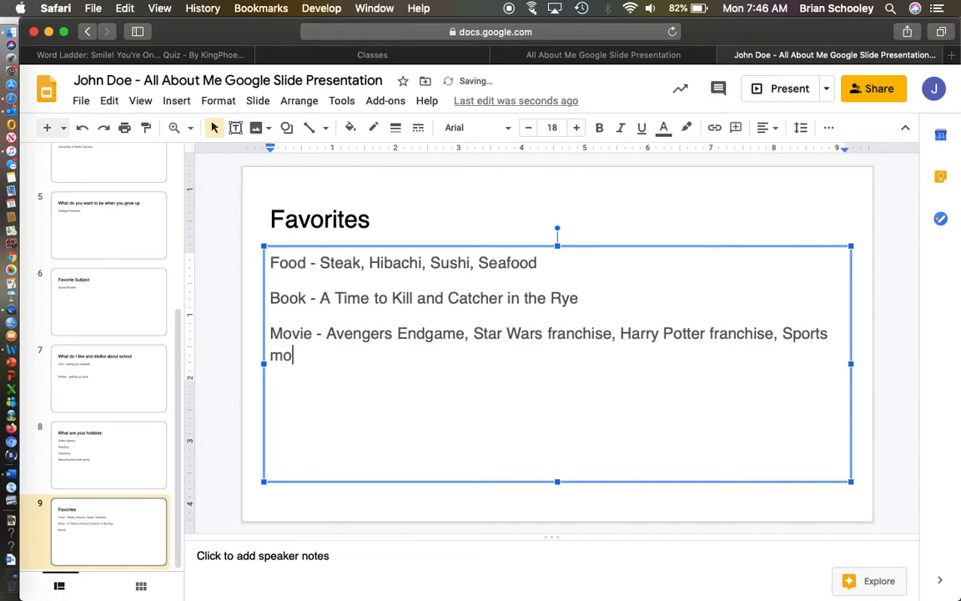
type("vies")
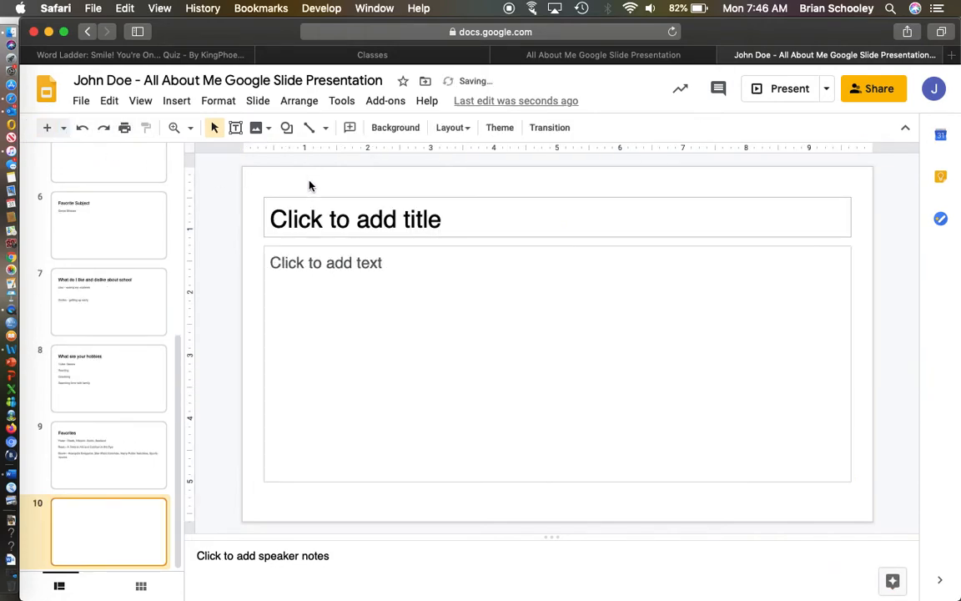
- Title slide 10 'Favorite Super Hero' with 'Captain America' in the body, and bring up the Insert menu
type("Favorite Sup")
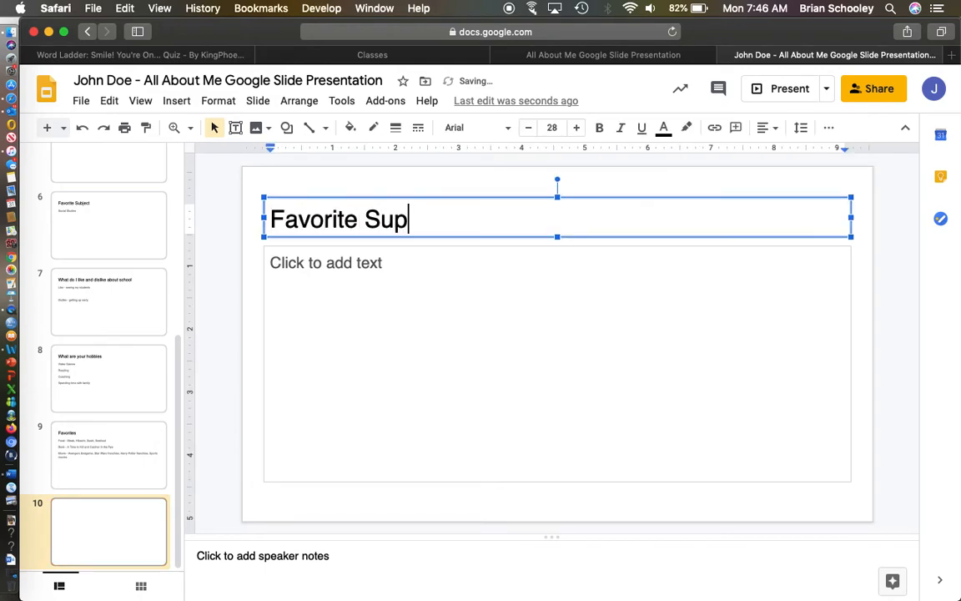
type("er Hero")
left_click(557, 362)
type("Cap")
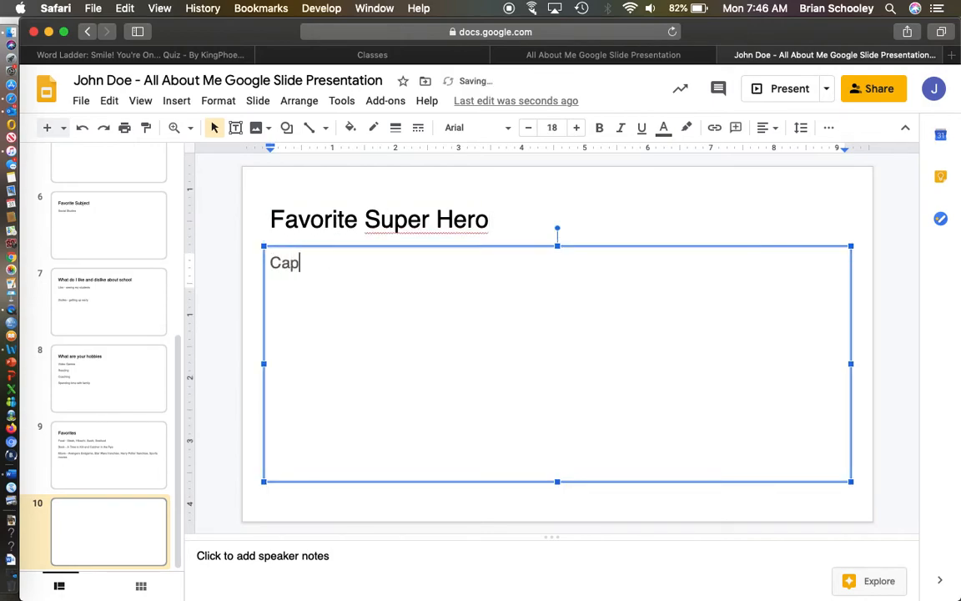
type("tain America")
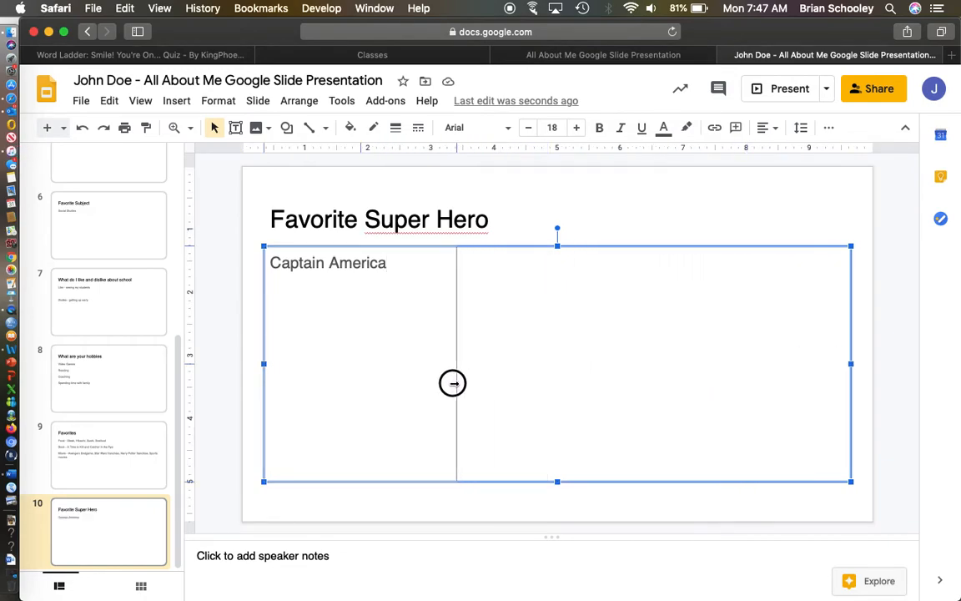
left_click(177, 100)
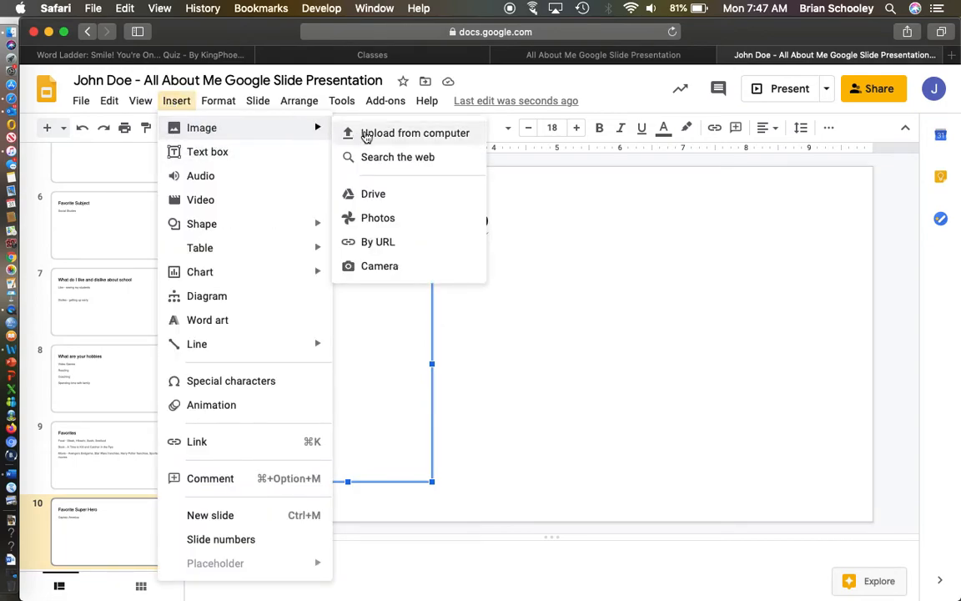
- Upload the Captain America image Unknown.jpeg from the computer onto the slide
left_click(414, 134)
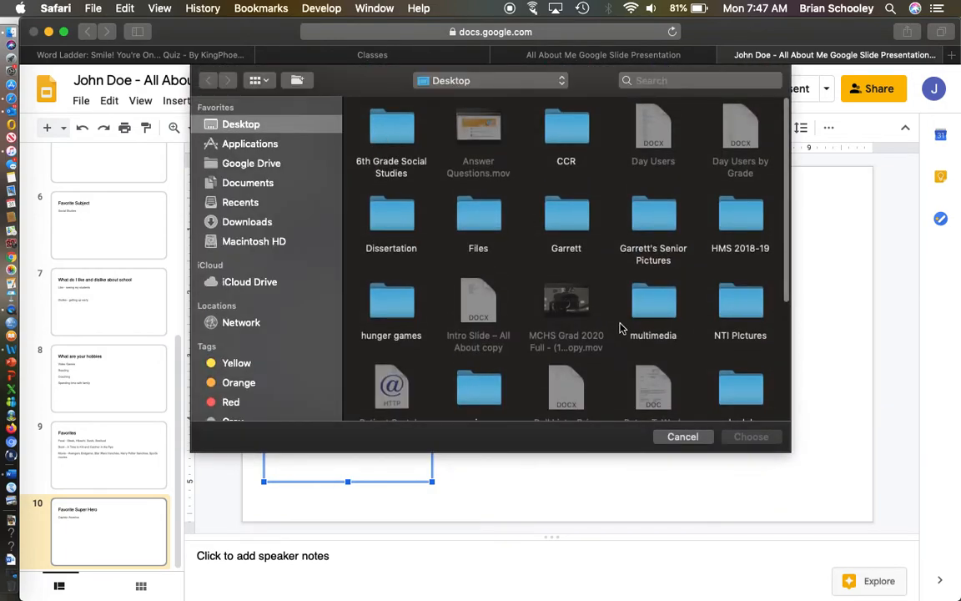
left_click(654, 273)
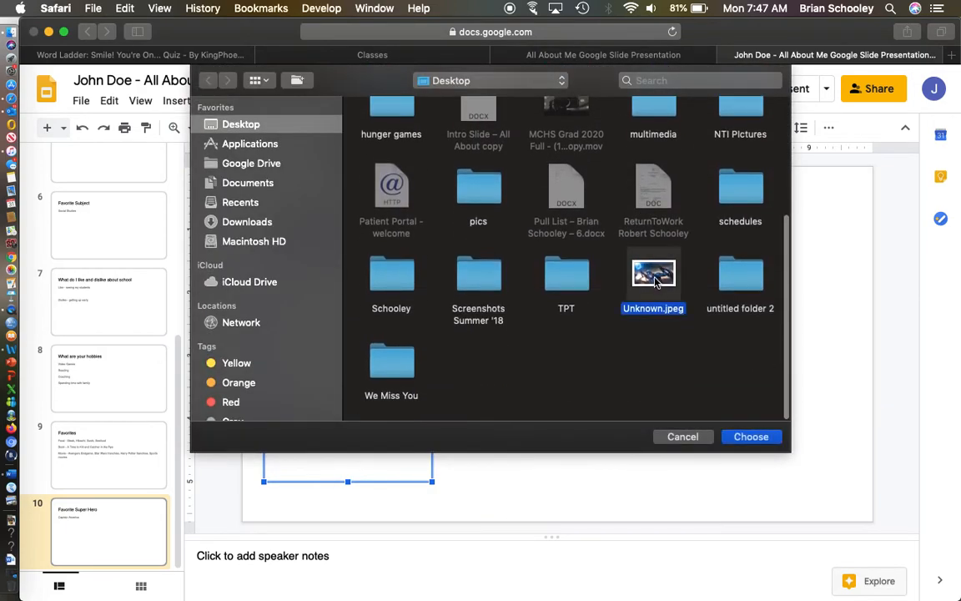
left_click(751, 437)
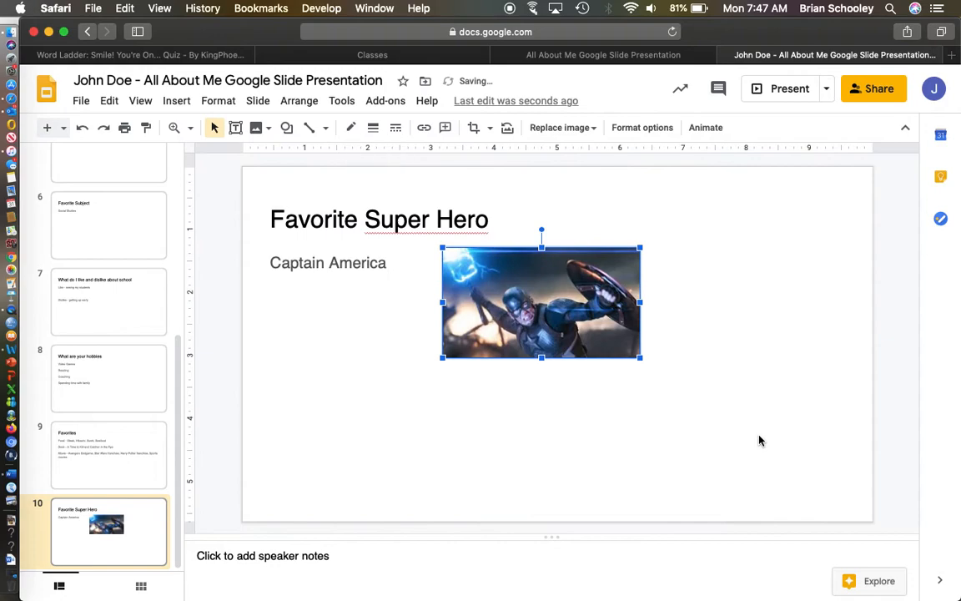
- Enlarge the image to fill the right side of the slide, then add a new slide
left_click_drag(540, 302, 654, 350)
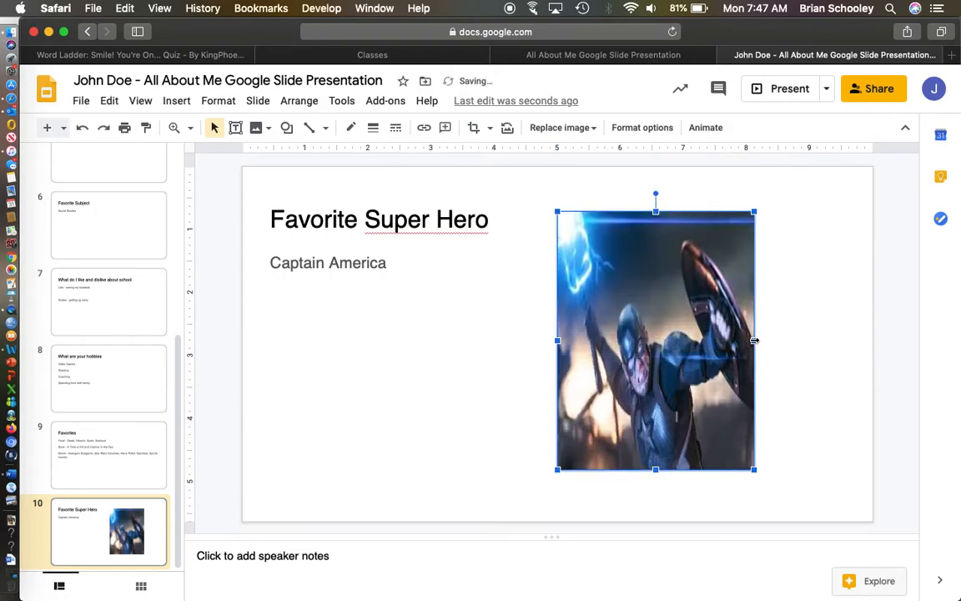
left_click_drag(754, 341, 826, 340)
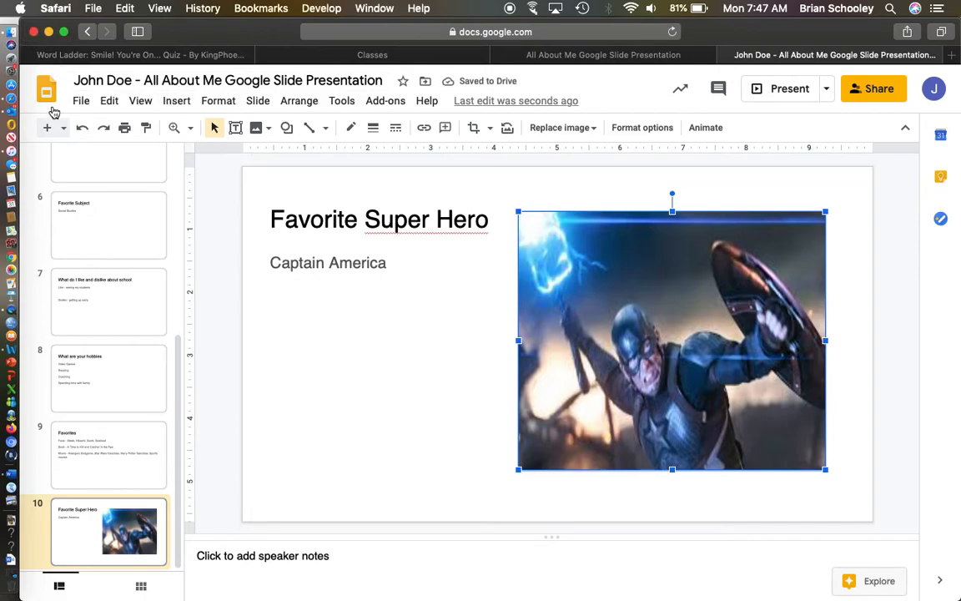
left_click(46, 127)
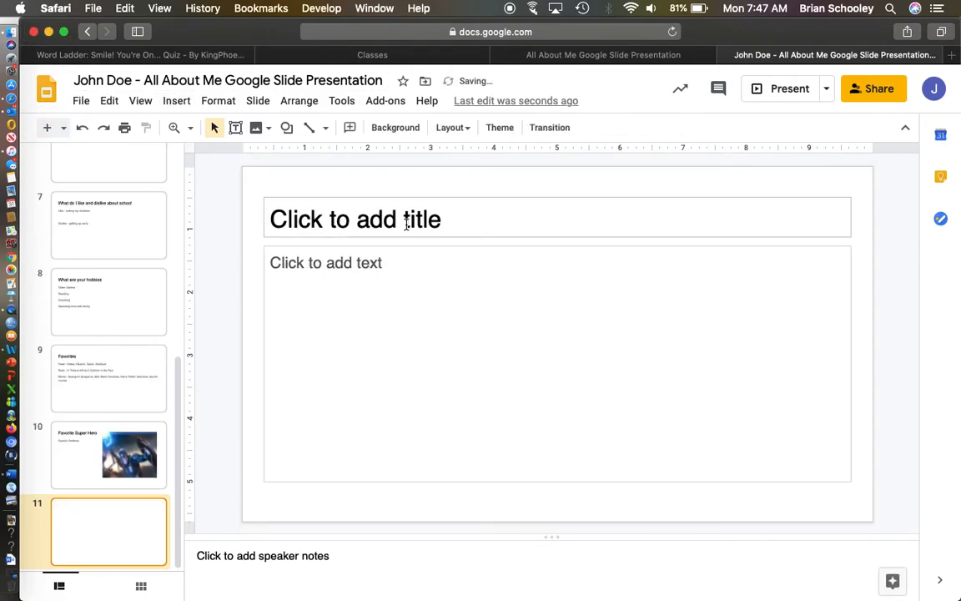
- Title slide 11 'Favorite Thing to Do' and begin the body: spend time with my family
type("Favorite Thing to D")
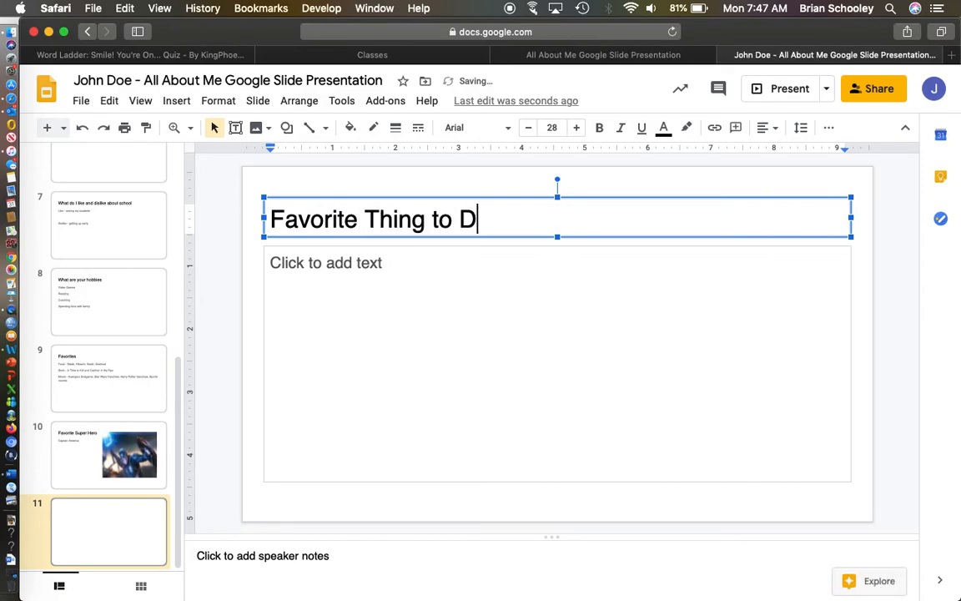
left_click(459, 304)
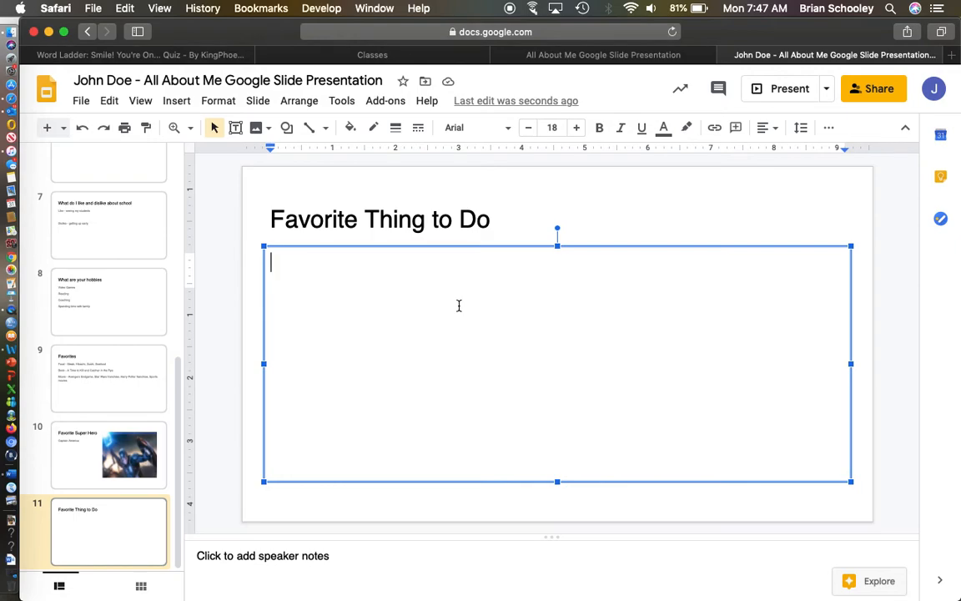
type("Spend t")
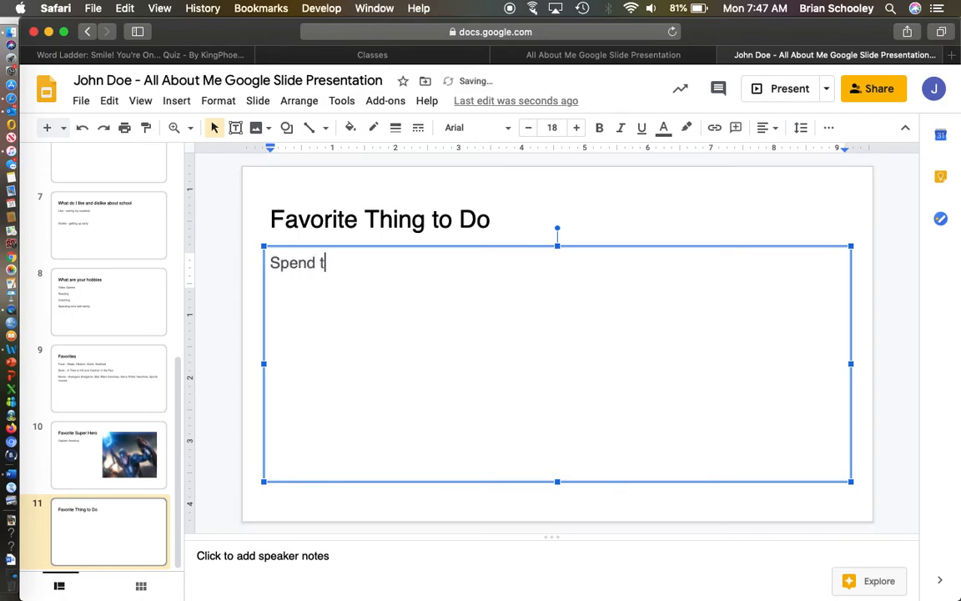
type("ime with my fa")
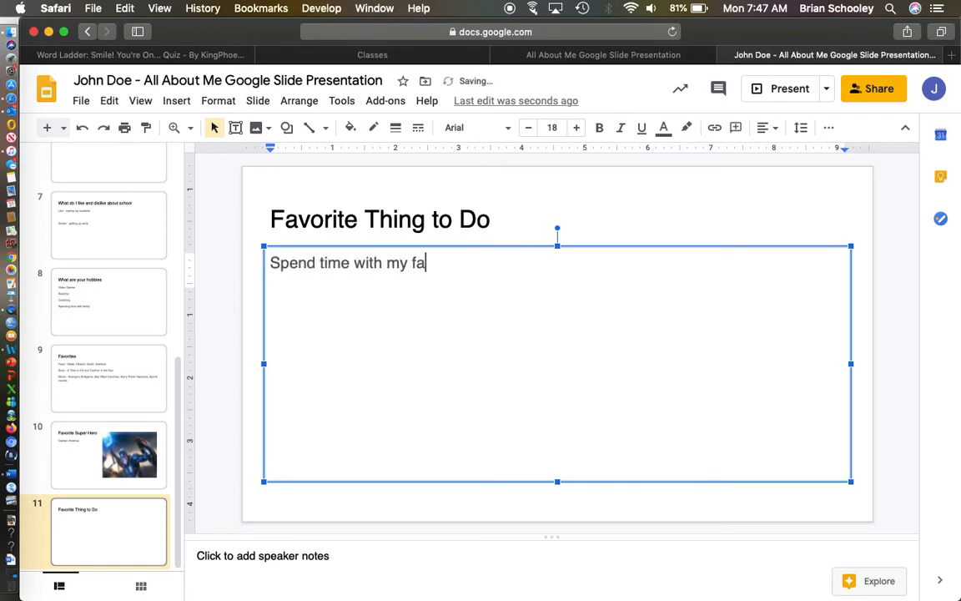
type("mily, especially goi")
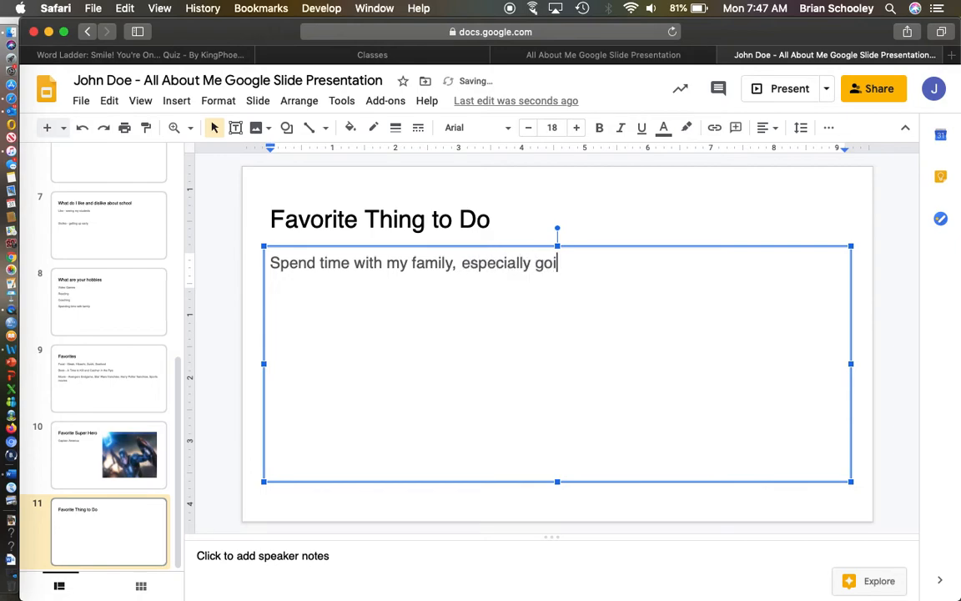
- Finish the sentence: especially going on vacation to places like Universal Studios and Disney World
type("ng on vacatio")
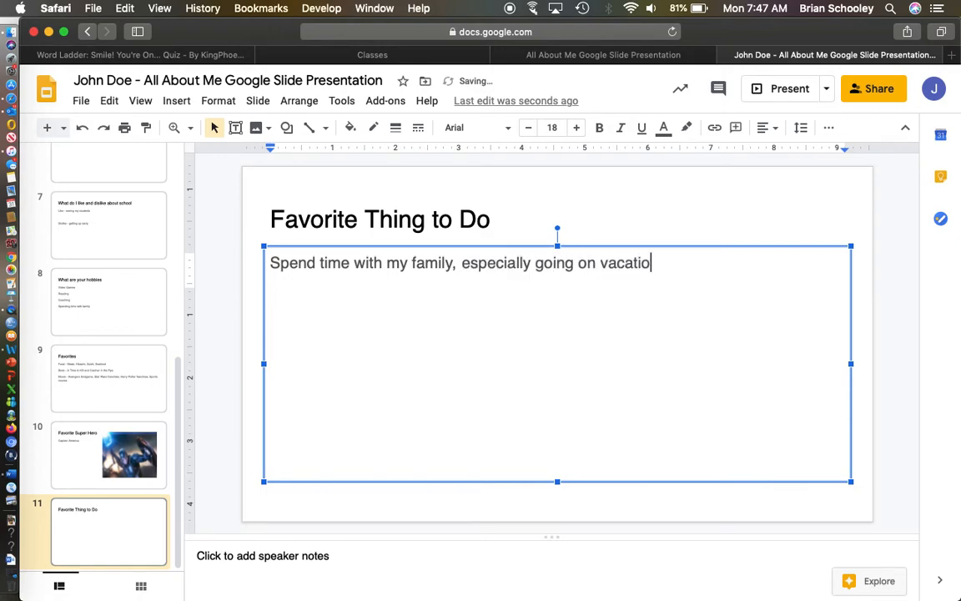
type("n to places")
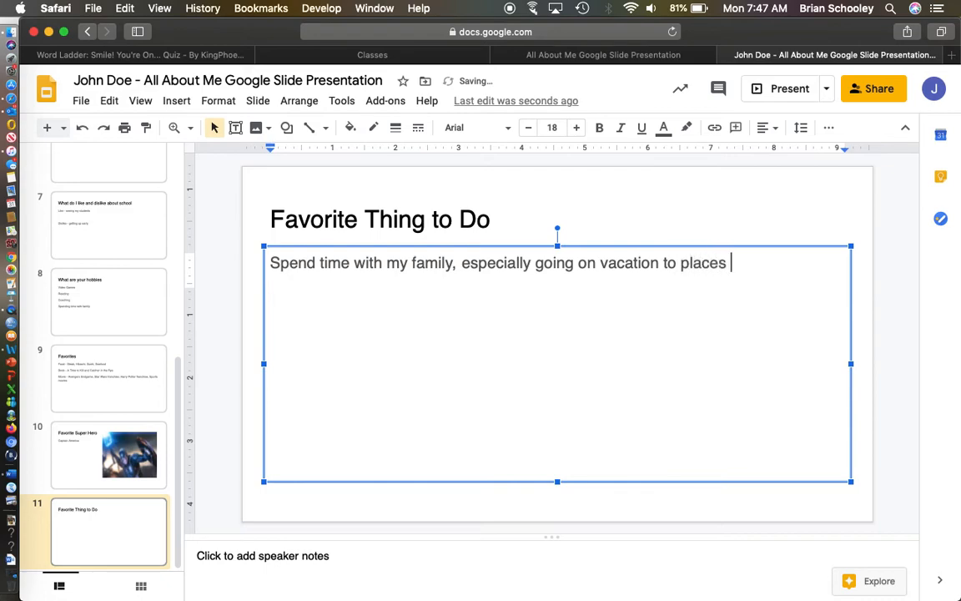
type("like Univer")
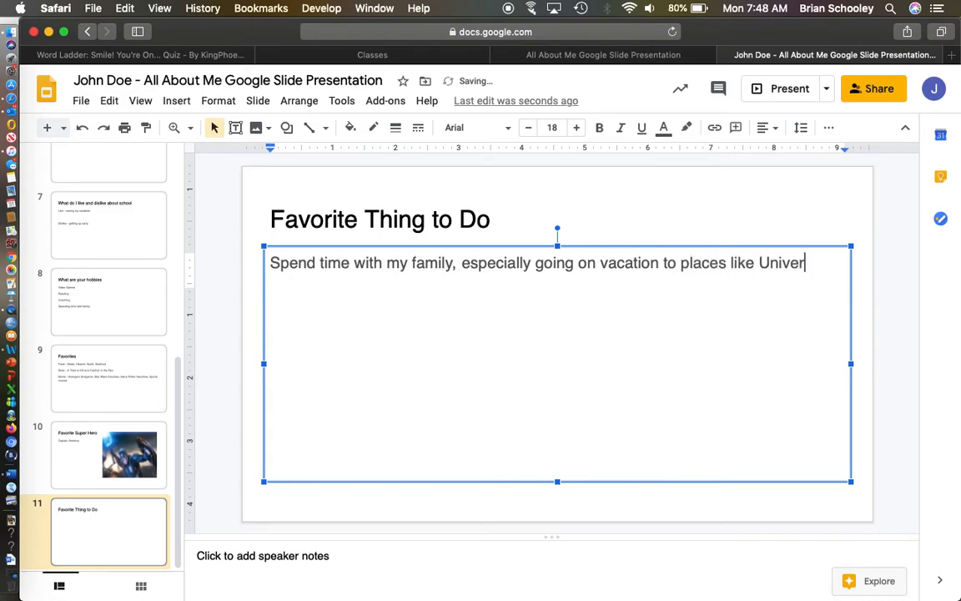
type("sal Studios and D")
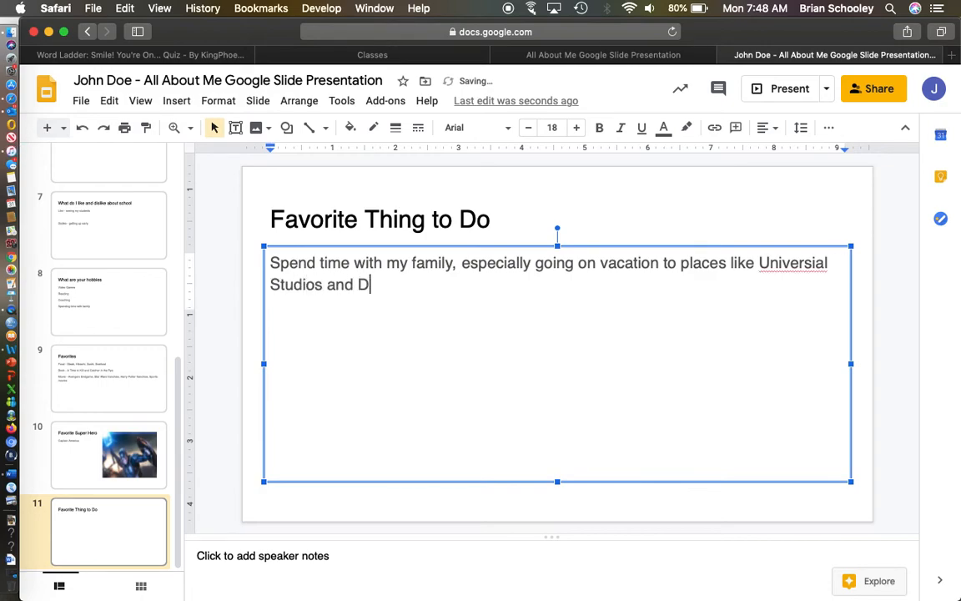
type("isney World")
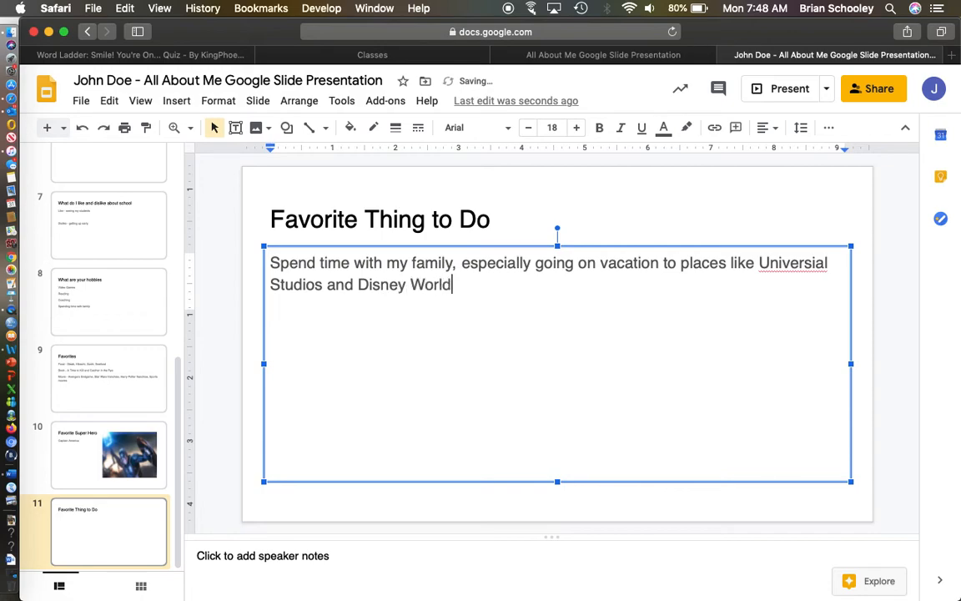
right_click(791, 264)
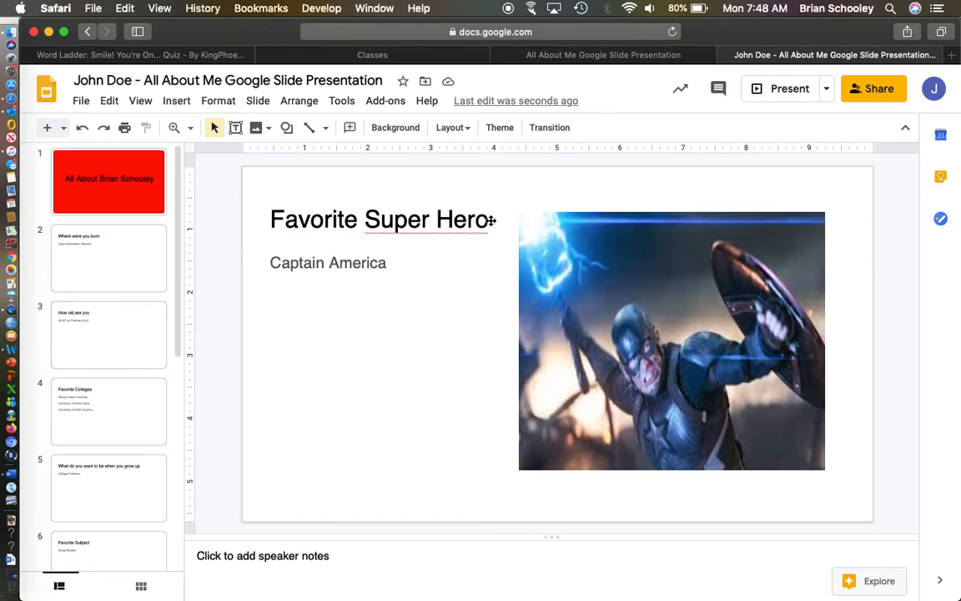
- Share the presentation with the teacher's account as an editor, then switch to Google Classroom
left_click(874, 89)
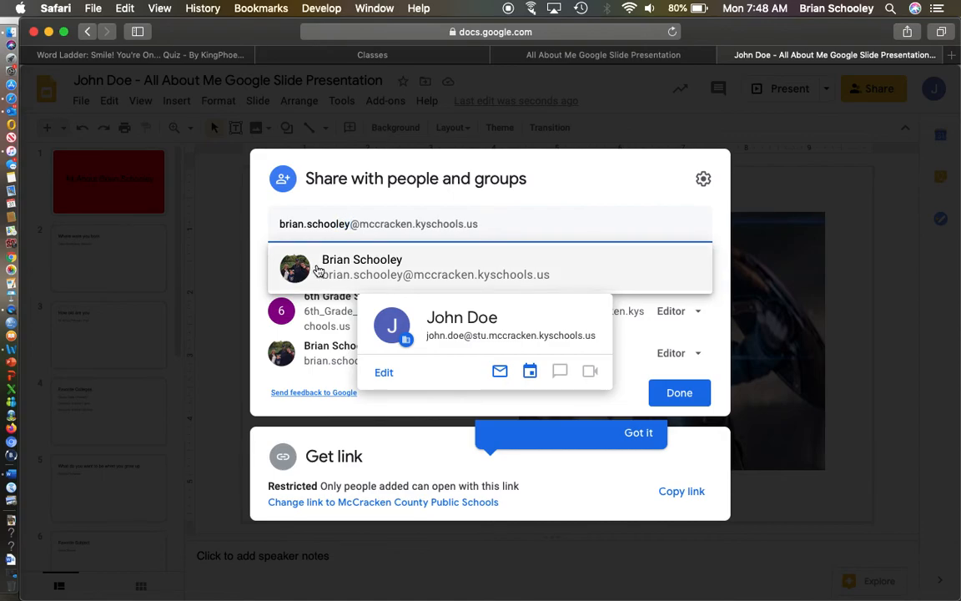
left_click(360, 267)
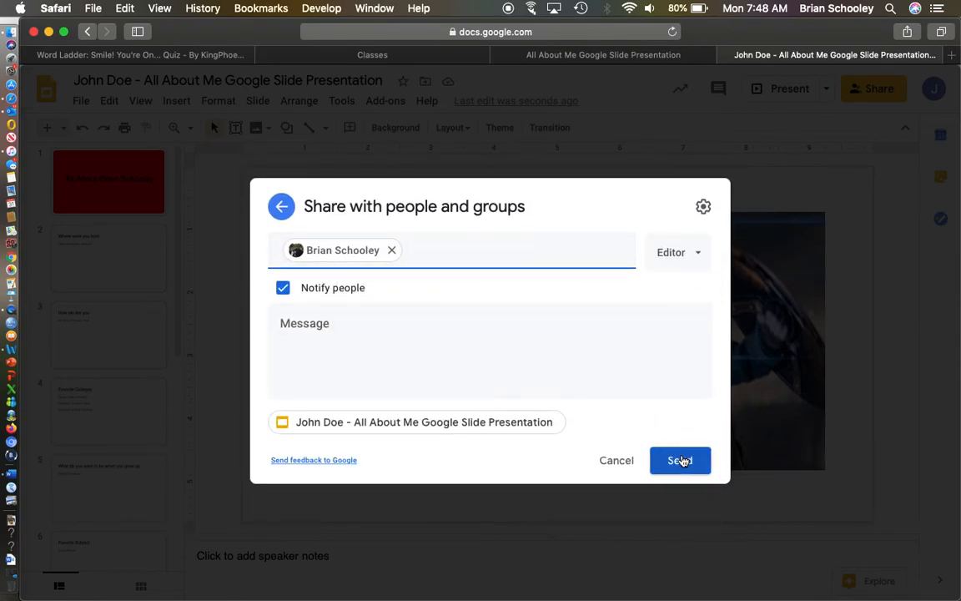
left_click(681, 461)
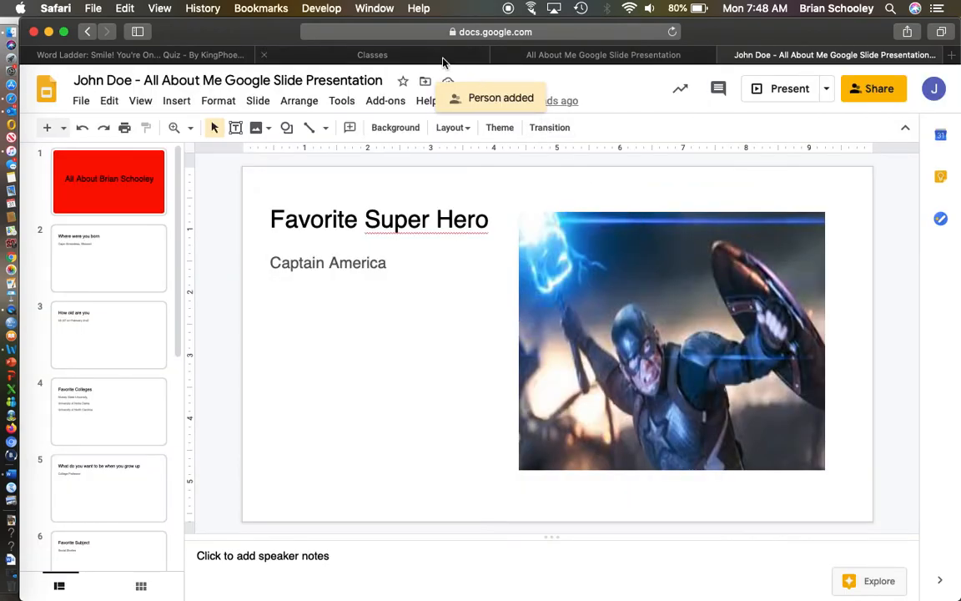
left_click(372, 53)
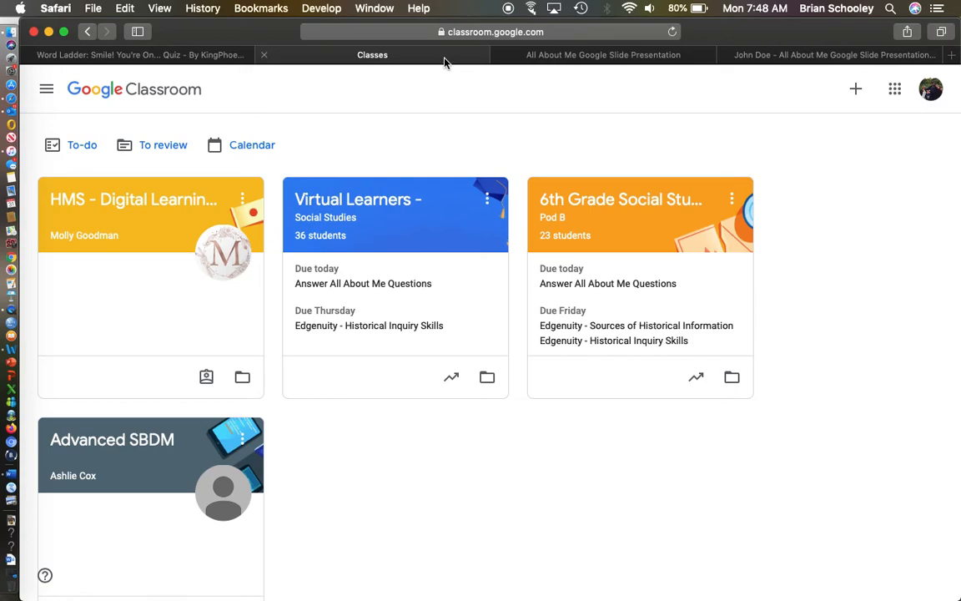
mouse_move(607, 55)
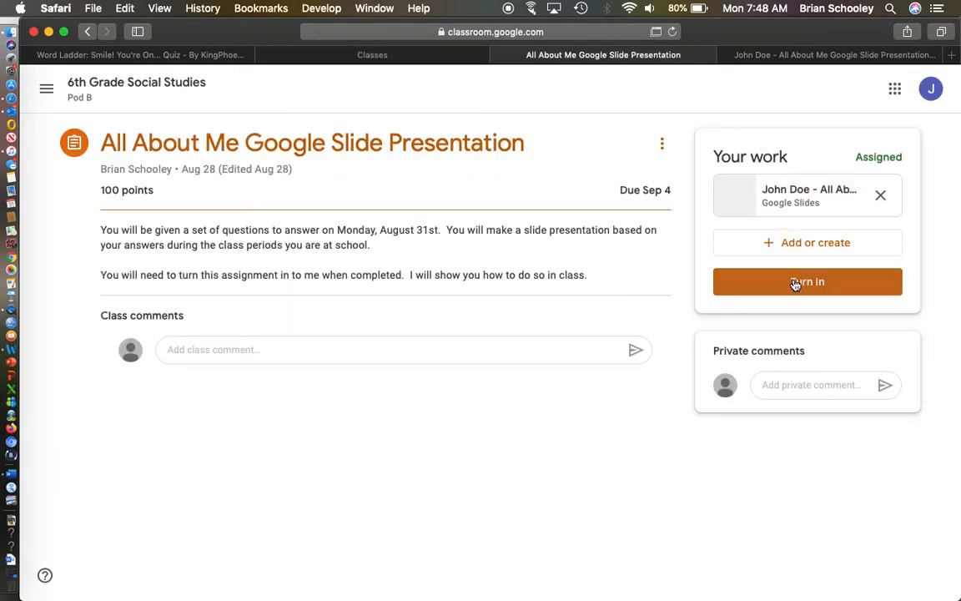
- Turn in the All About Me assignment with the attached presentation and confirm submission
left_click(808, 280)
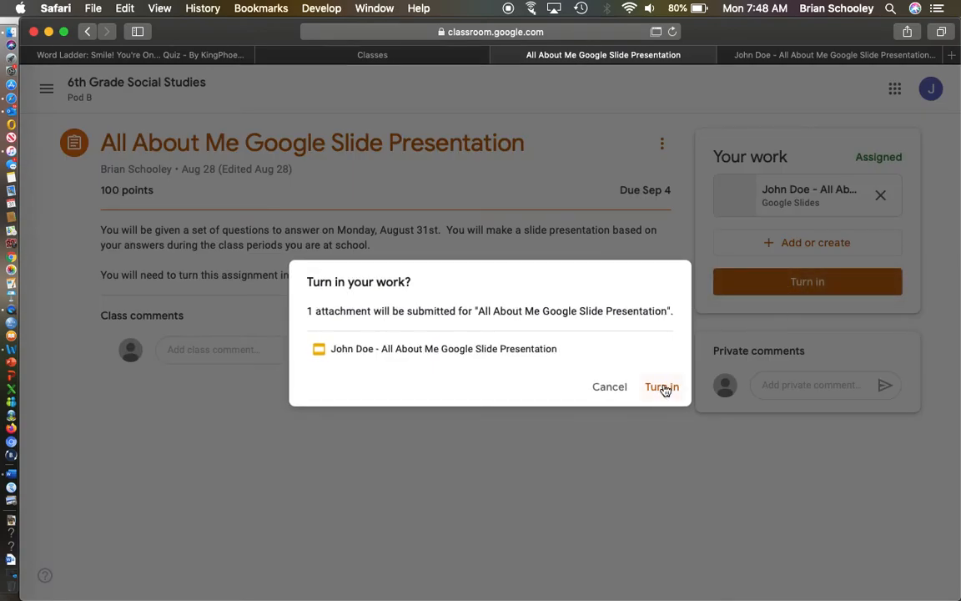
left_click(661, 387)
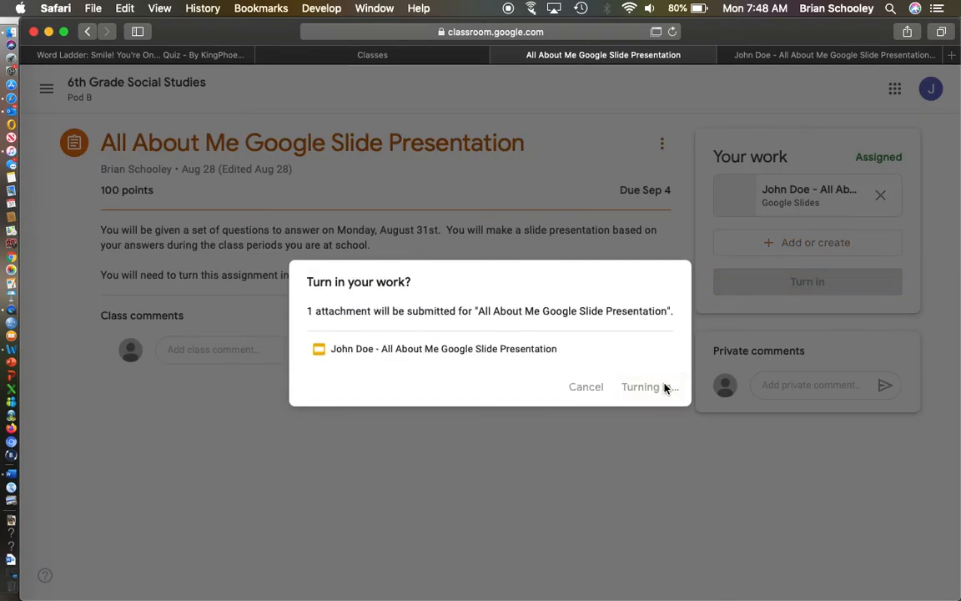
left_click(641, 387)
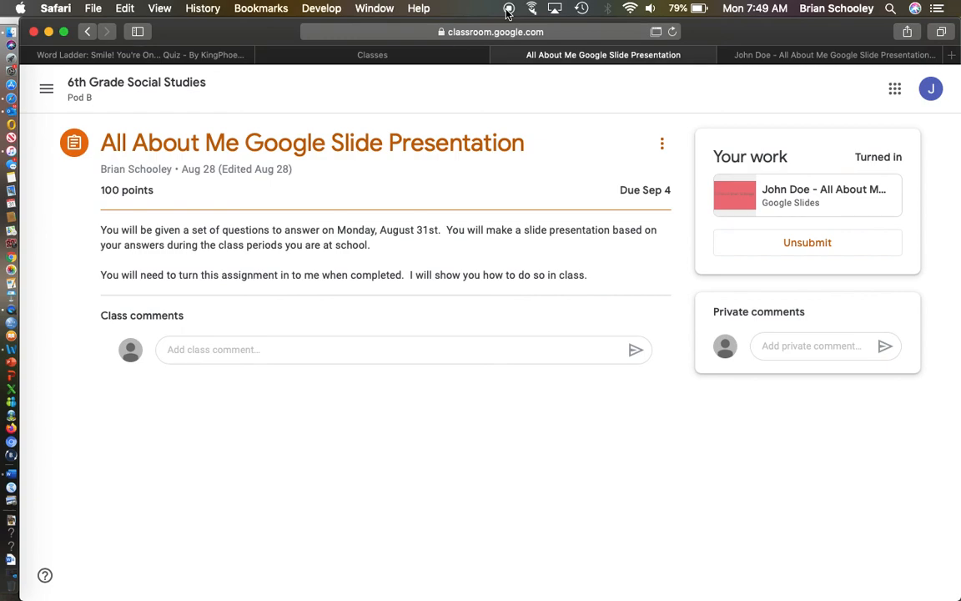
mouse_move(511, 9)
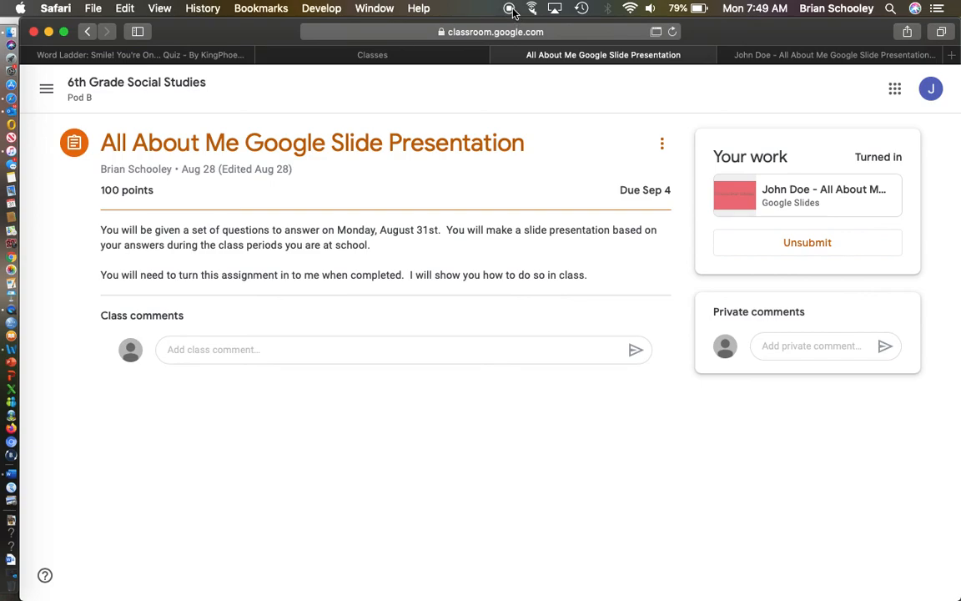